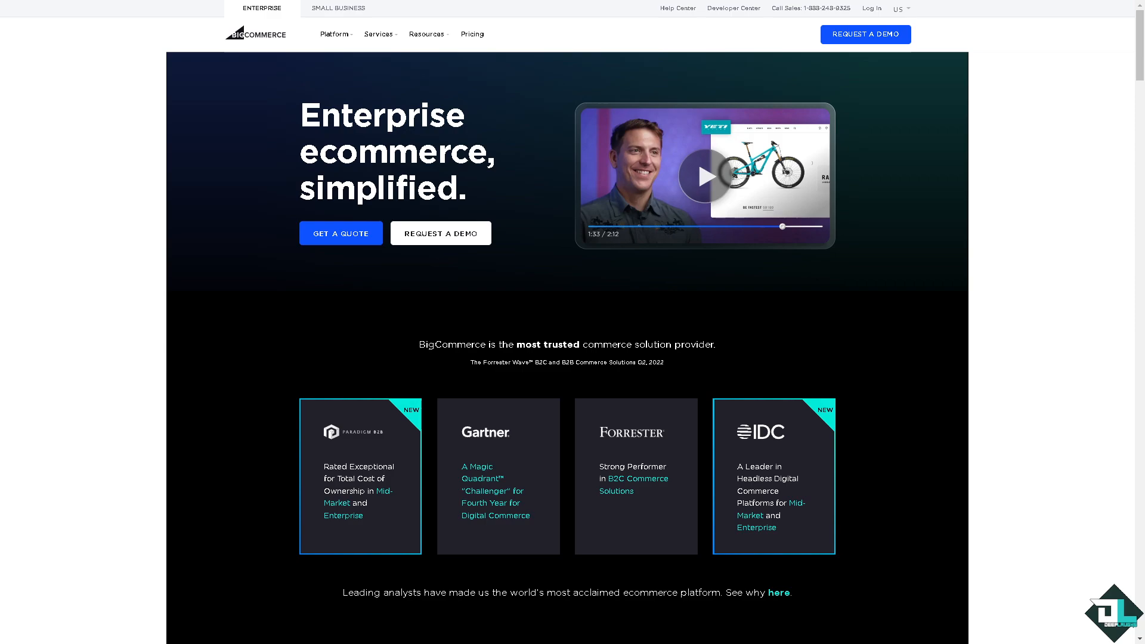
mouse_move(901, 58)
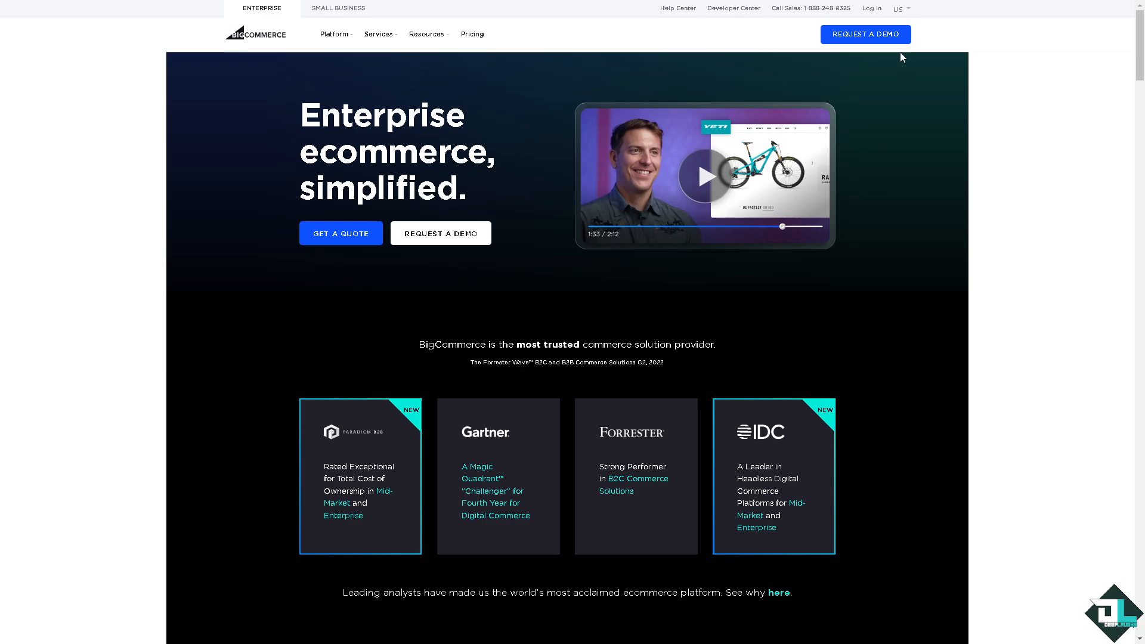
mouse_move(871, 8)
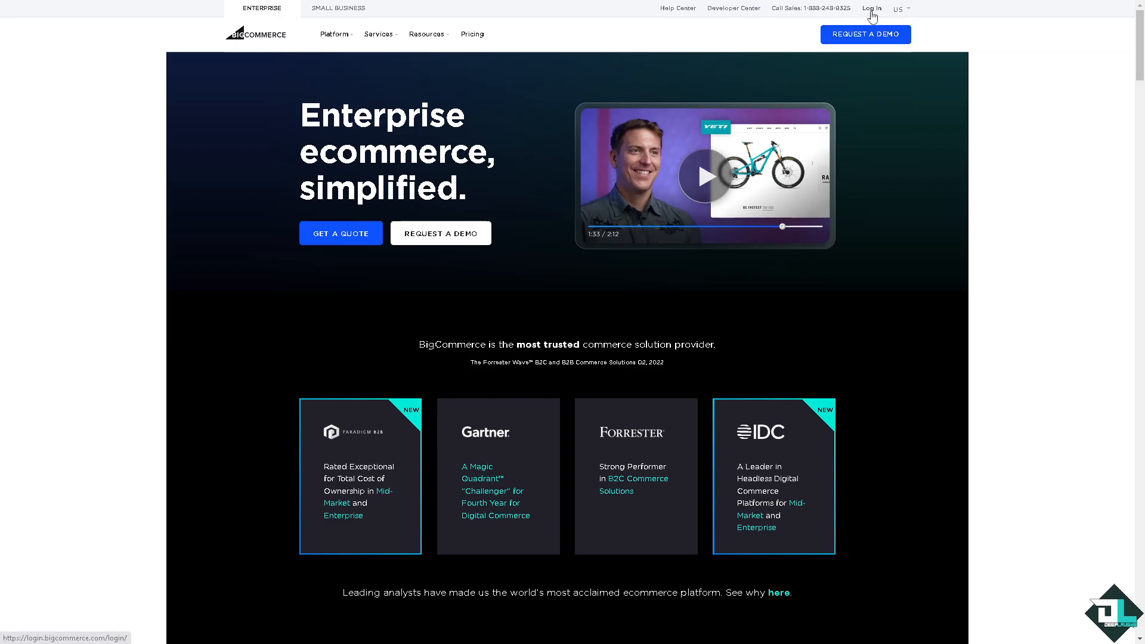
Go from the BigCommerce marketing homepage to the free-trial store sign-up page.
left_click(871, 8)
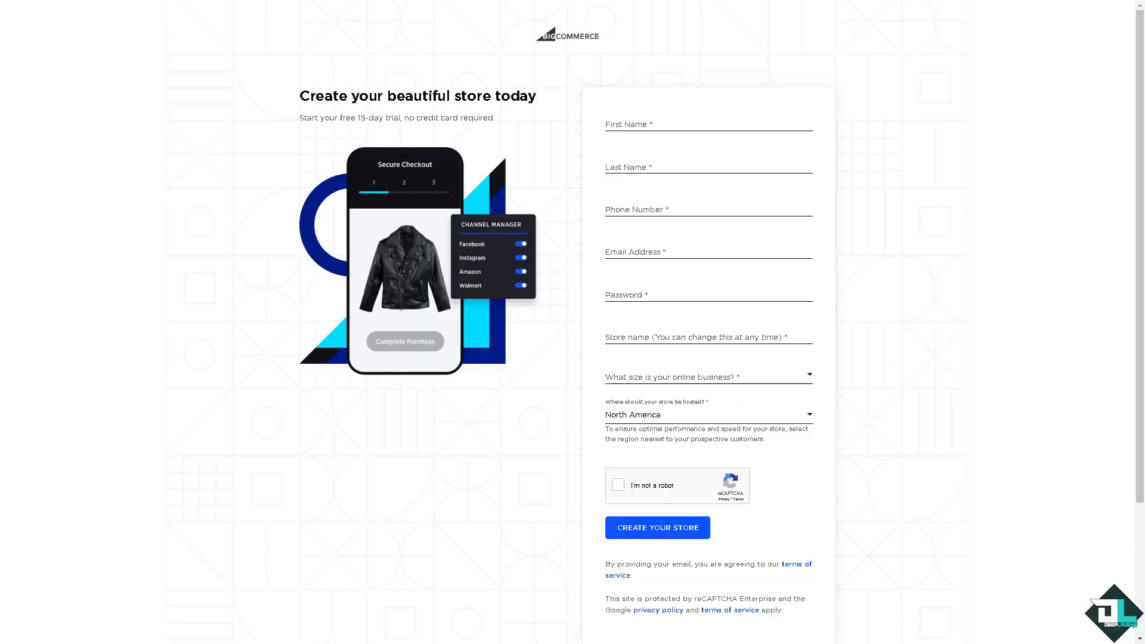
Enter the DeepLaughs store control panel, landing on the Channels page.
left_click(655, 527)
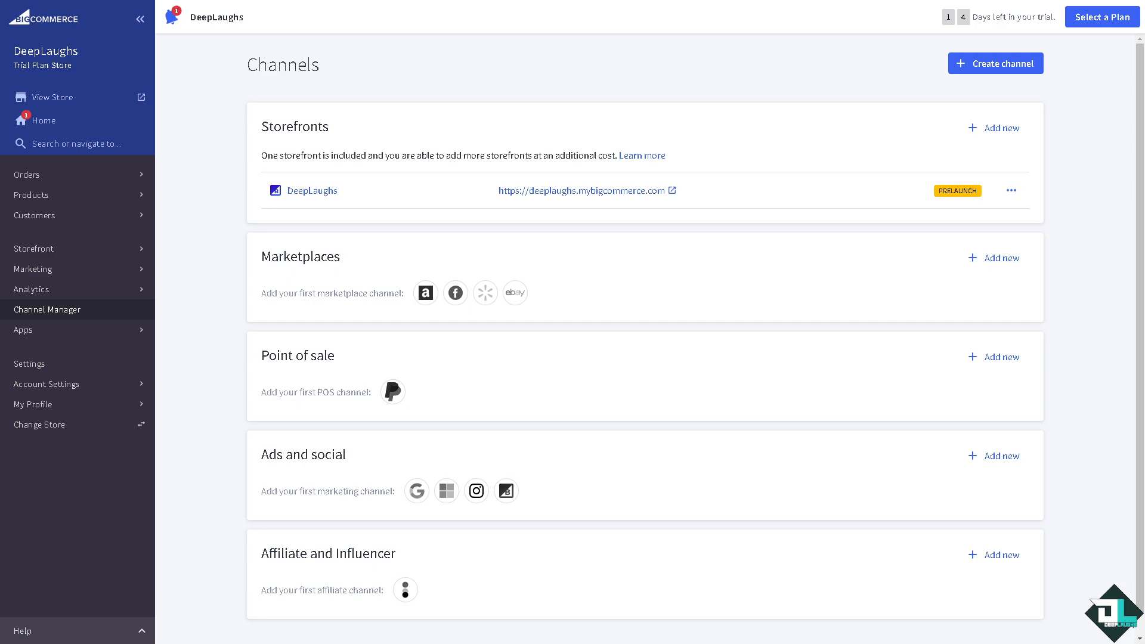
mouse_move(201, 368)
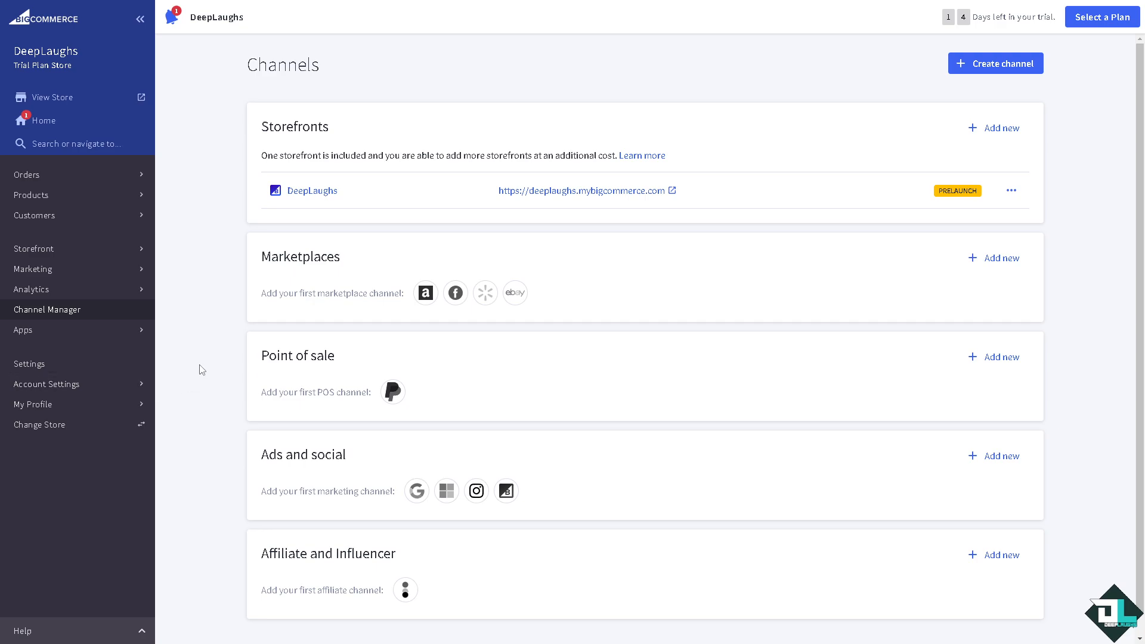
mouse_move(65, 174)
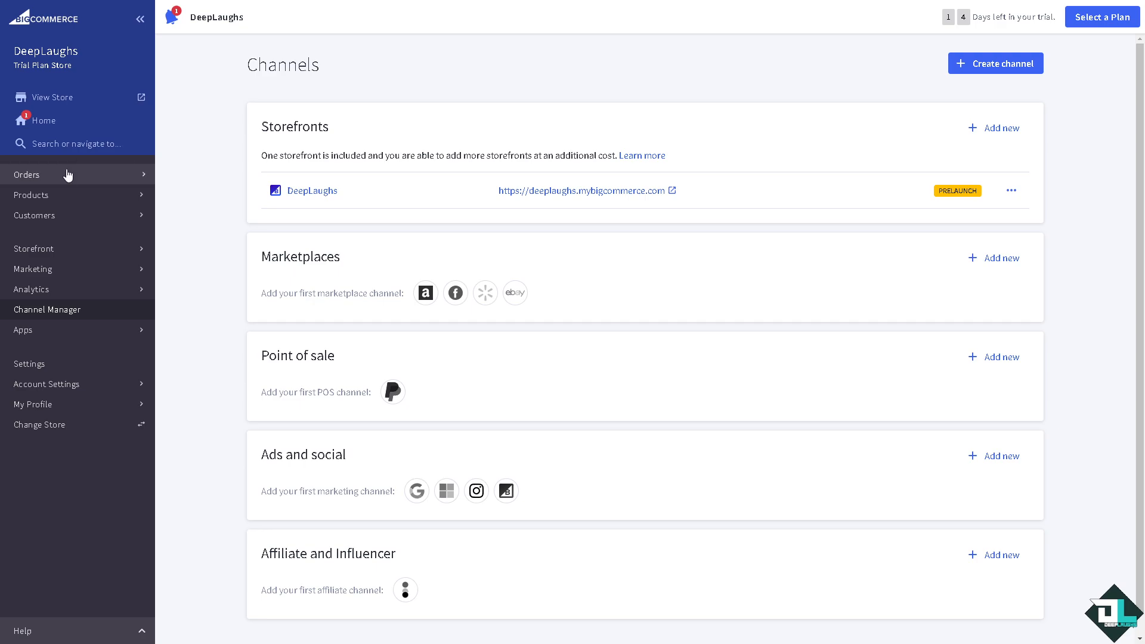
mouse_move(62, 195)
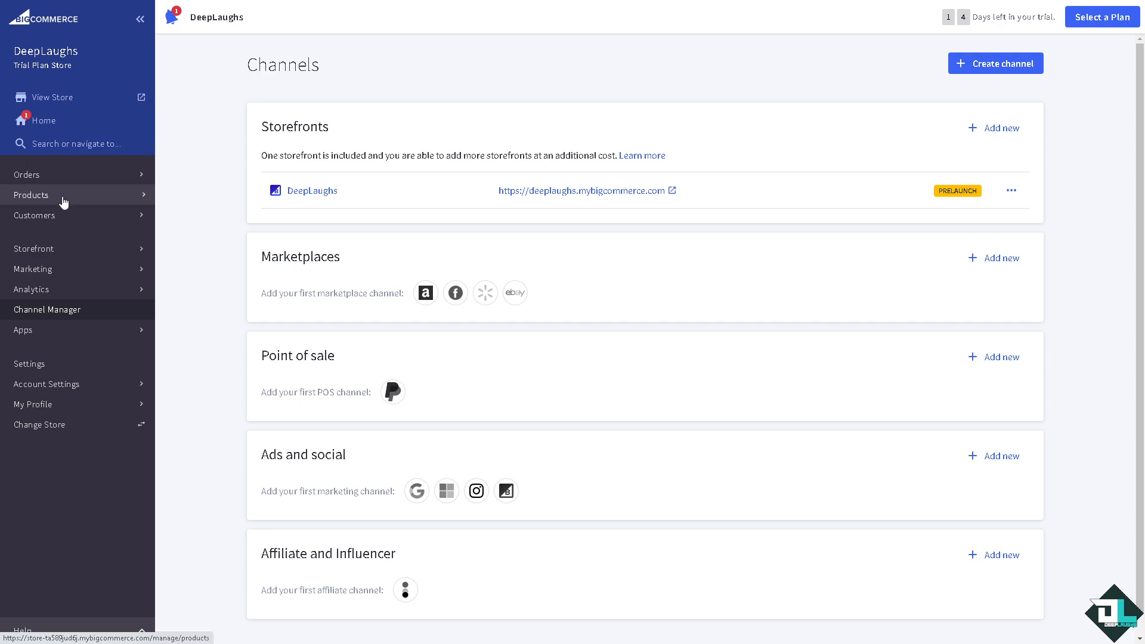
Open the product catalog listing the store's sample products with SKUs and prices.
left_click(32, 194)
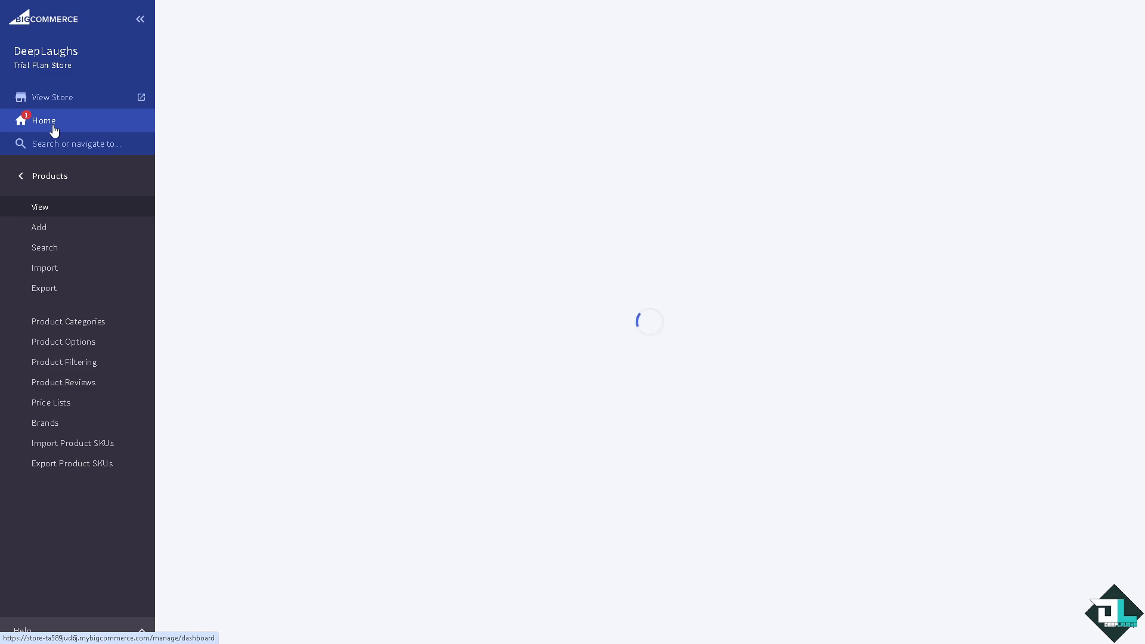
left_click(40, 207)
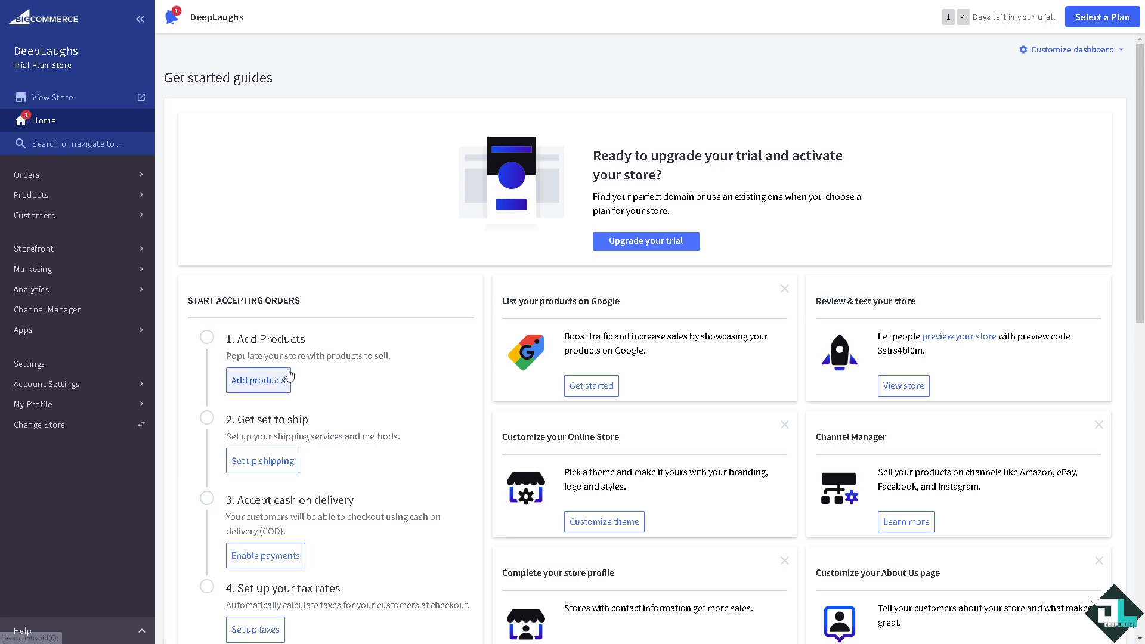
mouse_move(384, 362)
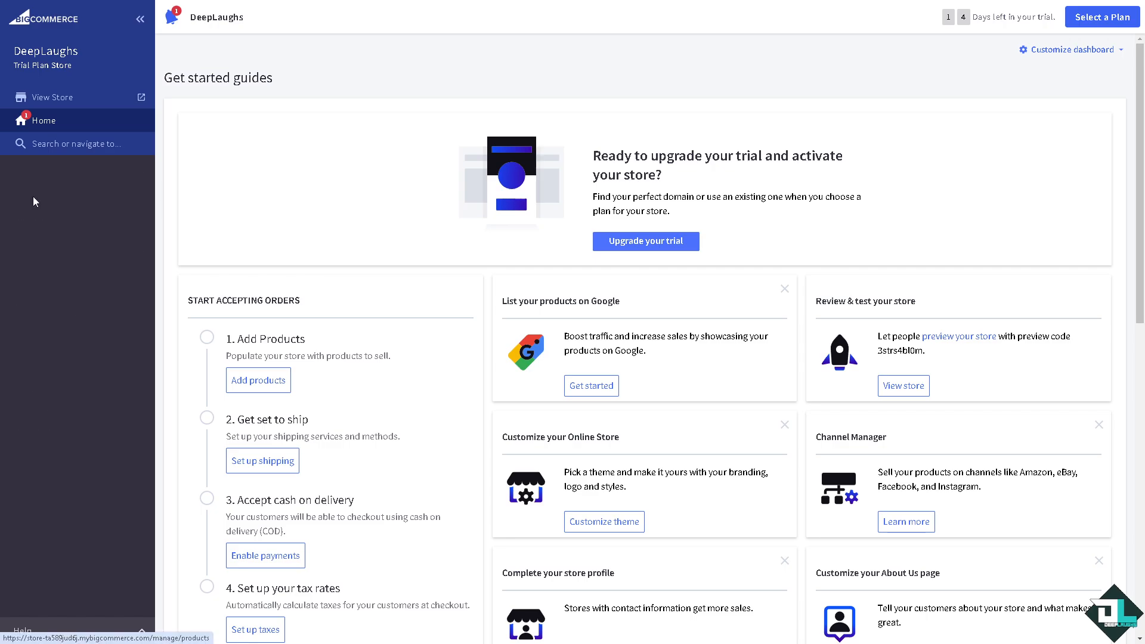
left_click(39, 207)
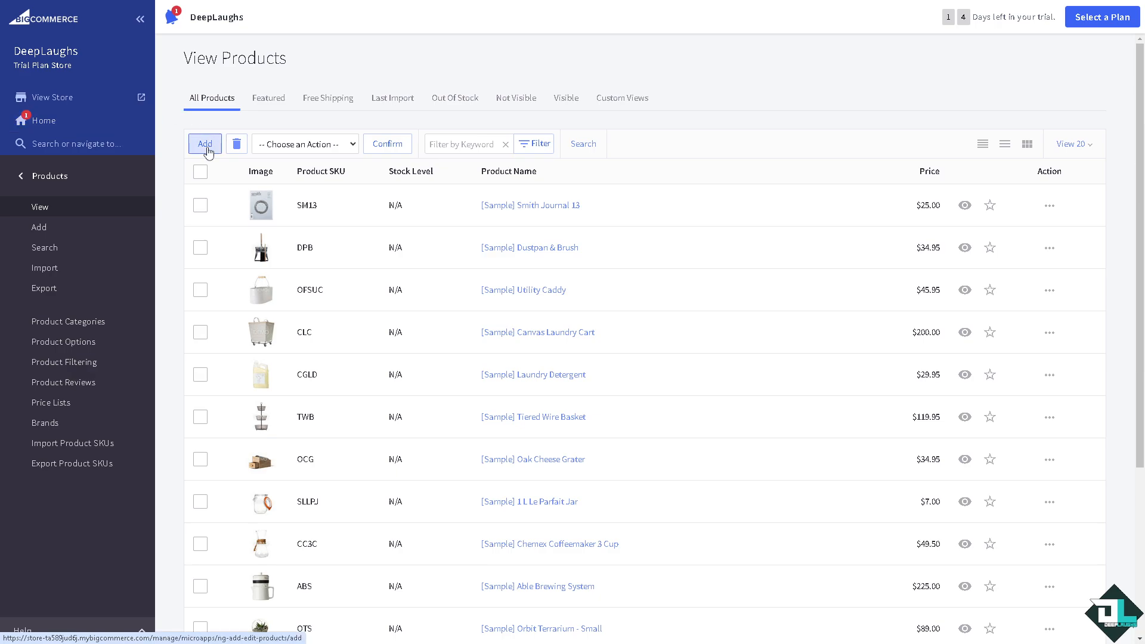
Draft a product named 'How to Add Products on Bigcommerce' with SKU DL-69.
left_click(204, 143)
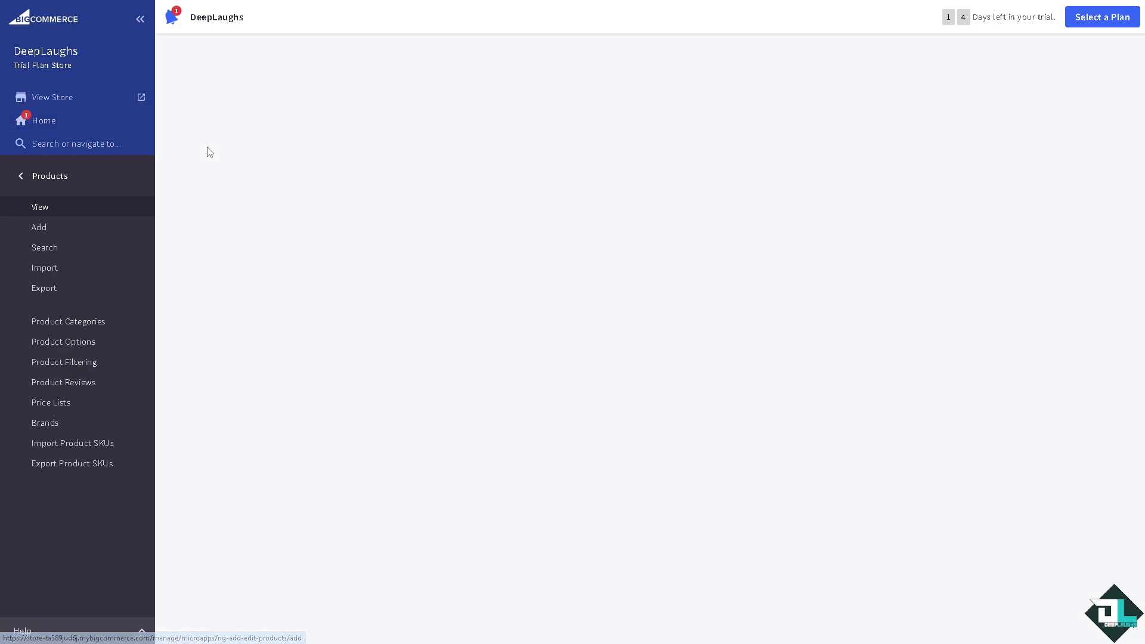
left_click(38, 227)
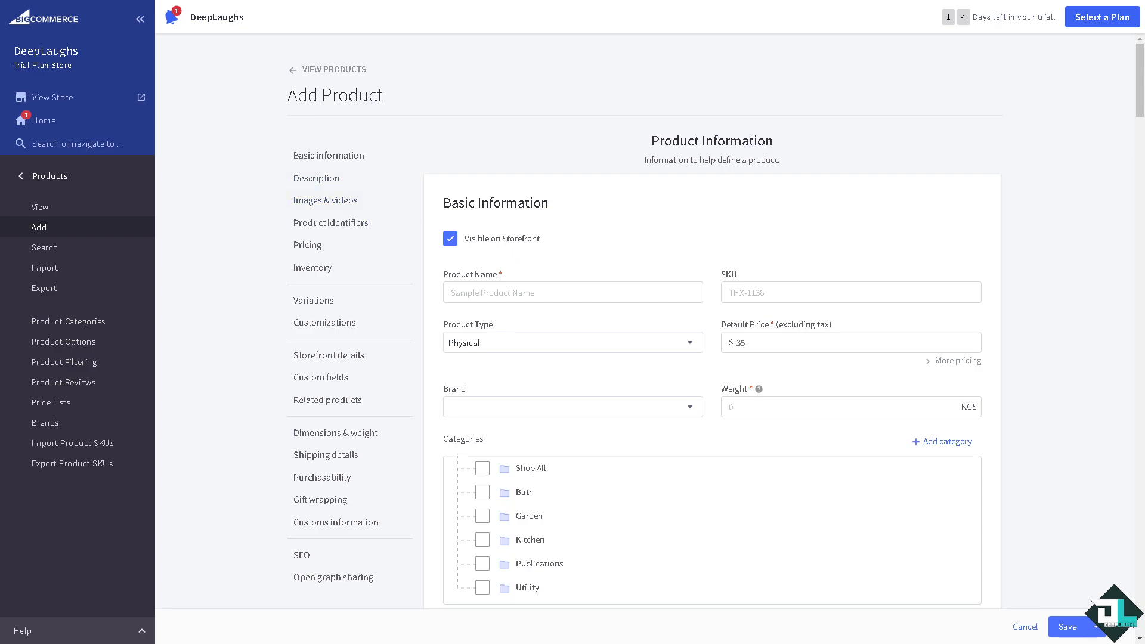
left_click(572, 293)
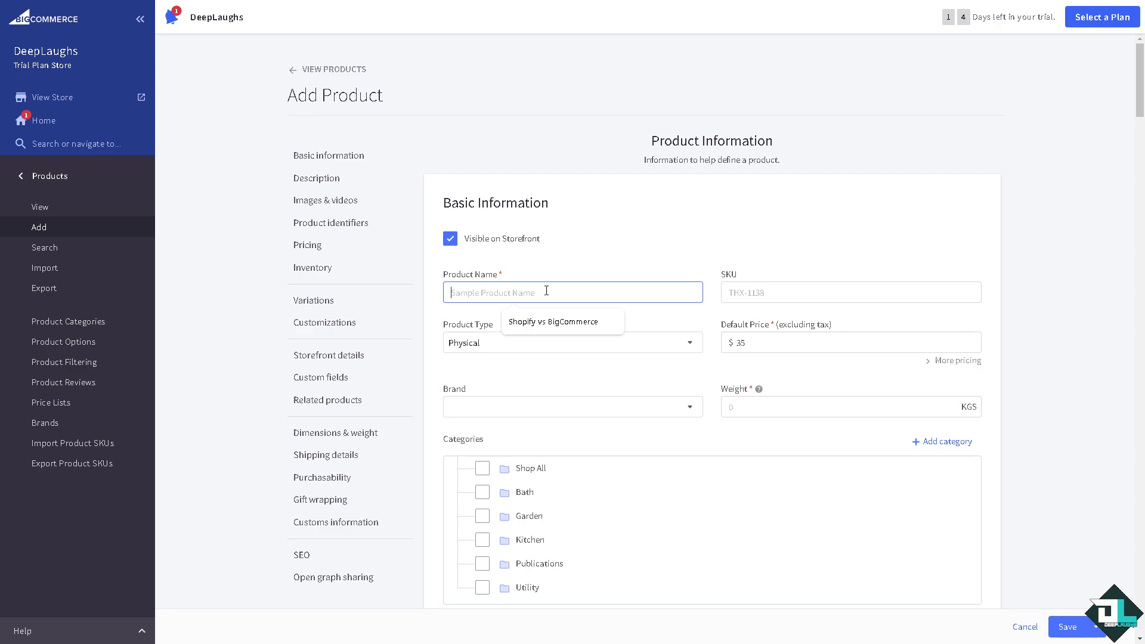
type("How to Add Products on Bigcommerce")
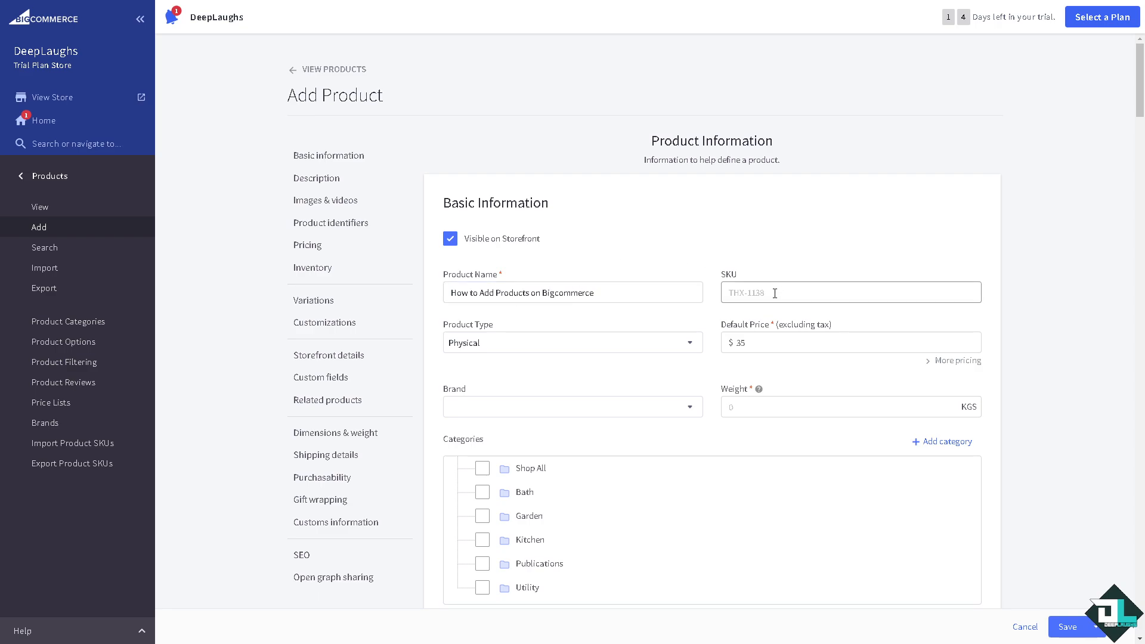
left_click(839, 292)
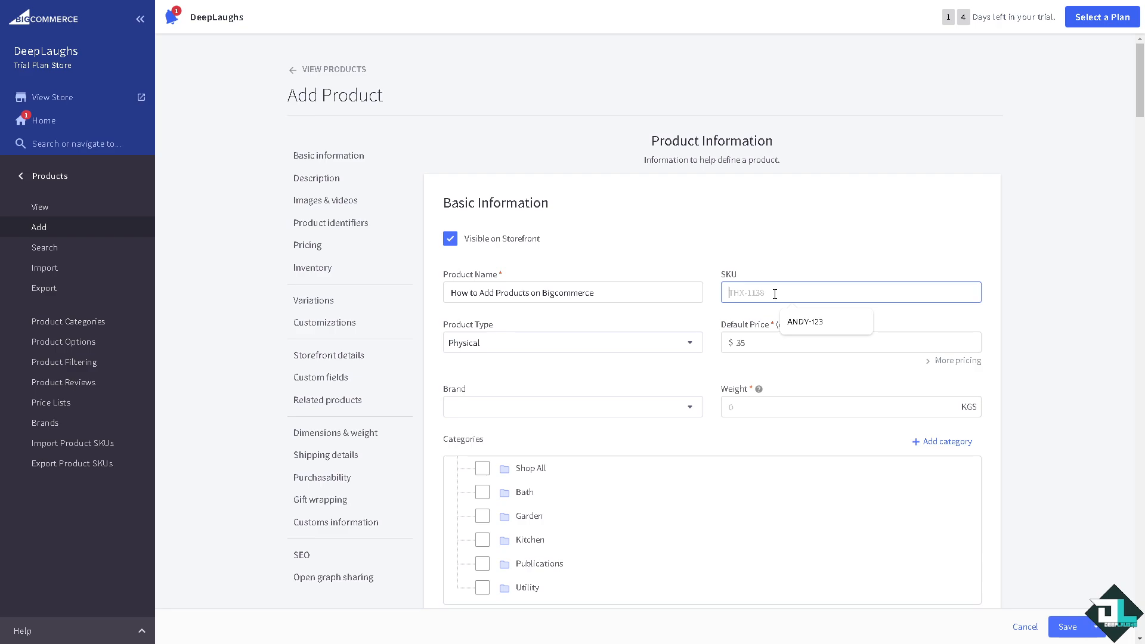
type("DL-")
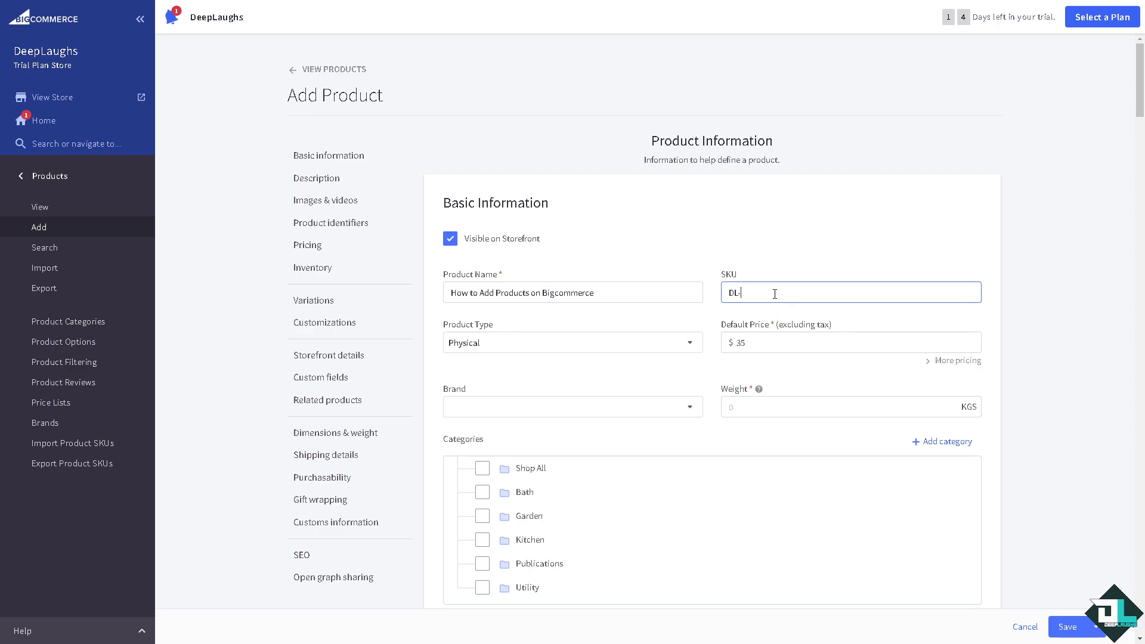
left_click(449, 238)
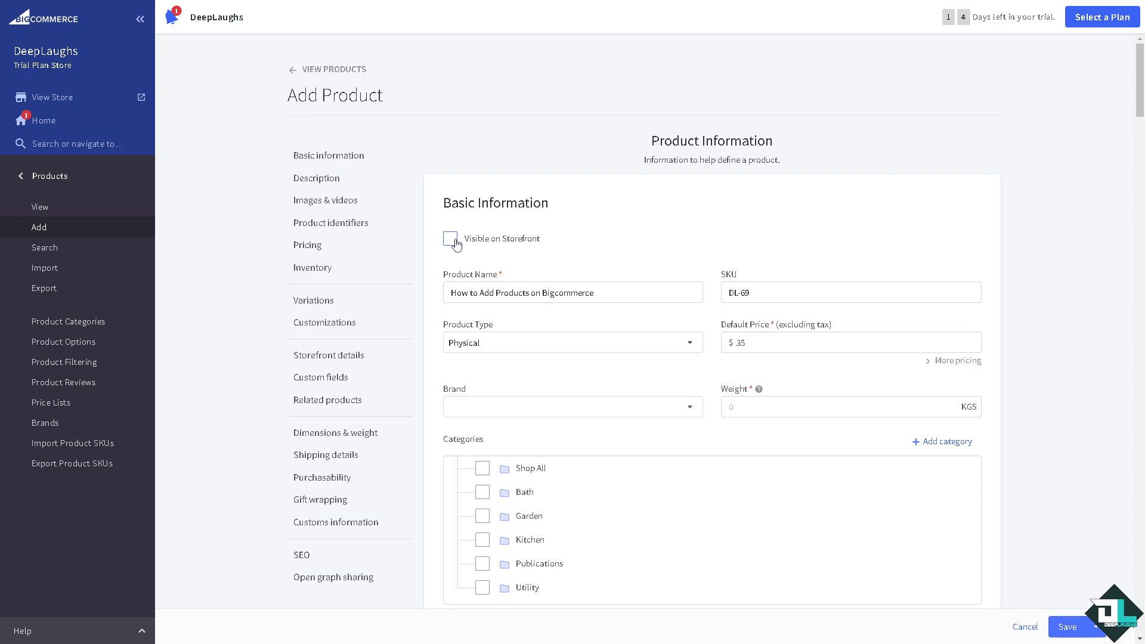
Make the product storefront-visible, Digital type, with a $69.00 default price.
left_click(449, 238)
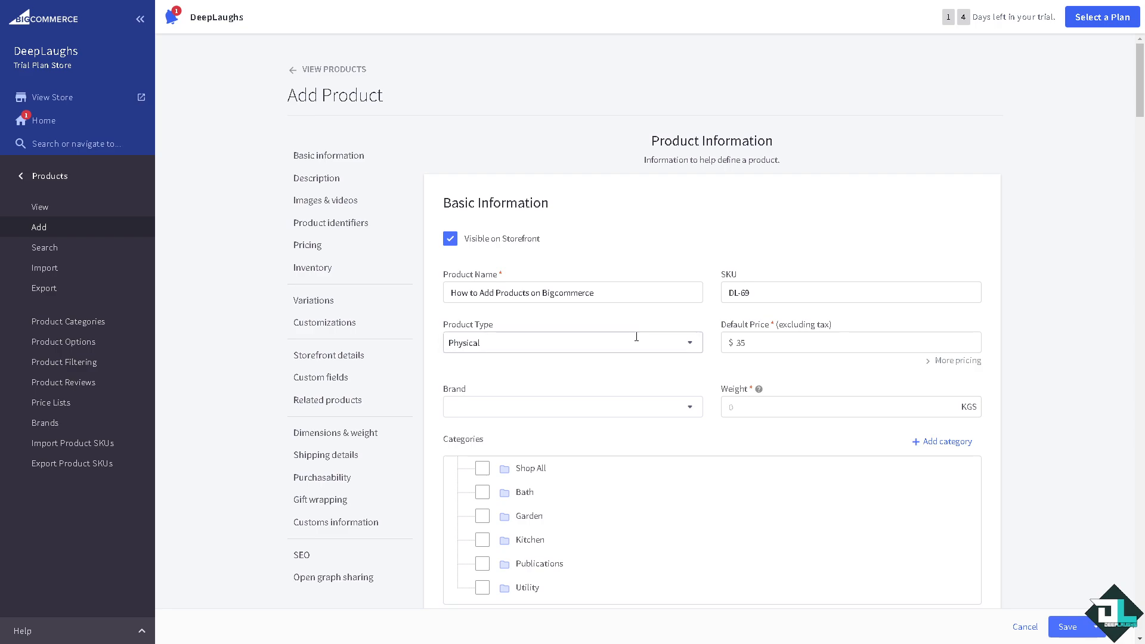
mouse_move(689, 342)
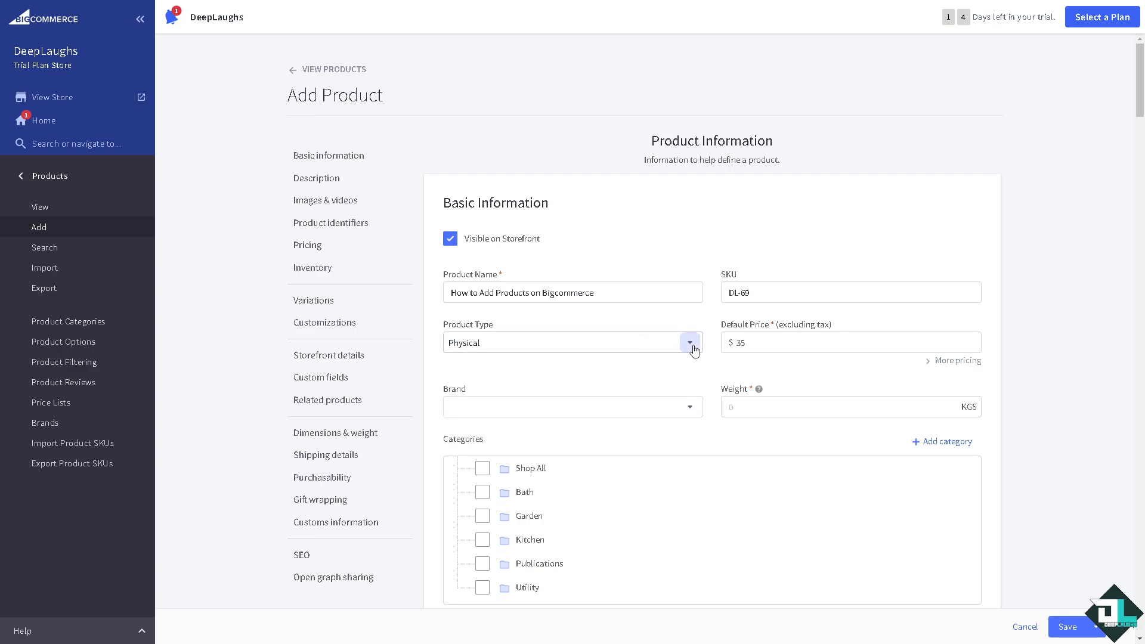
left_click(687, 343)
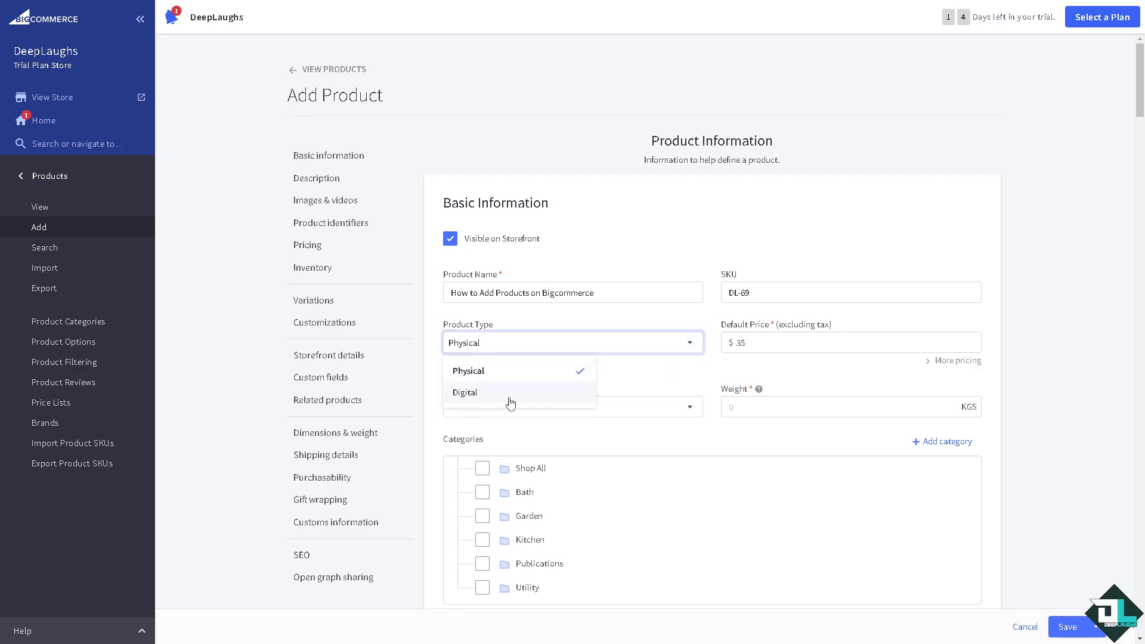
left_click(465, 392)
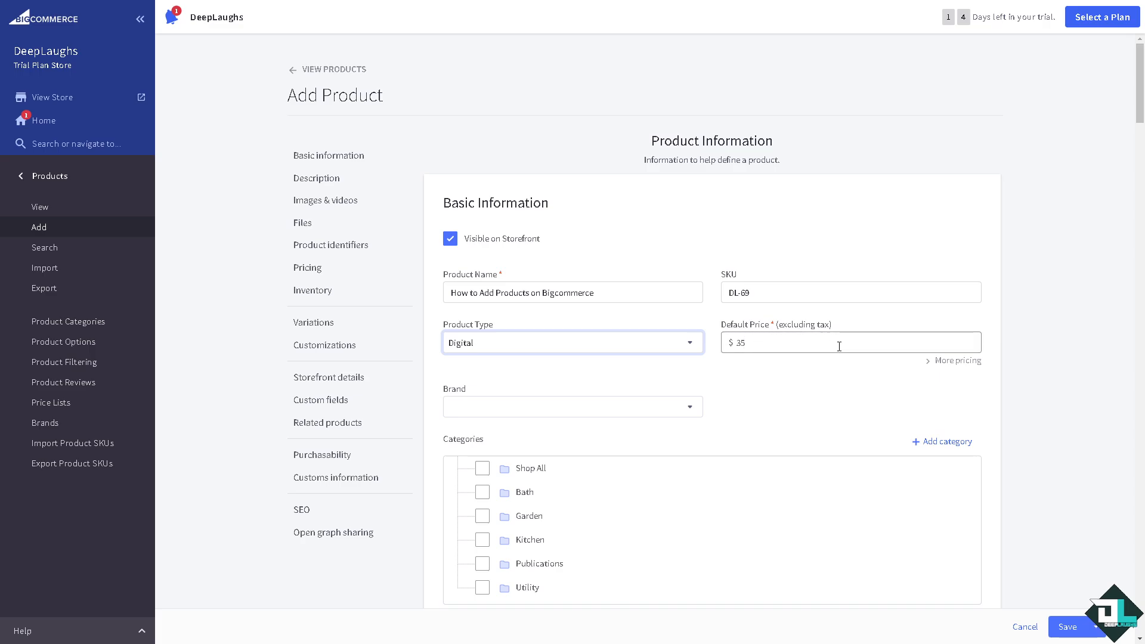
scroll("down", 3)
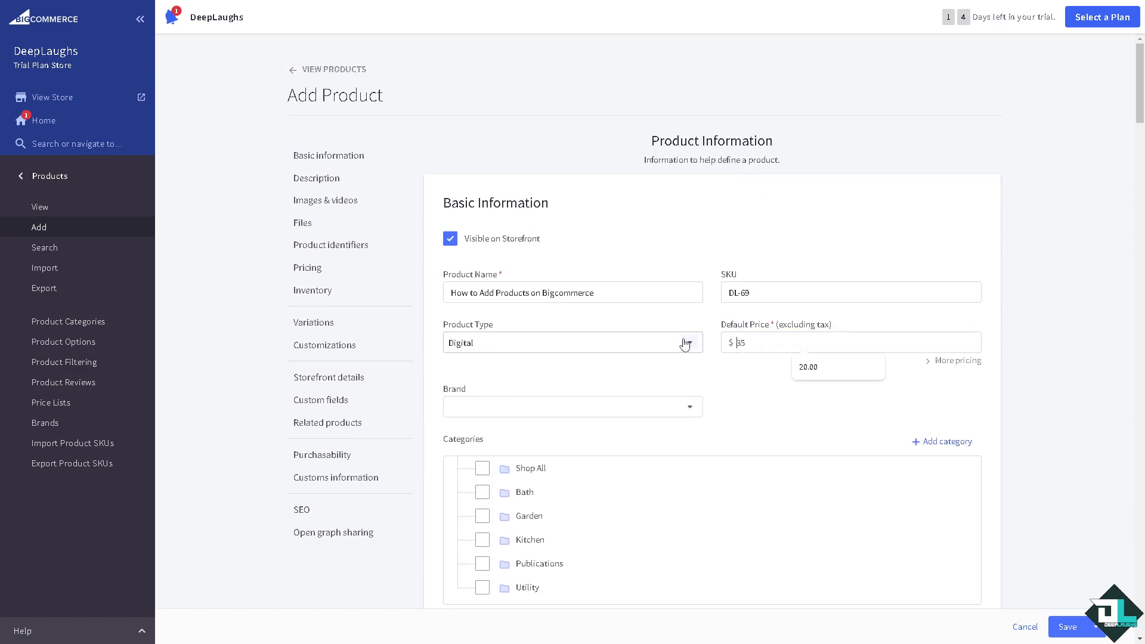
type("69")
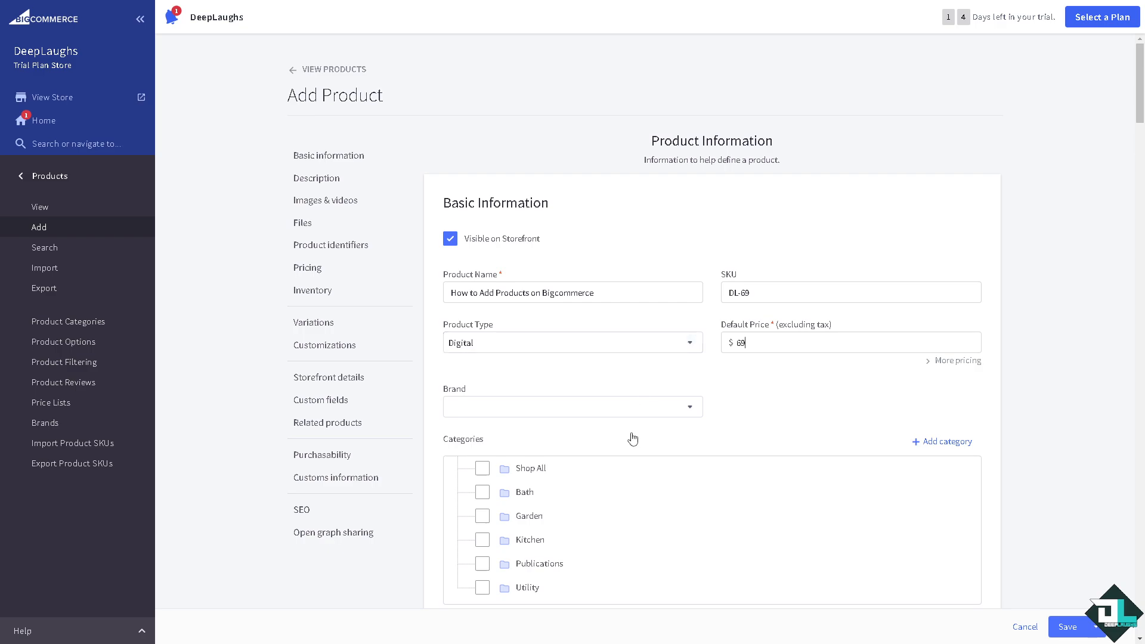
left_click(572, 407)
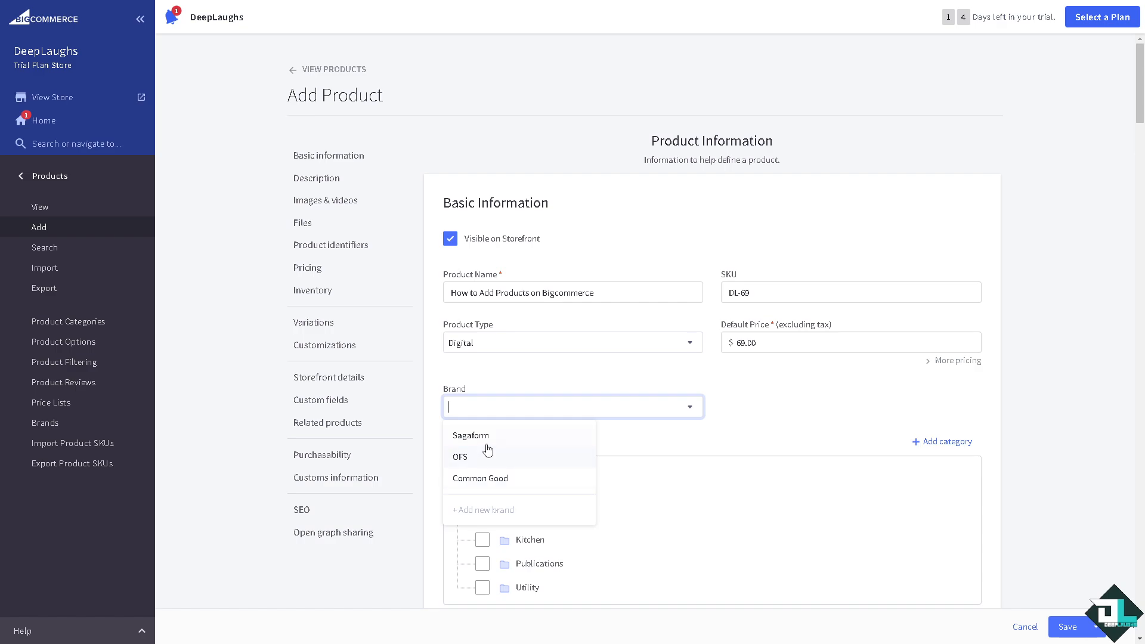
mouse_move(494, 440)
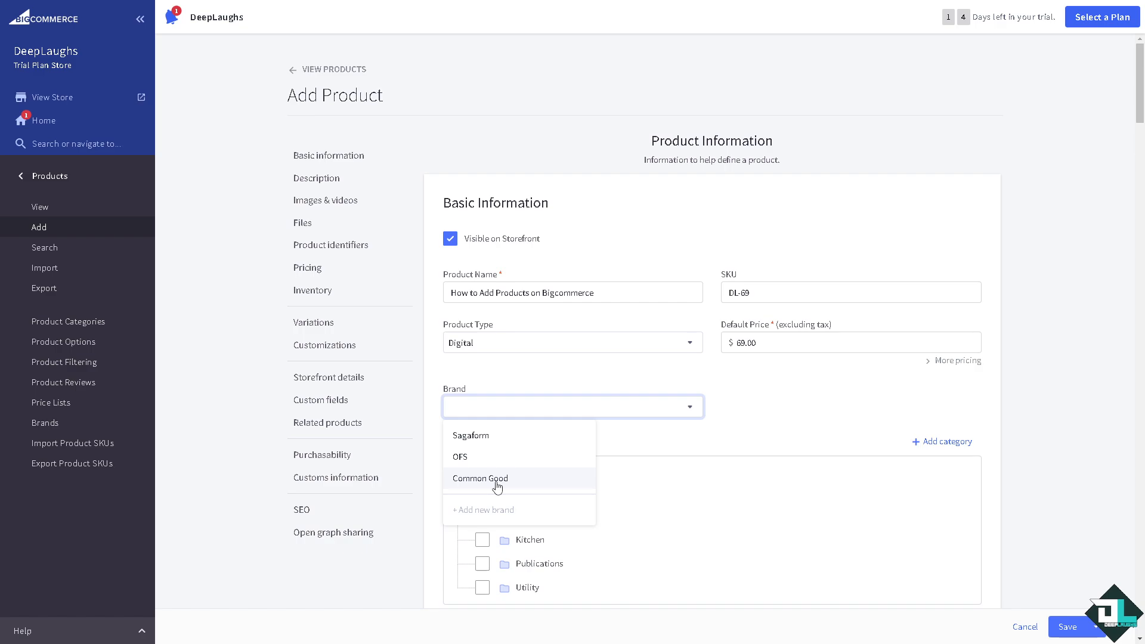
Set brand to Common Good and add a ticked 'How to Add Products on Bigcommerce' category.
left_click(479, 478)
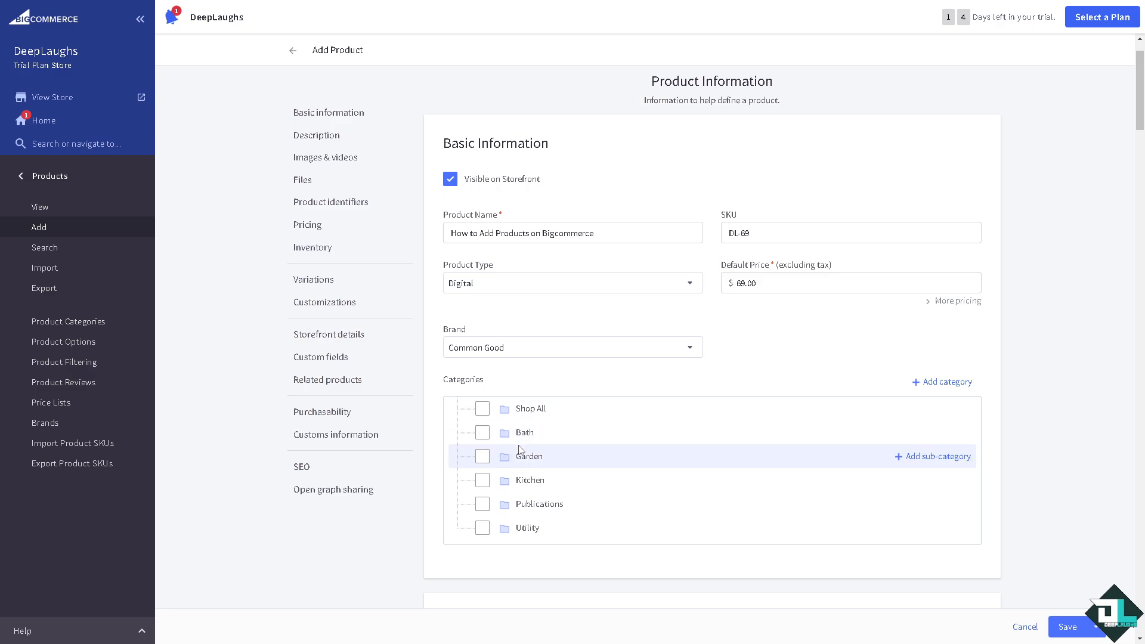
mouse_move(570, 510)
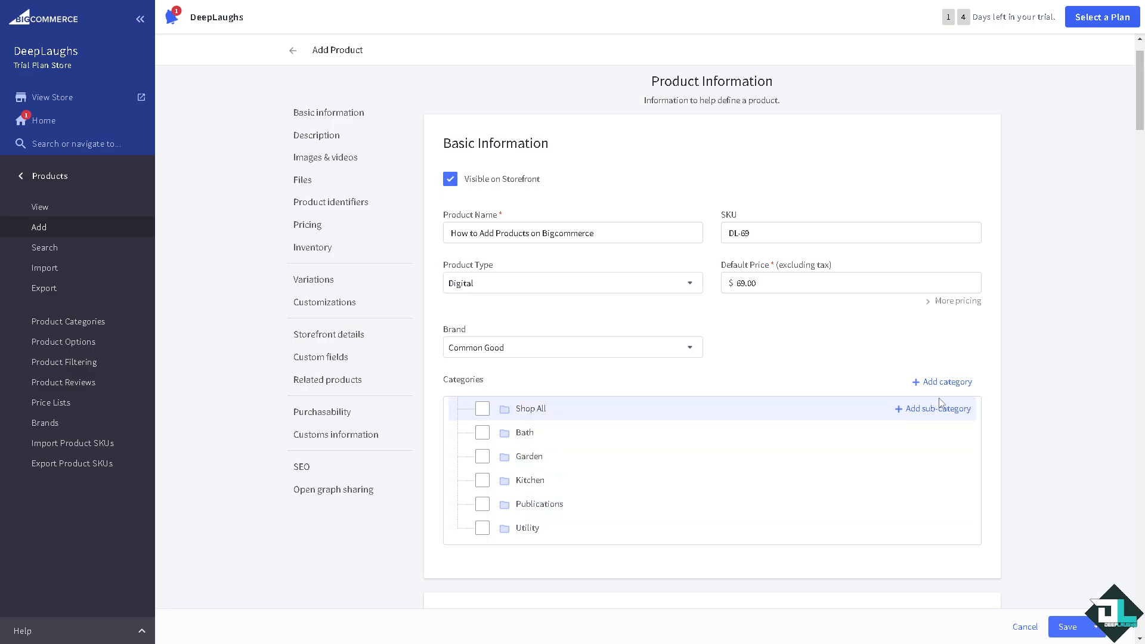
left_click(946, 381)
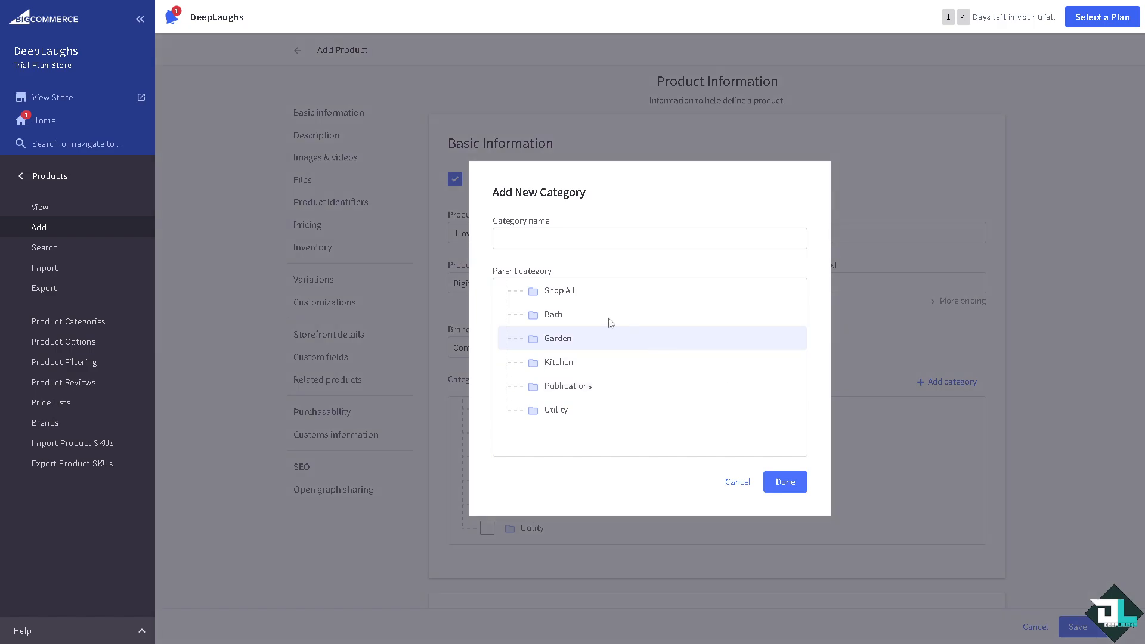
left_click(648, 238)
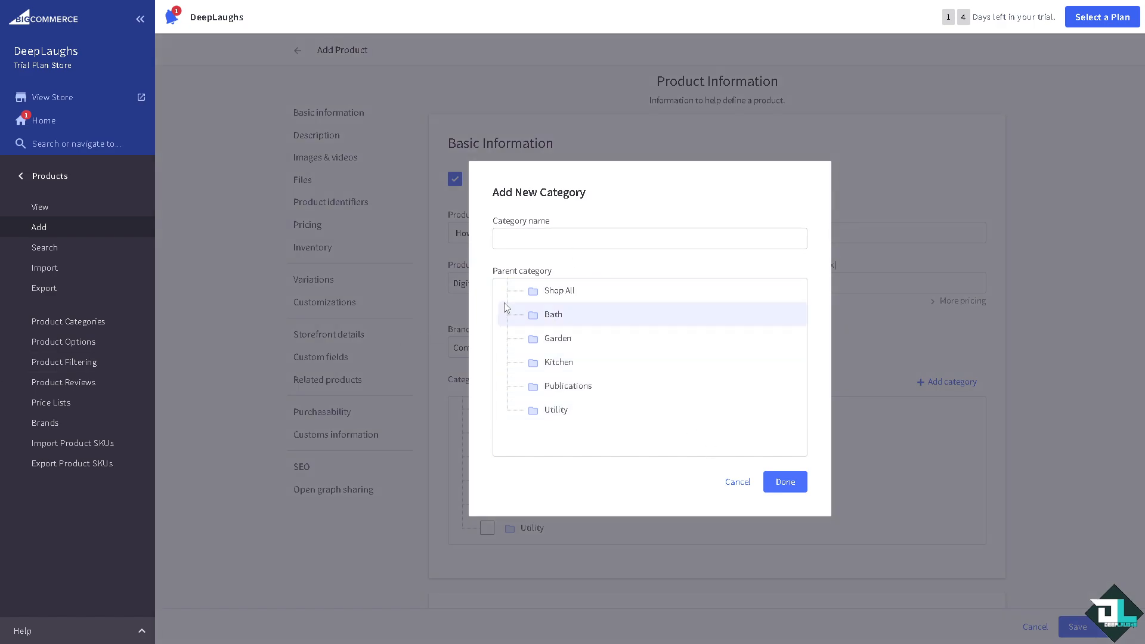
type("How to Add Products on Bigcommerce")
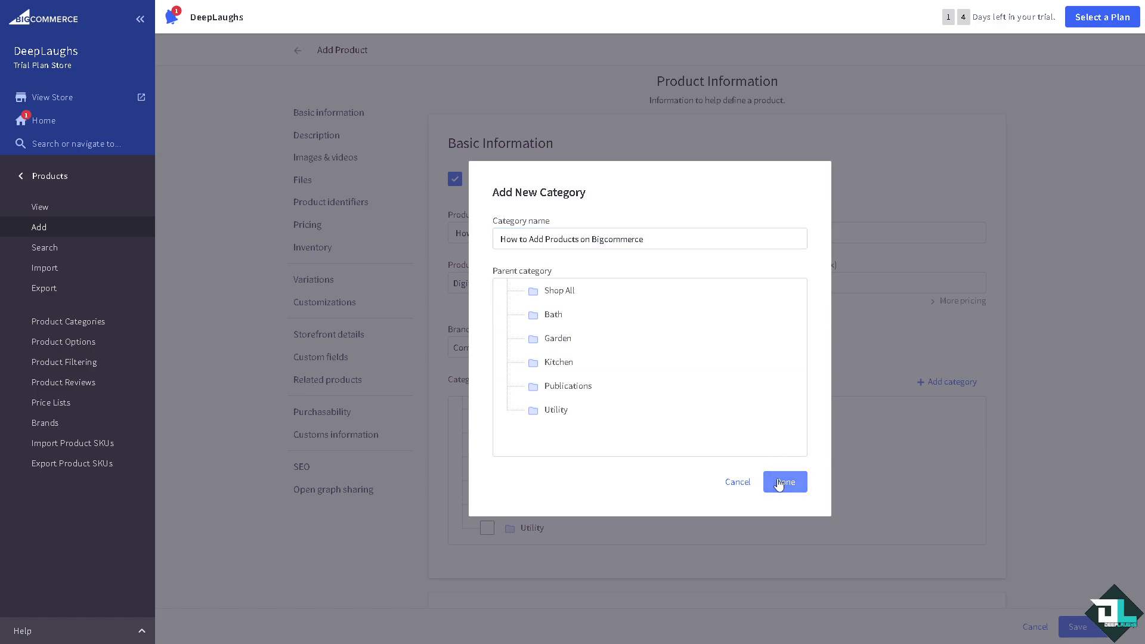
left_click(784, 481)
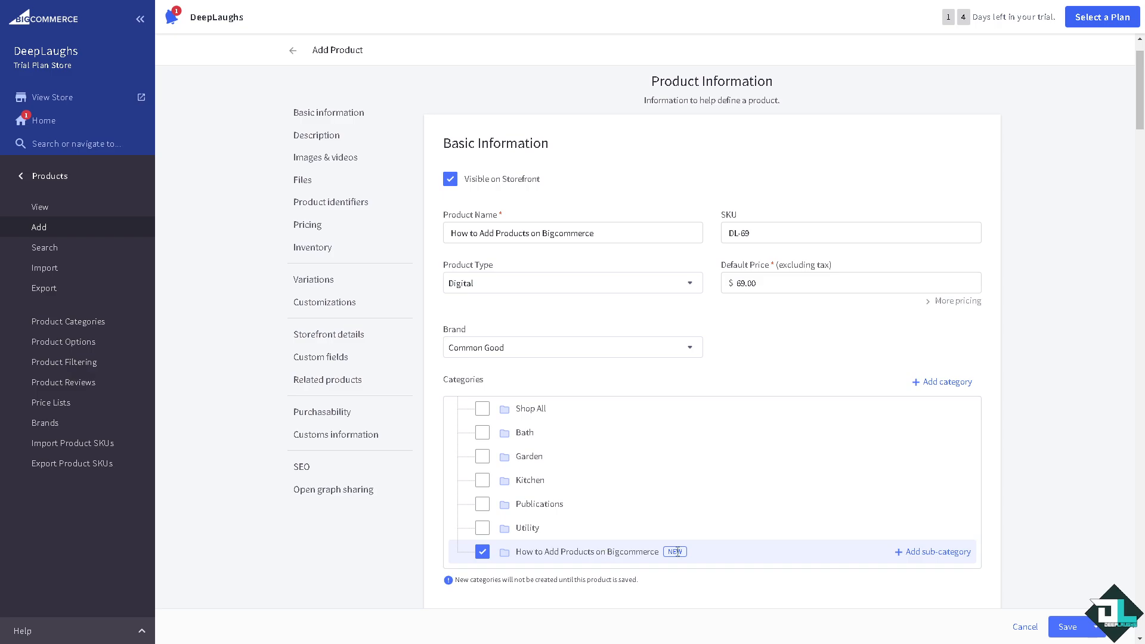
Type 'How to Add Products on Bigcommerce' as the description's opening line.
scroll("down", 3)
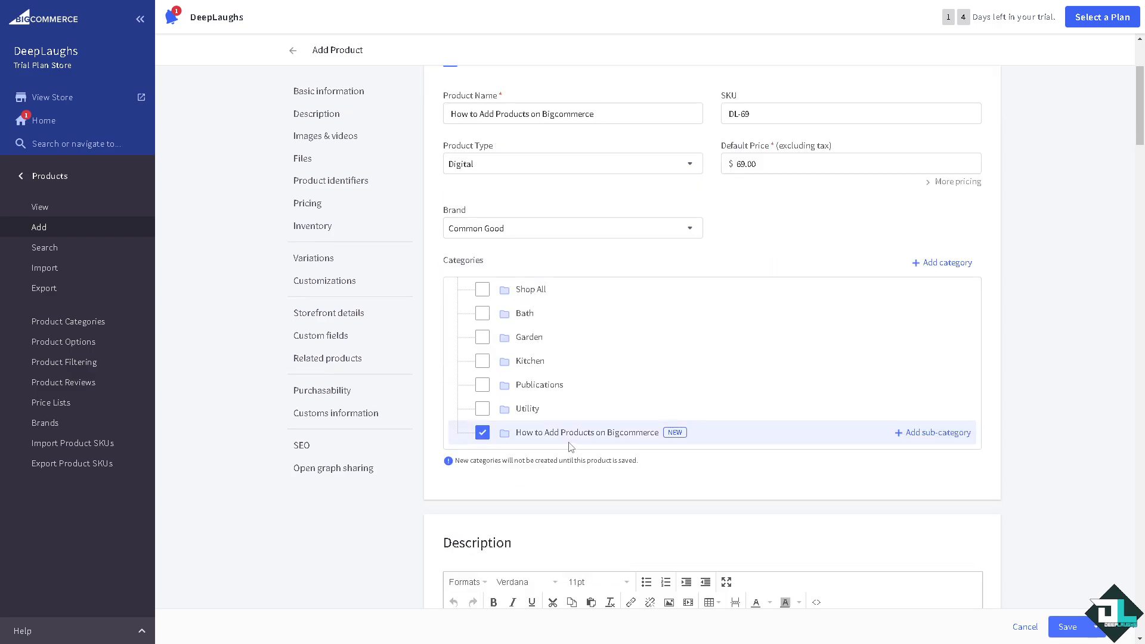
mouse_move(459, 469)
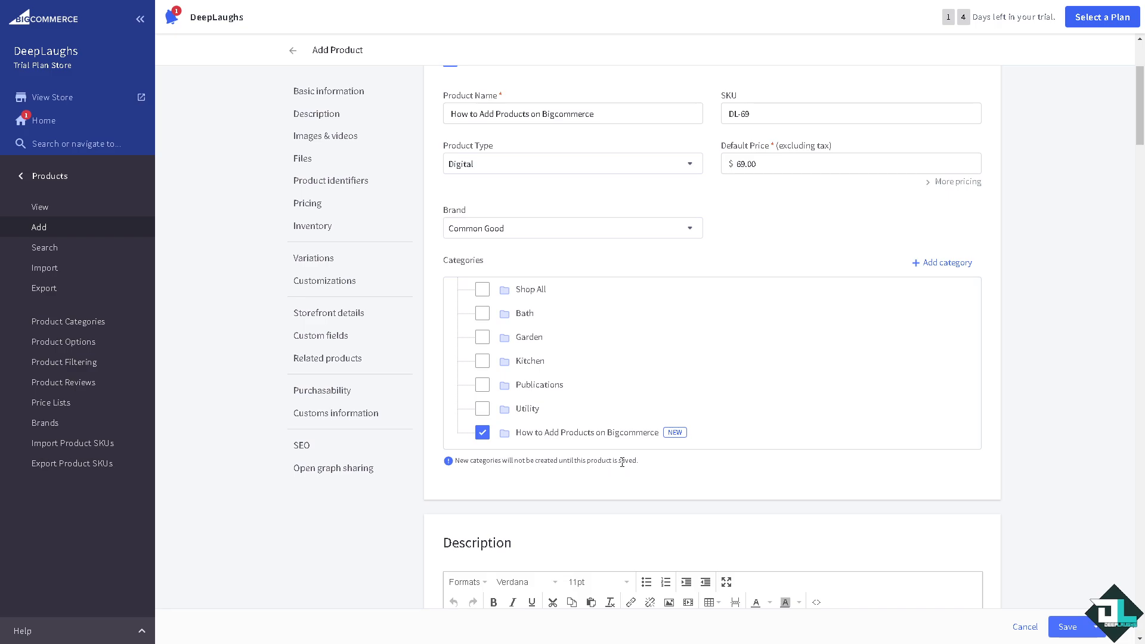
scroll("down", 3)
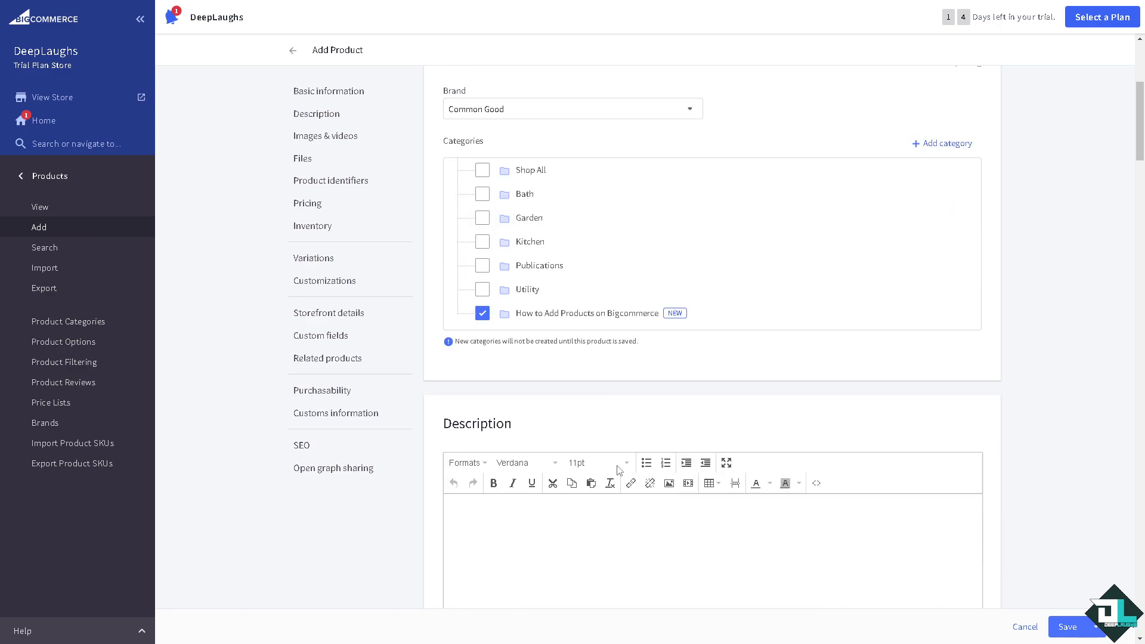
scroll("down", 3)
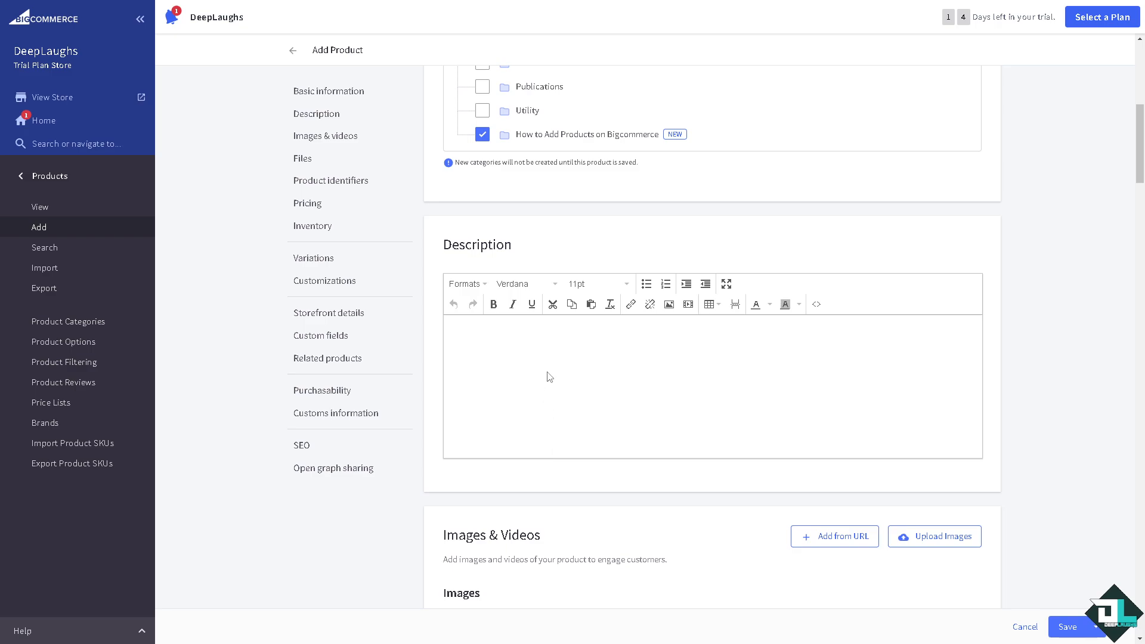
type("How to Add Products on Bigcommerce")
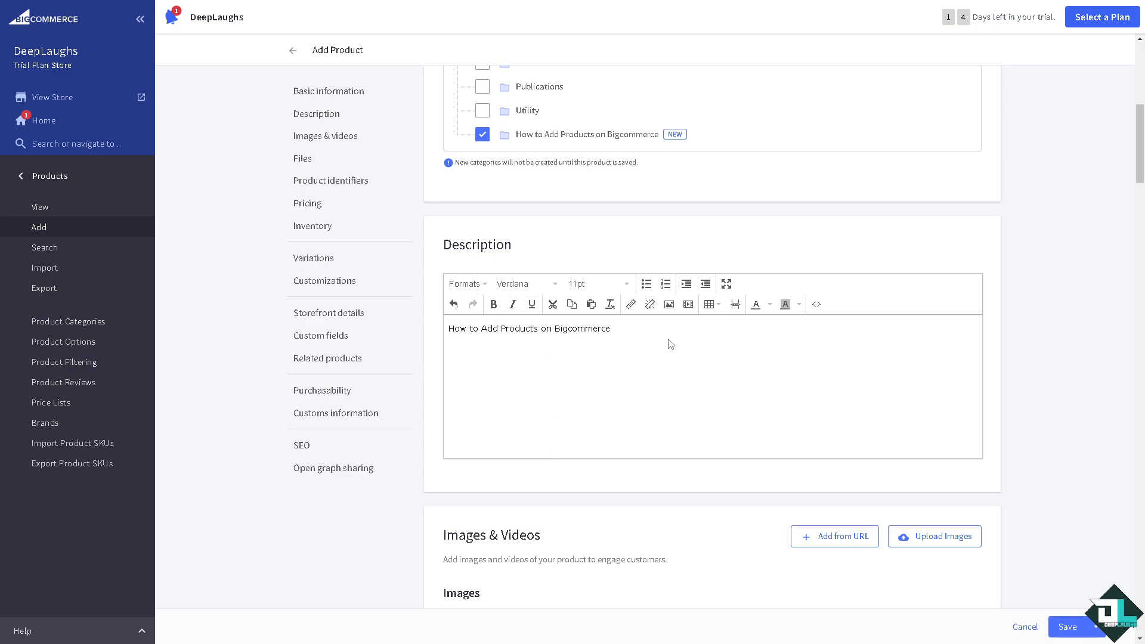
mouse_move(659, 344)
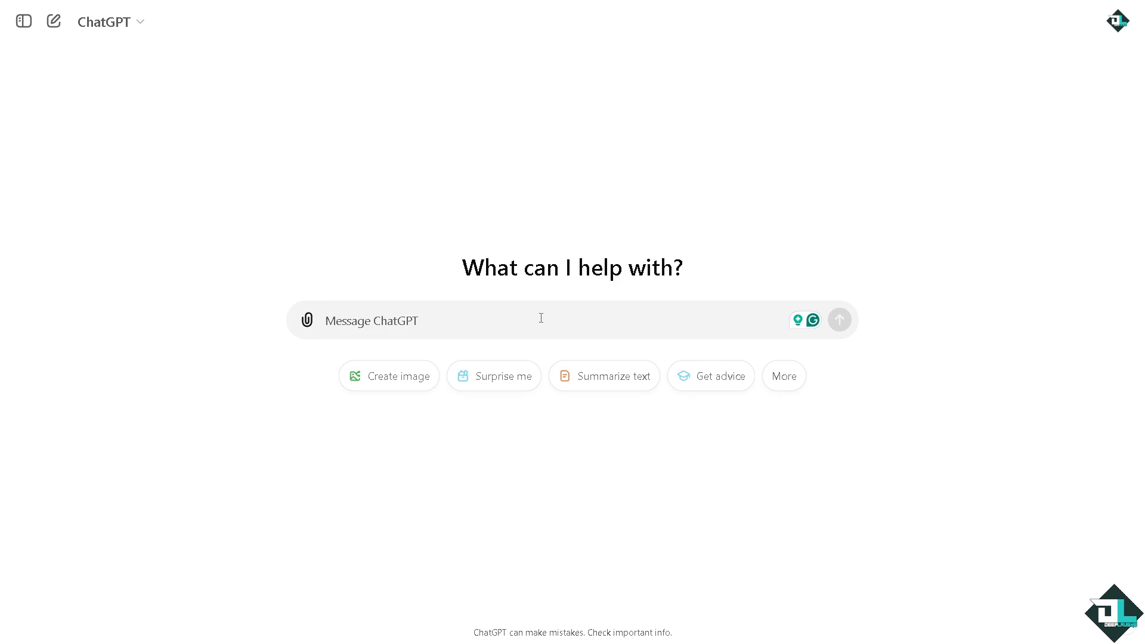
Ask ChatGPT to 'Write a product description about BigCommerce'.
type("Wi")
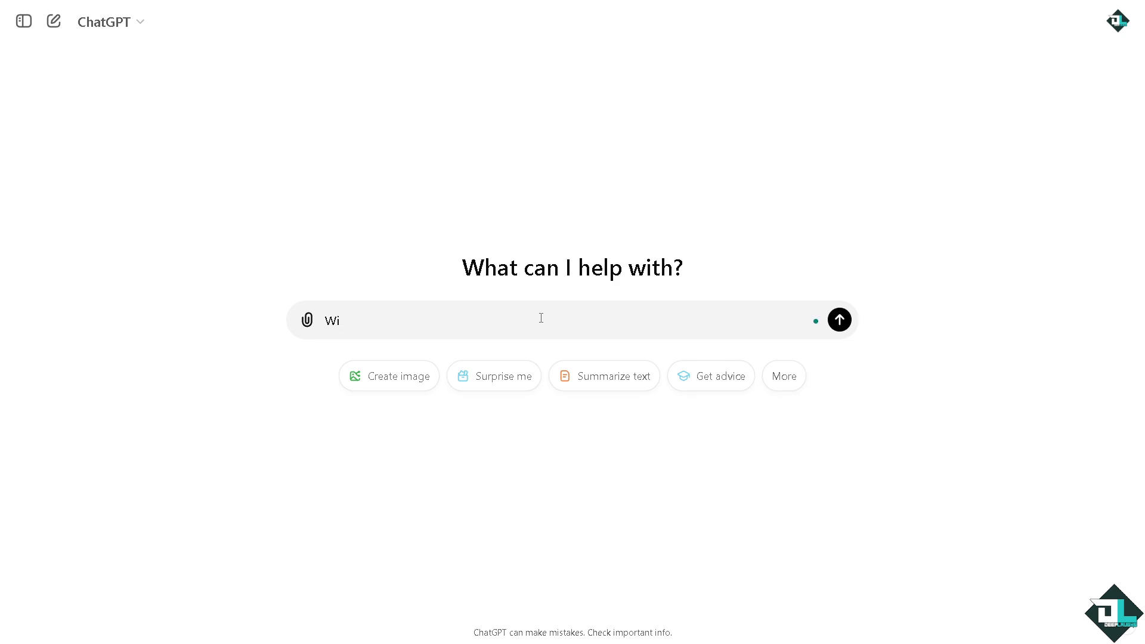
type("Write a product description about")
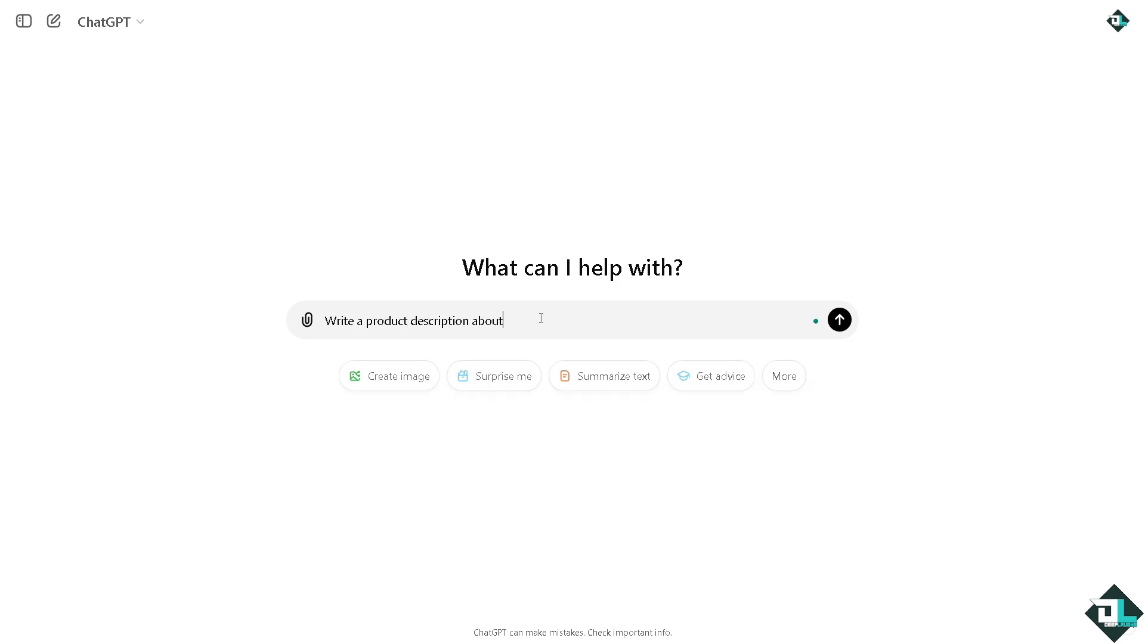
type("BigCommerce")
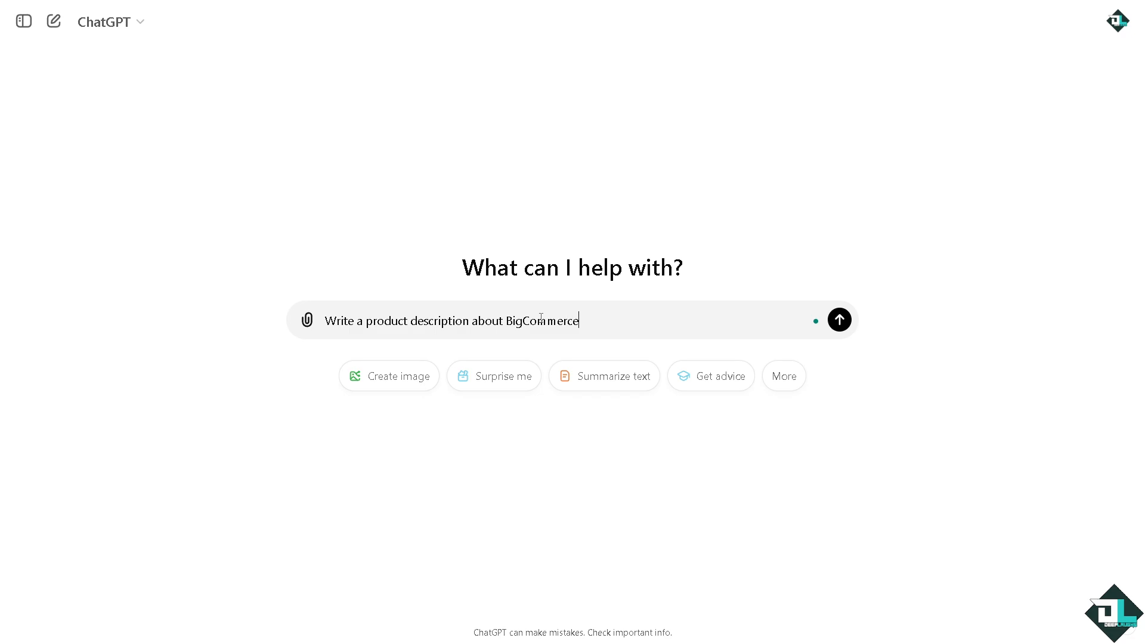
left_click(838, 319)
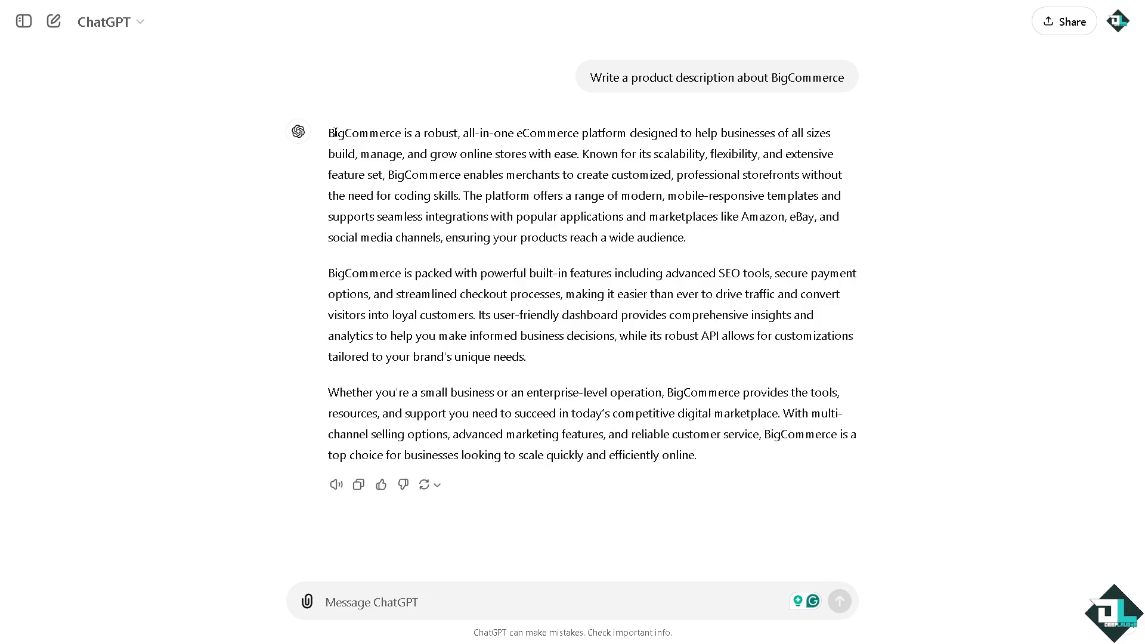
Copy ChatGPT's generated three-paragraph description.
left_click_drag(329, 133, 680, 336)
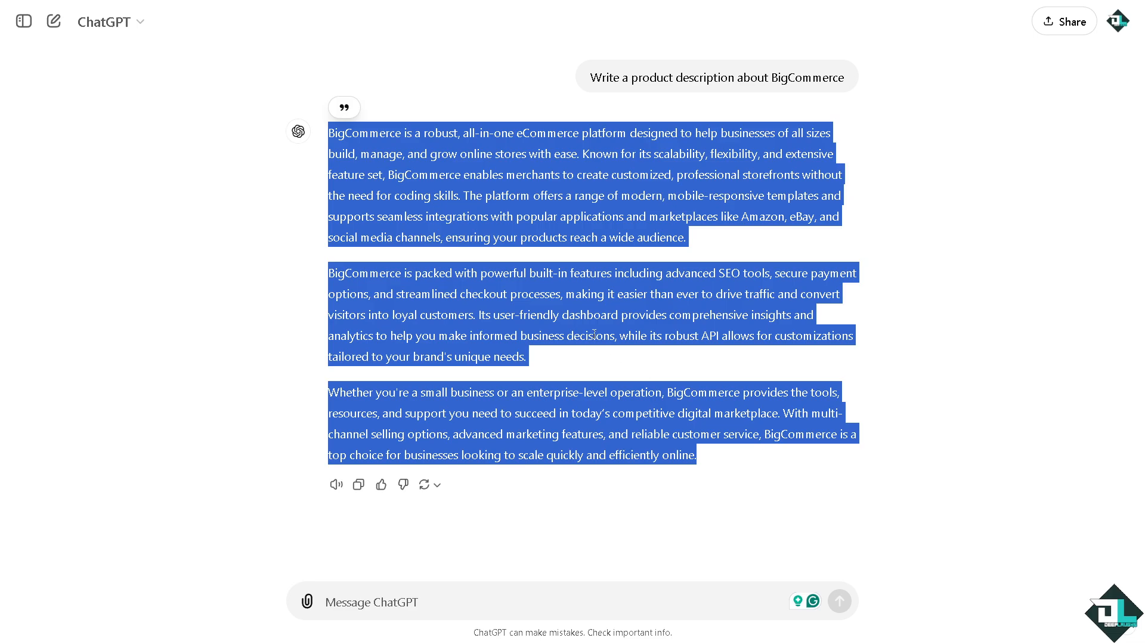
left_click(359, 484)
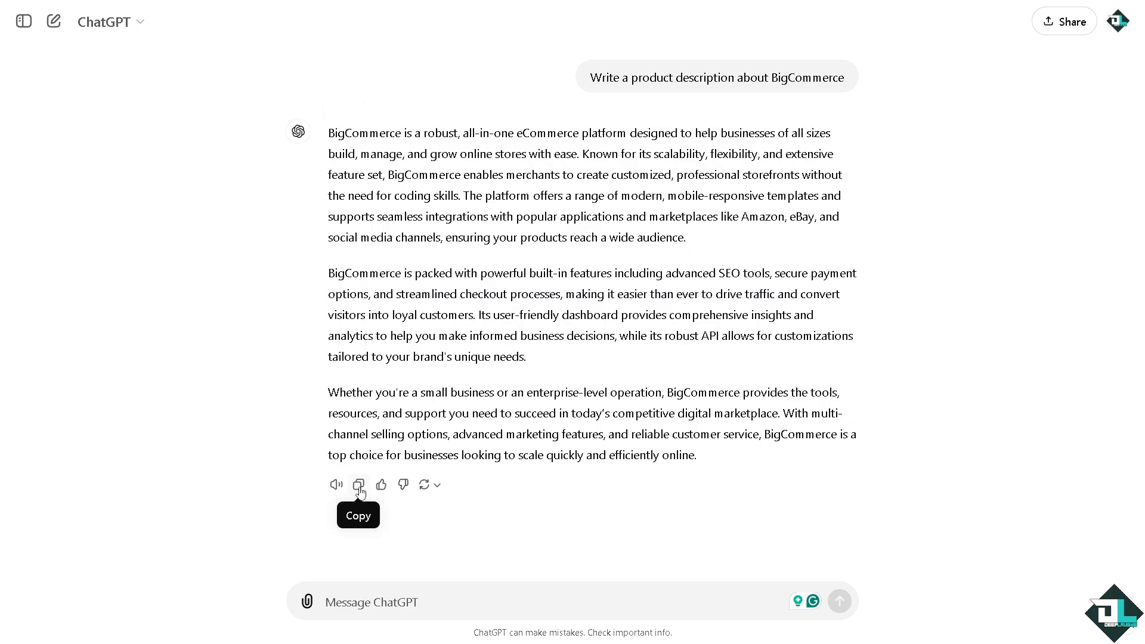
left_click(358, 484)
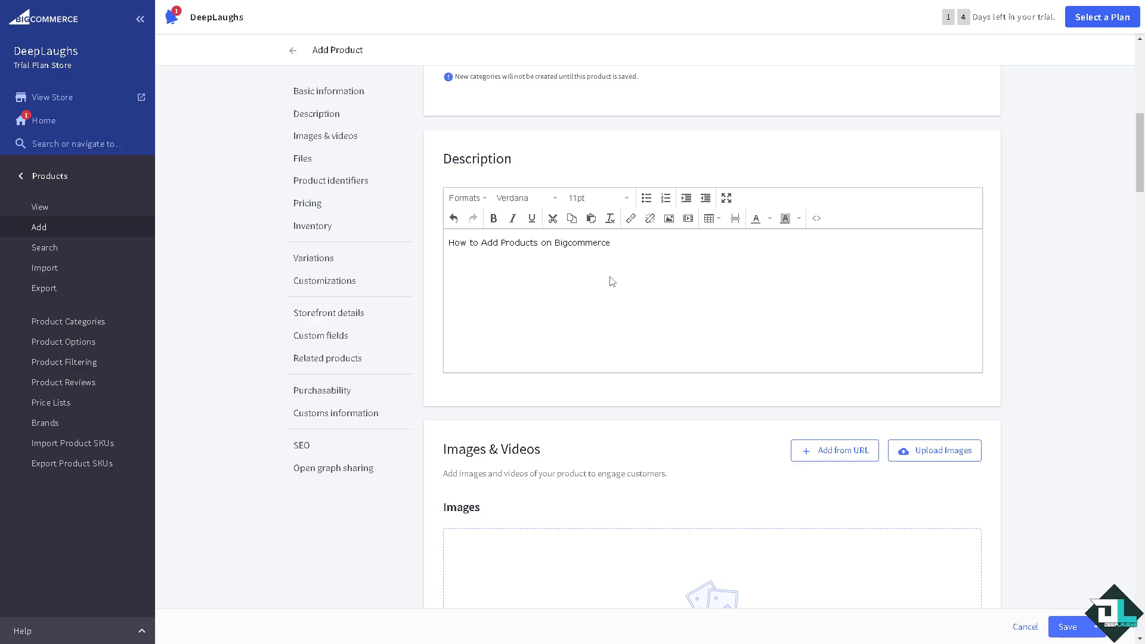
Paste the ChatGPT paragraphs into the description and set the title font to Impact.
type("BigCommerce is a robust, all-in-one eCommerce platform designed to help businesses of all sizes build, manage, and grow online stores with ease.")
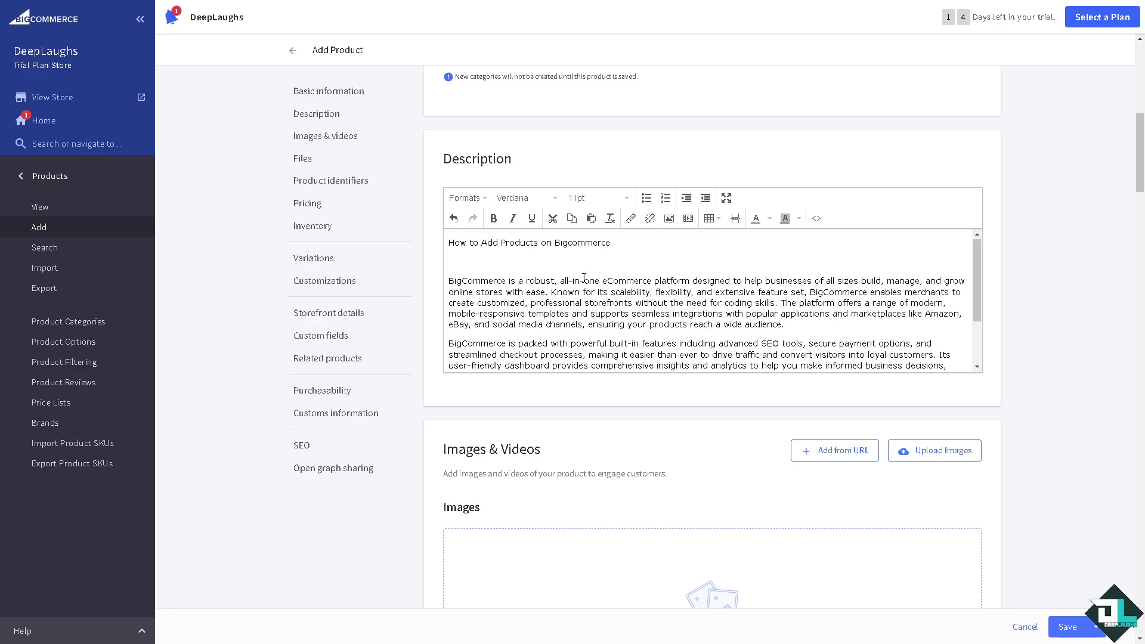
left_click(494, 218)
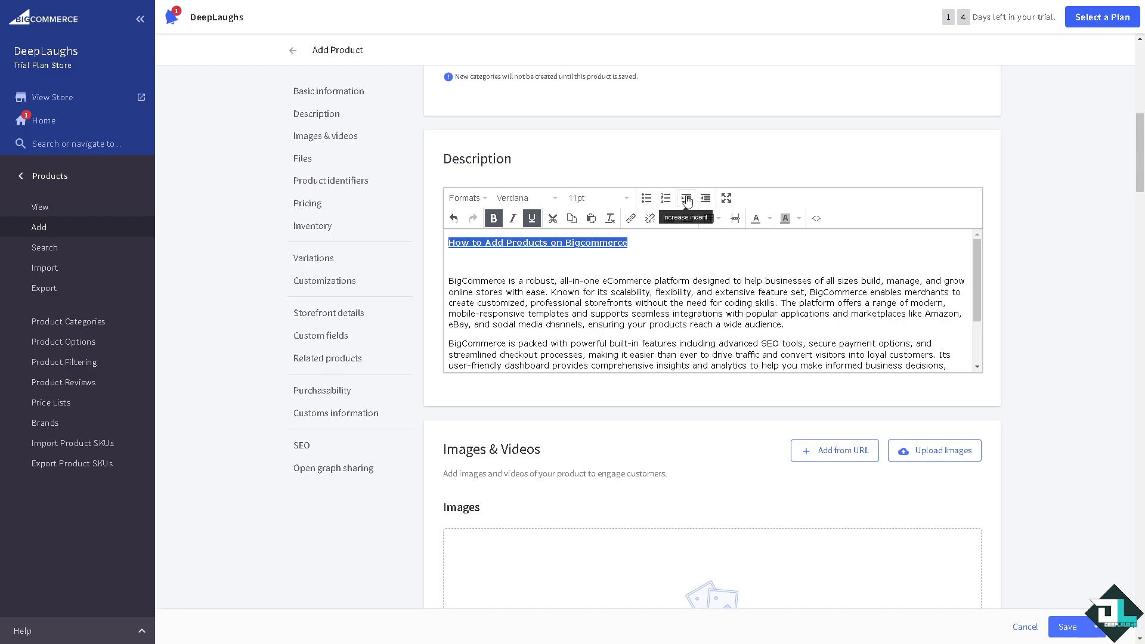
mouse_move(754, 219)
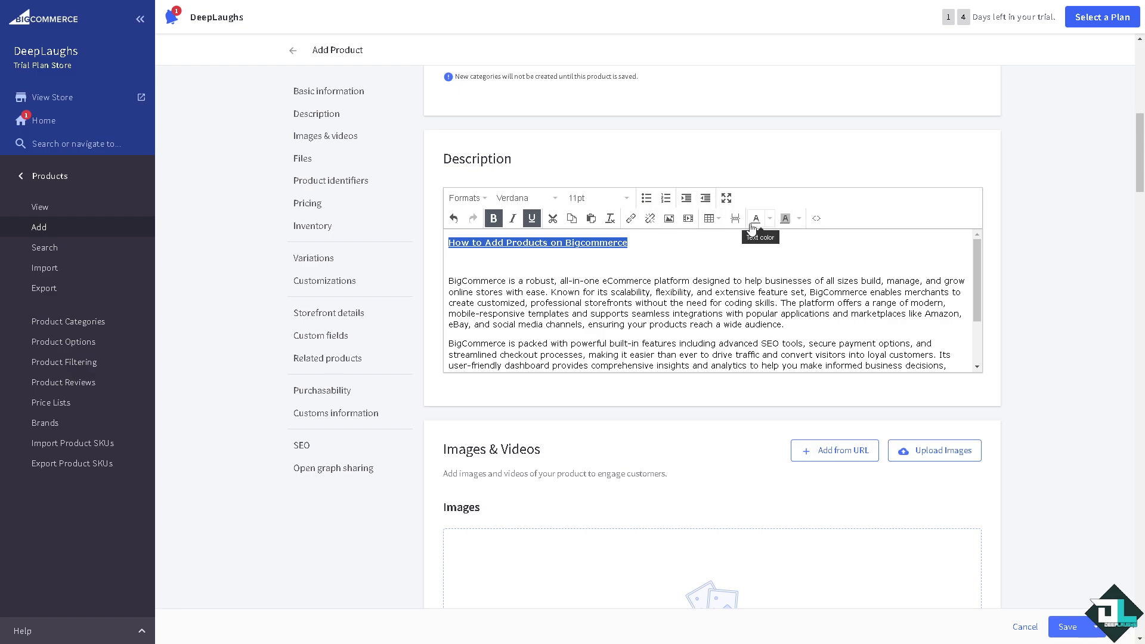
mouse_move(786, 217)
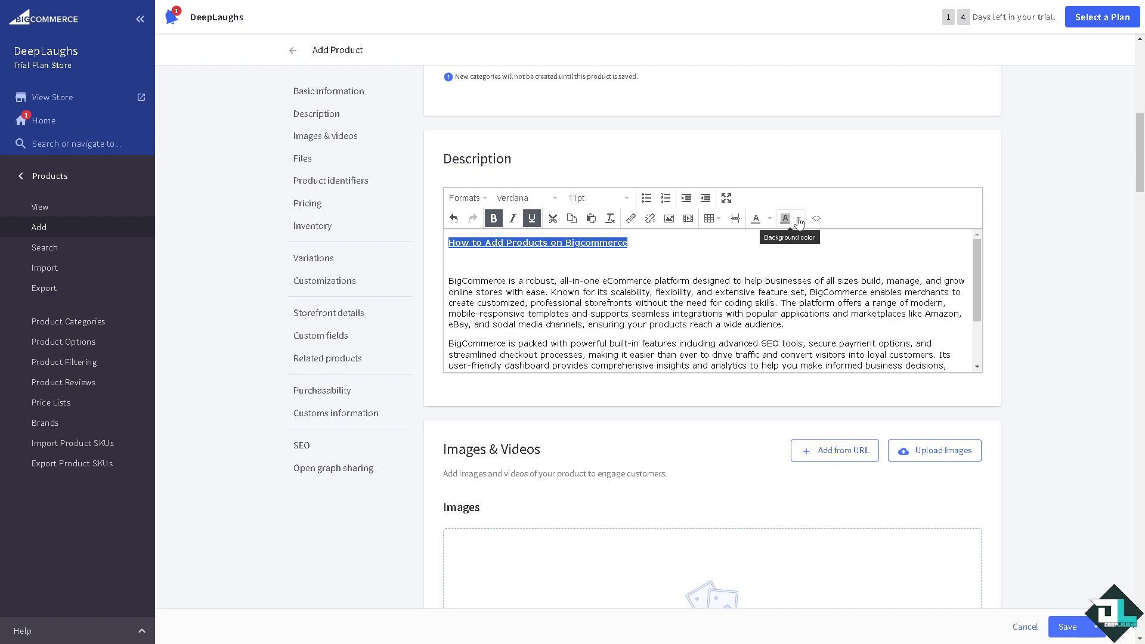
mouse_move(756, 221)
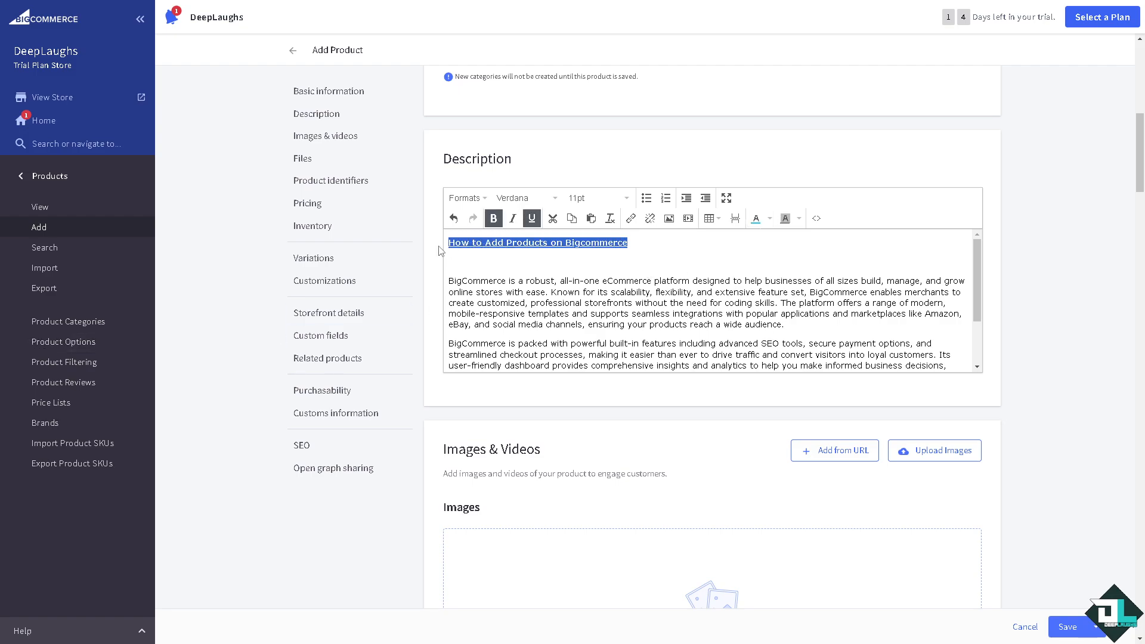
mouse_move(556, 198)
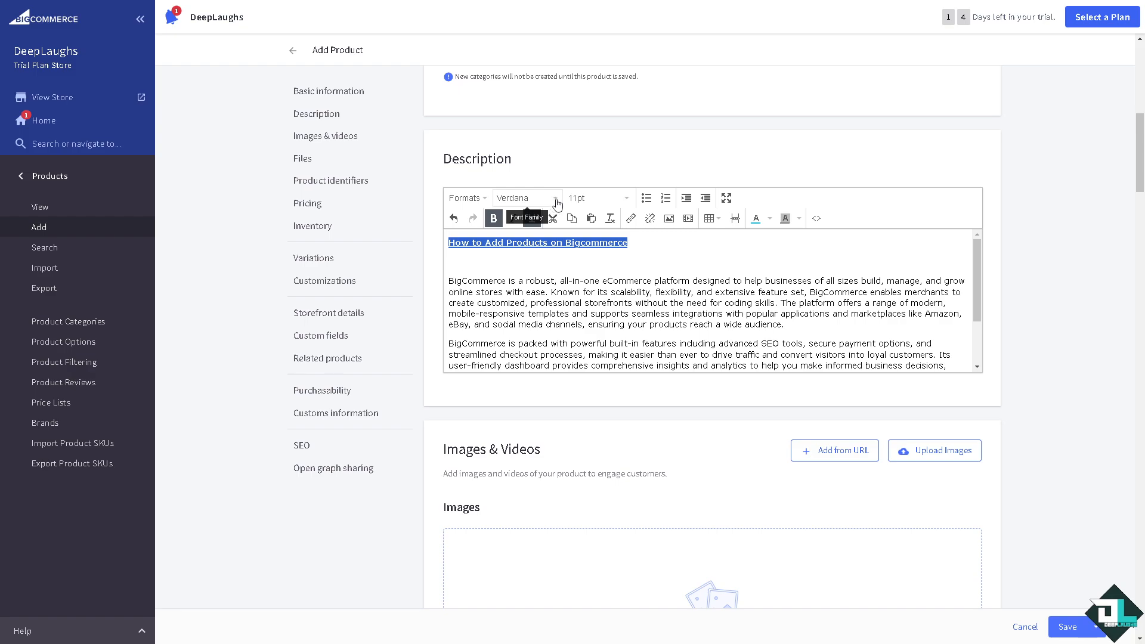
left_click(524, 198)
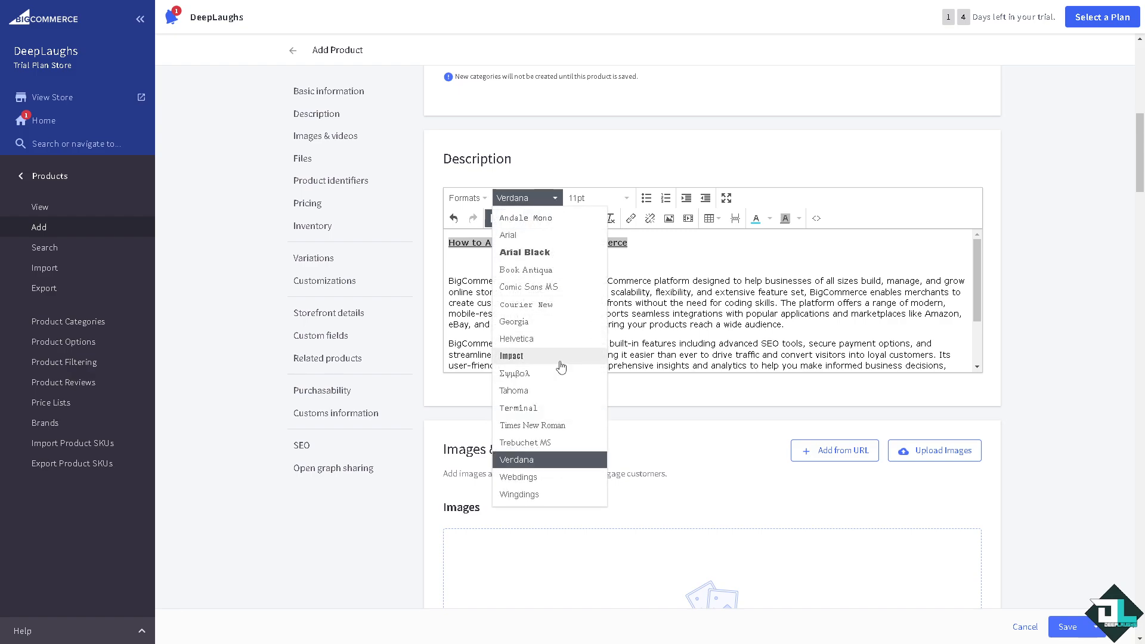
left_click(509, 355)
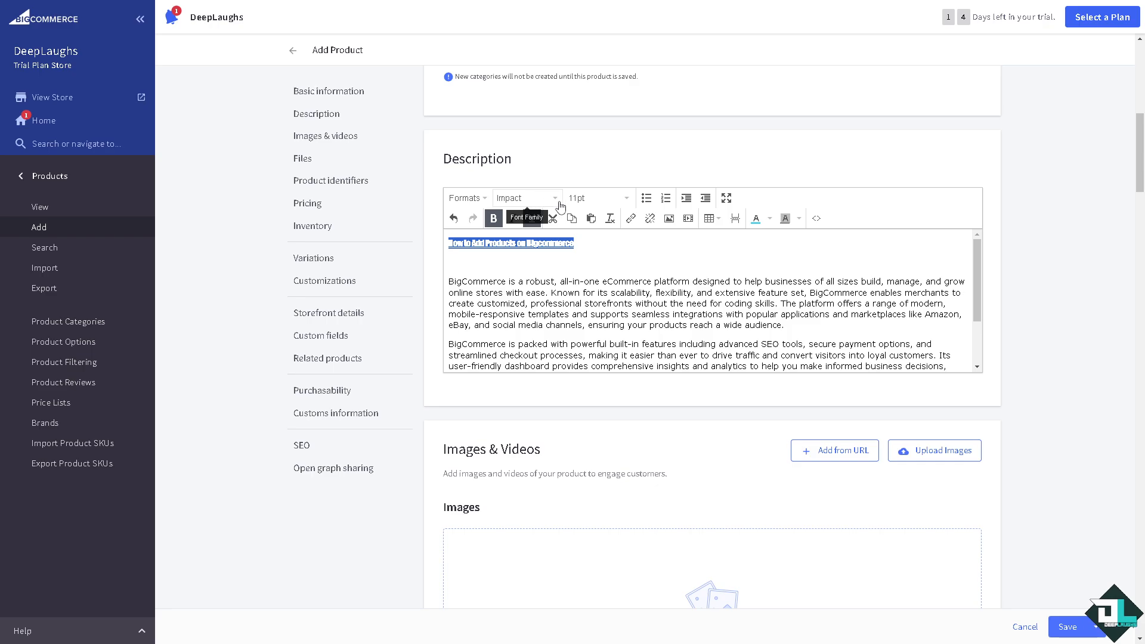
Resize the description title to 24pt.
left_click(524, 198)
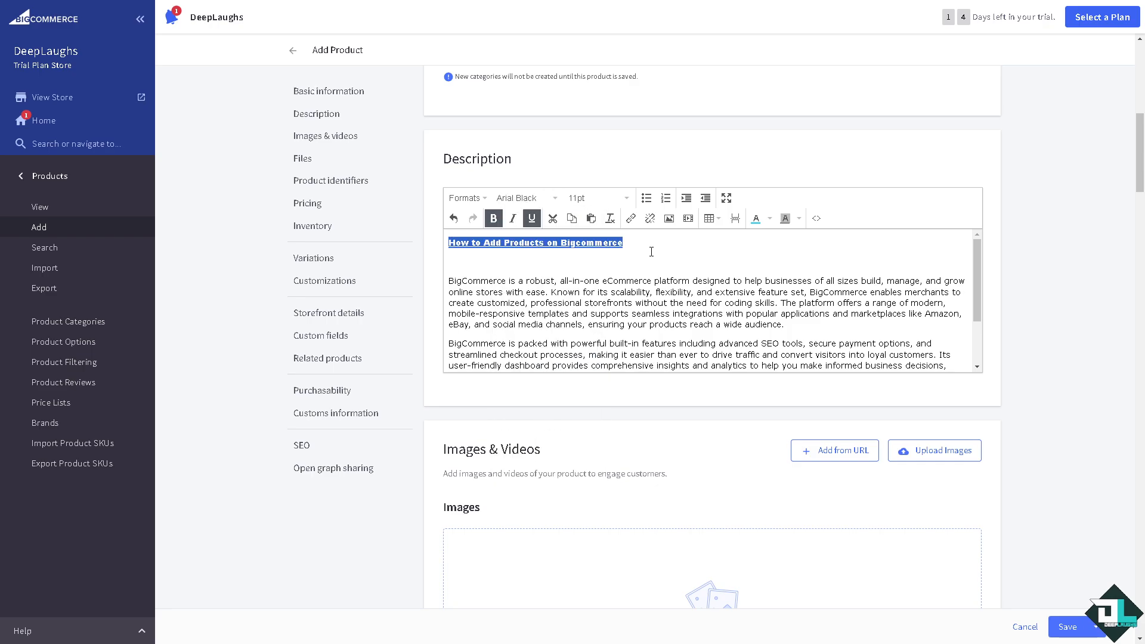
left_click(595, 198)
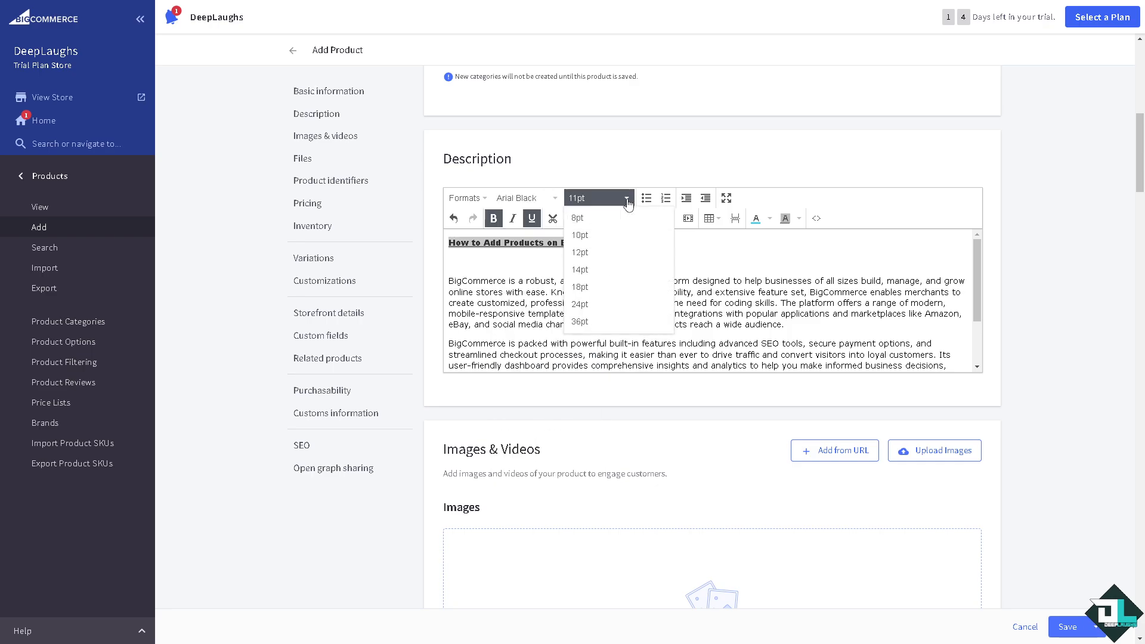
left_click(579, 304)
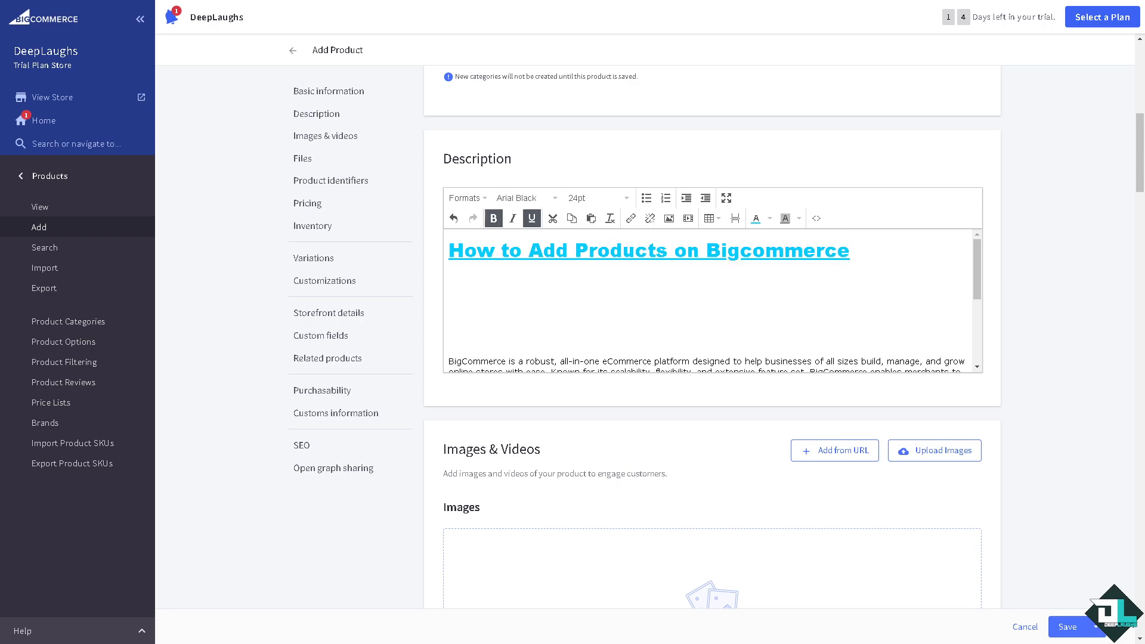
Upload the 'How to Add Products' thumbnail image into the description below the heading.
left_click(667, 217)
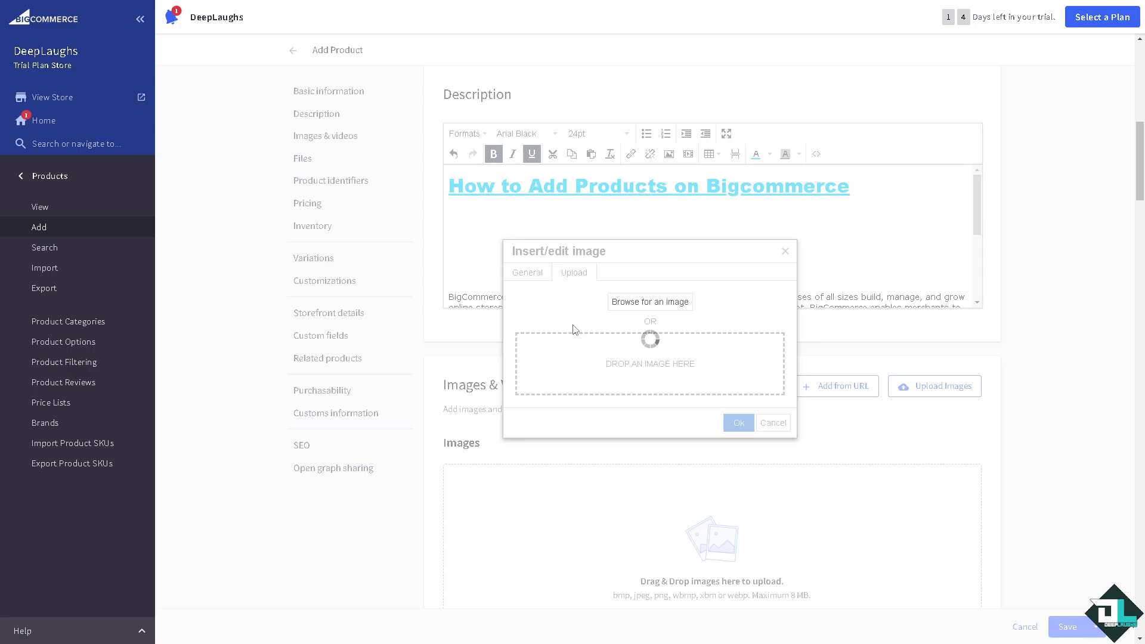
mouse_move(606, 338)
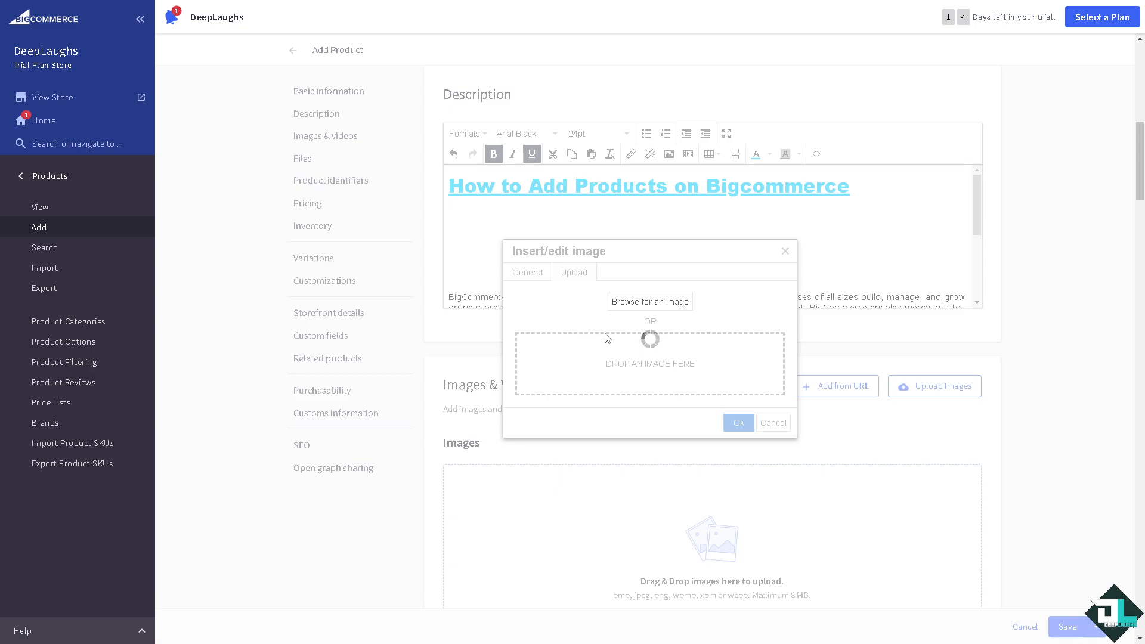
left_click(771, 422)
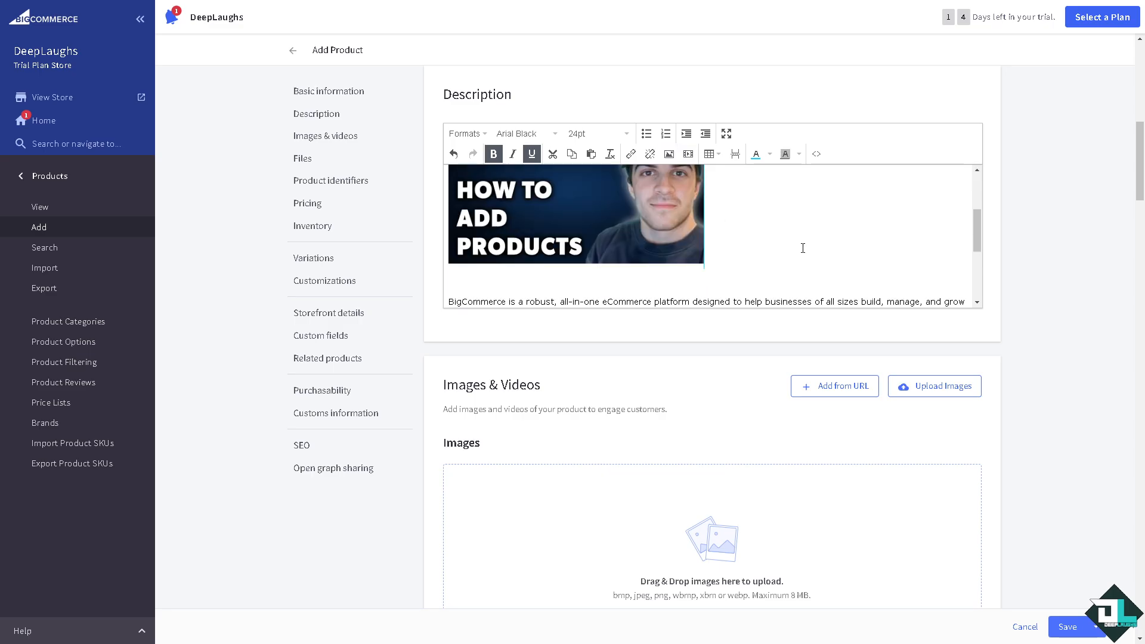
scroll("down", 3)
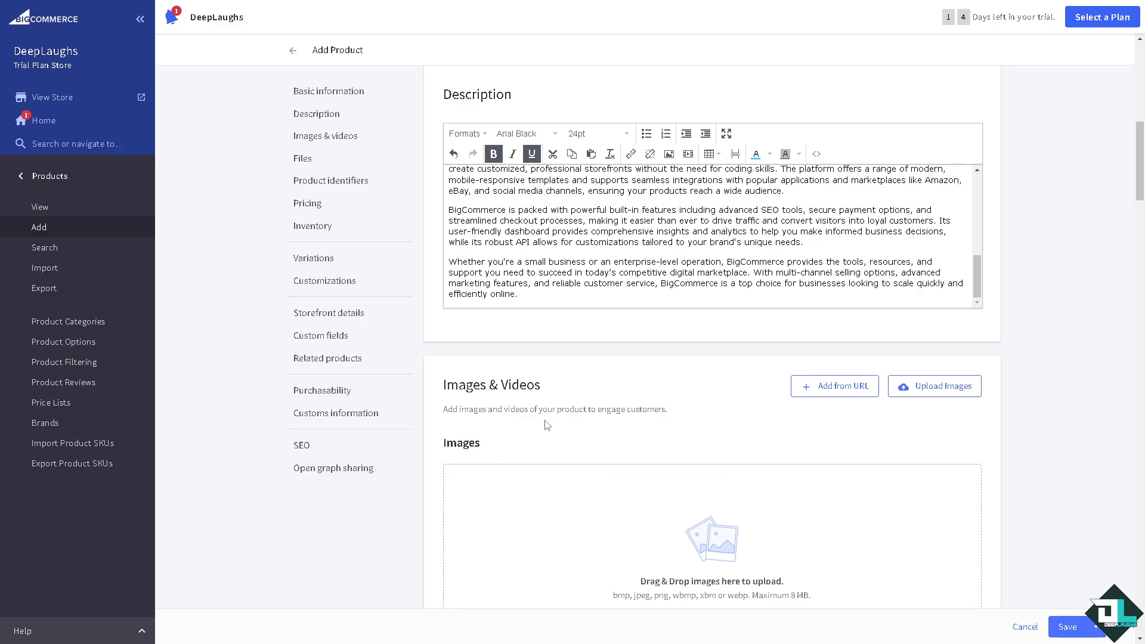
Give the uploaded thumbnail image the alt text 'how to add products on bigcommerce'.
scroll("down", 3)
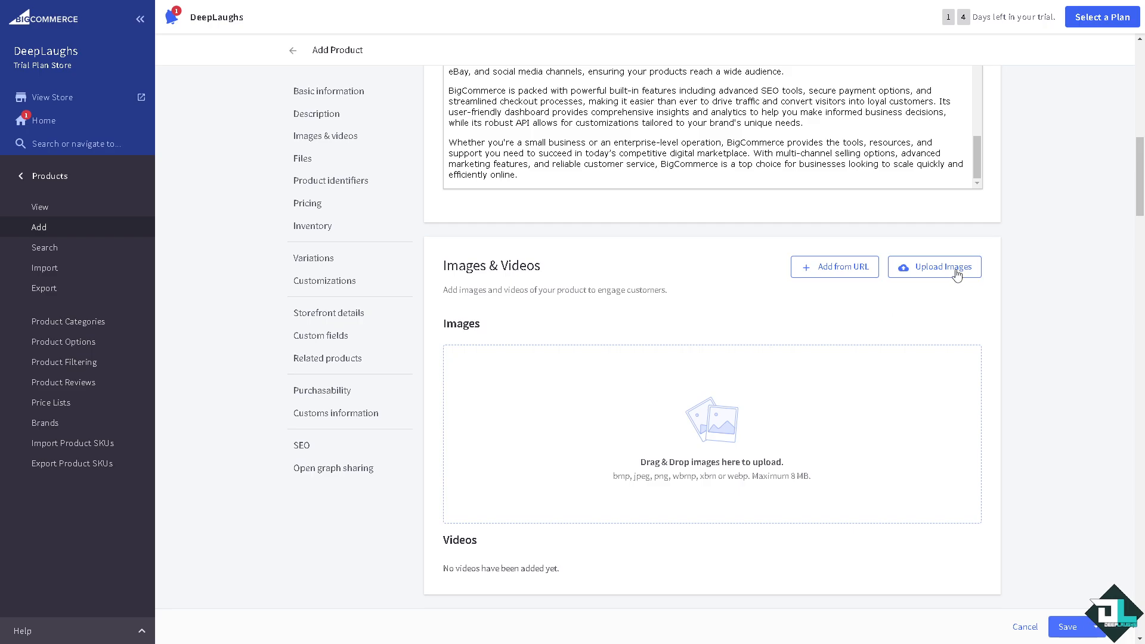
mouse_move(957, 276)
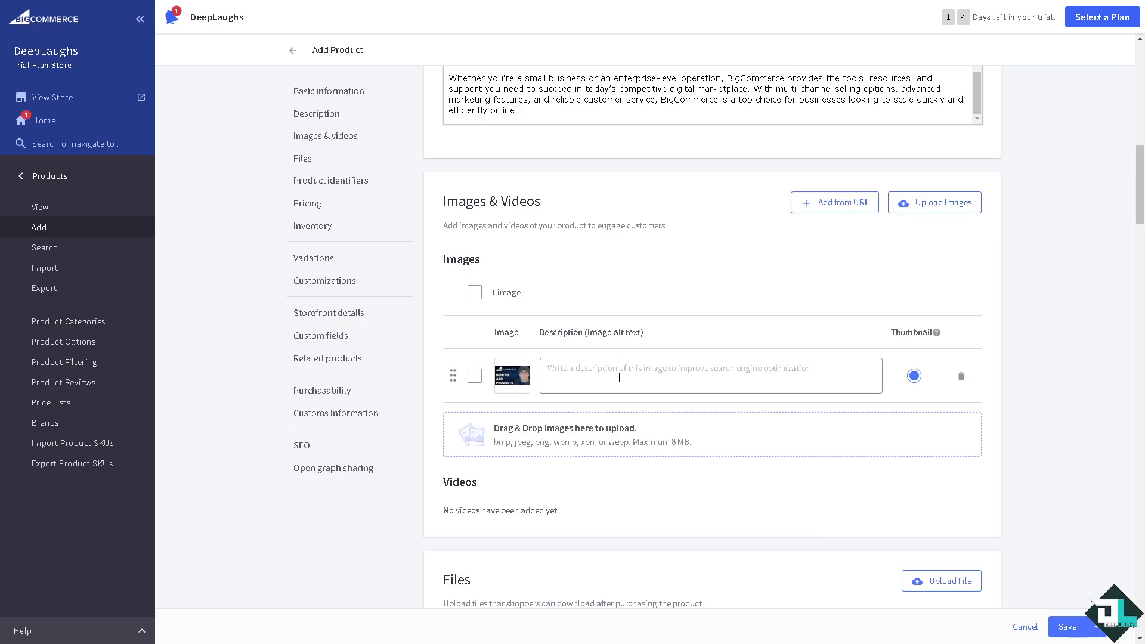
type("how to add products on bigcommerce")
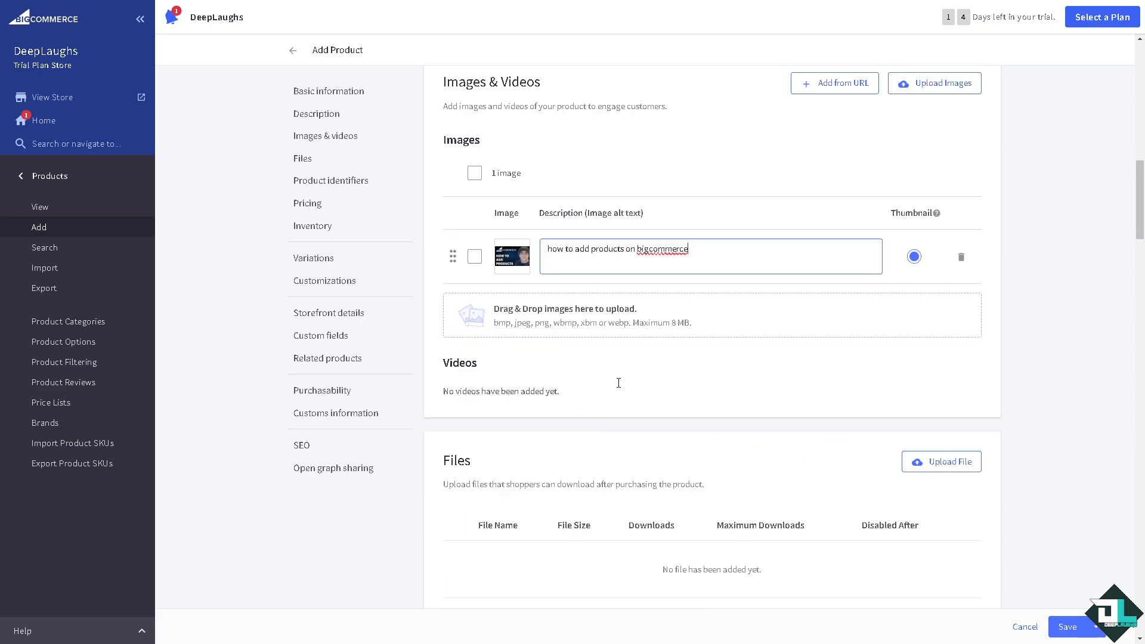
scroll("down", 3)
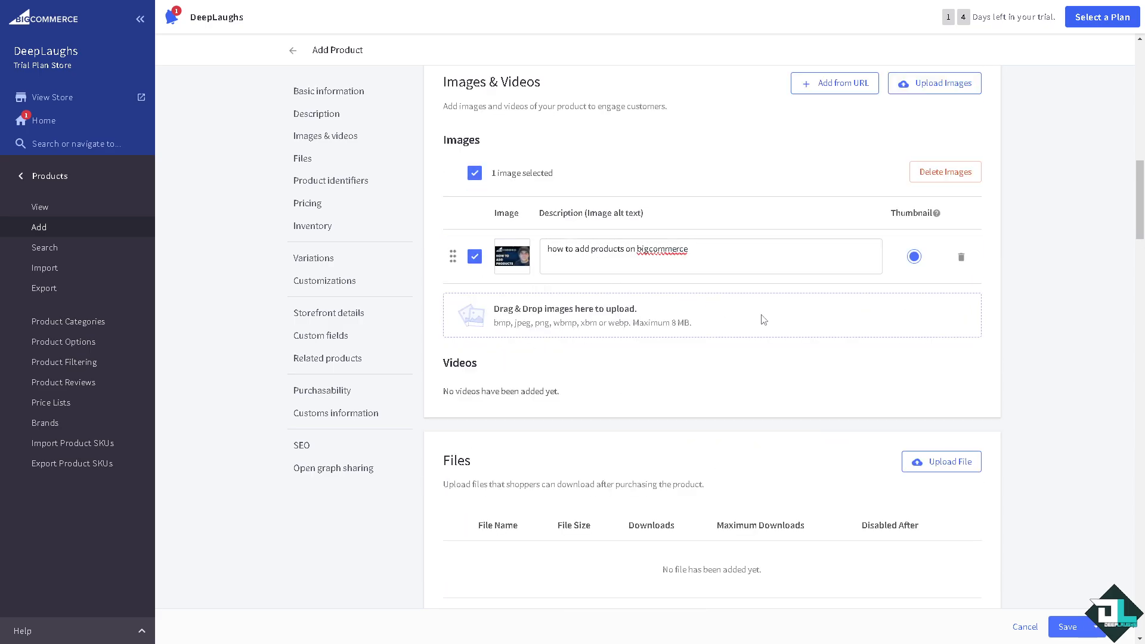
scroll("down", 3)
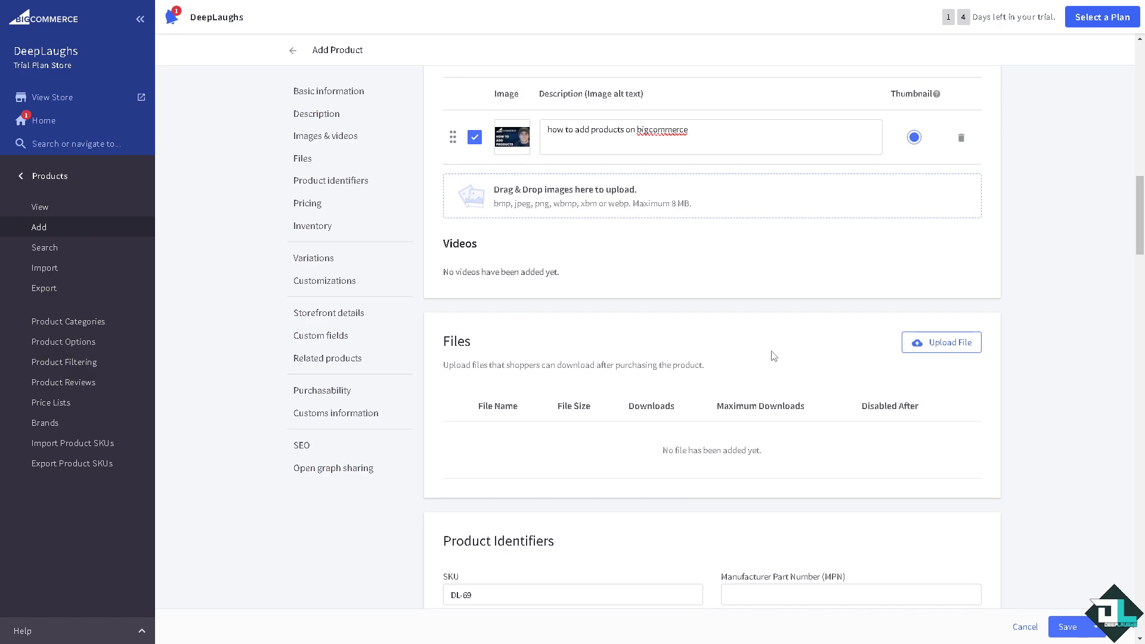
scroll("down", 3)
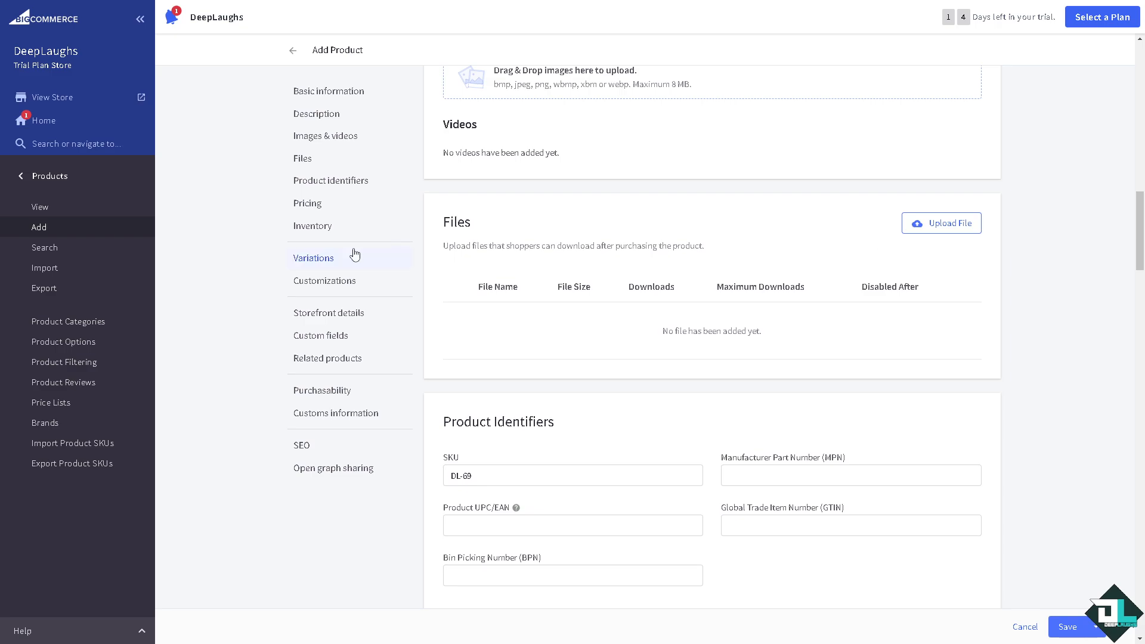
mouse_move(699, 375)
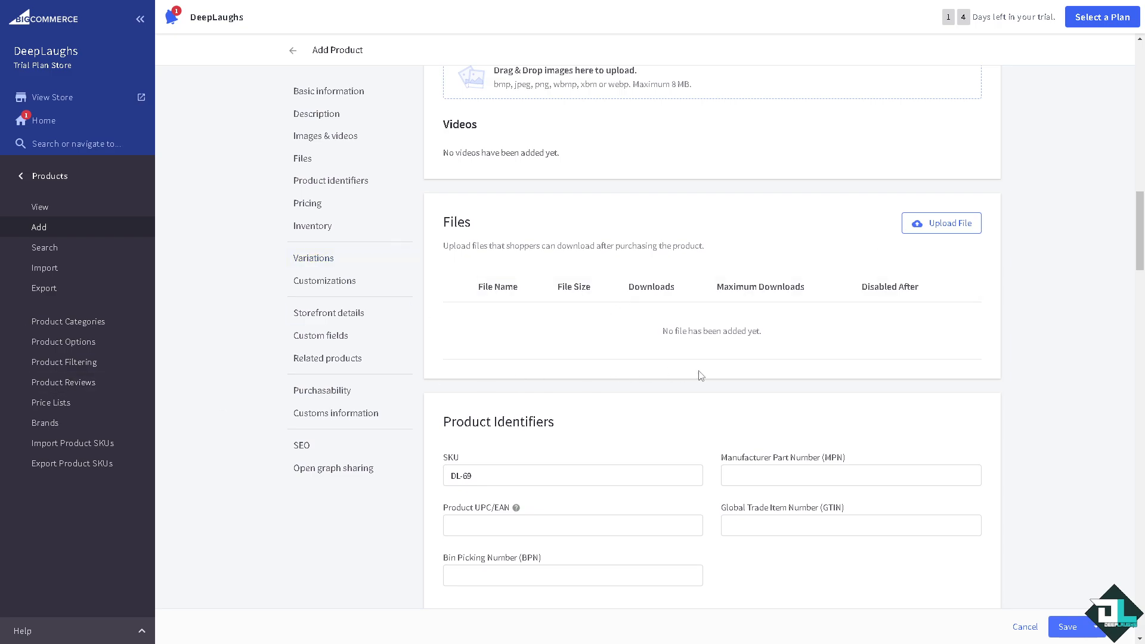
mouse_move(946, 229)
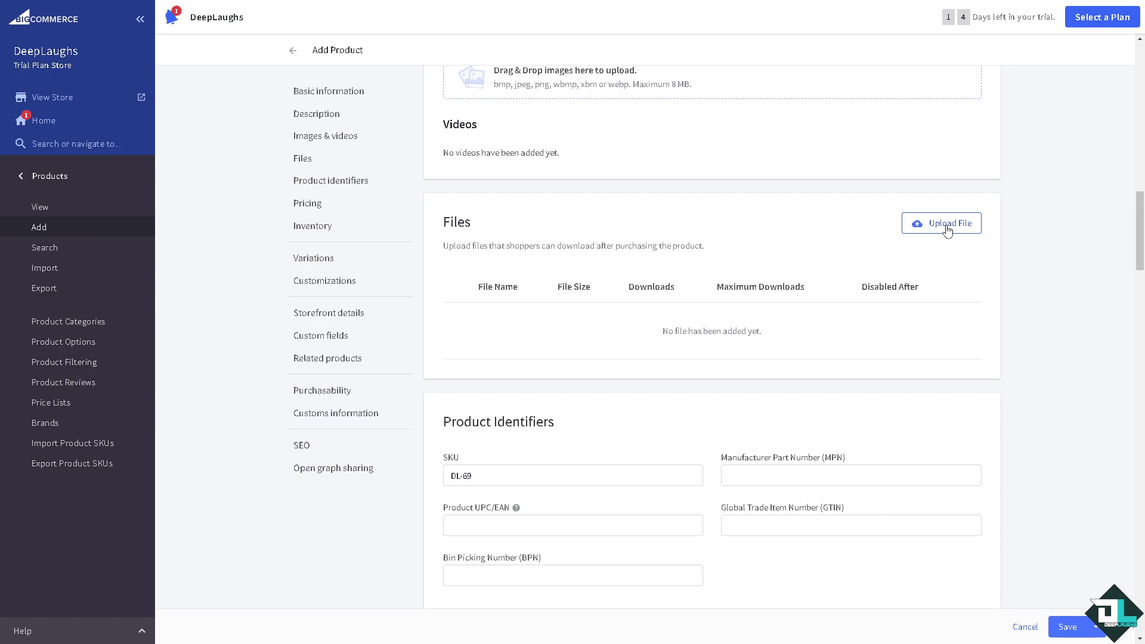
Save a server file entry described 'how to add products on bigcommerce', entering 69 in both limit fields.
left_click(941, 222)
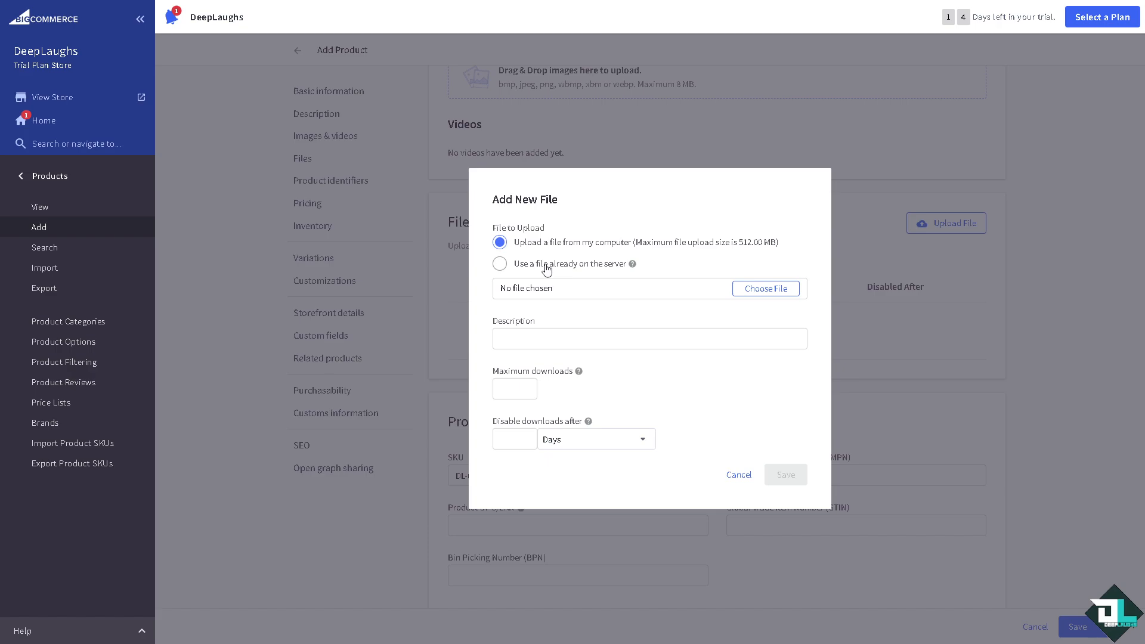
left_click(500, 263)
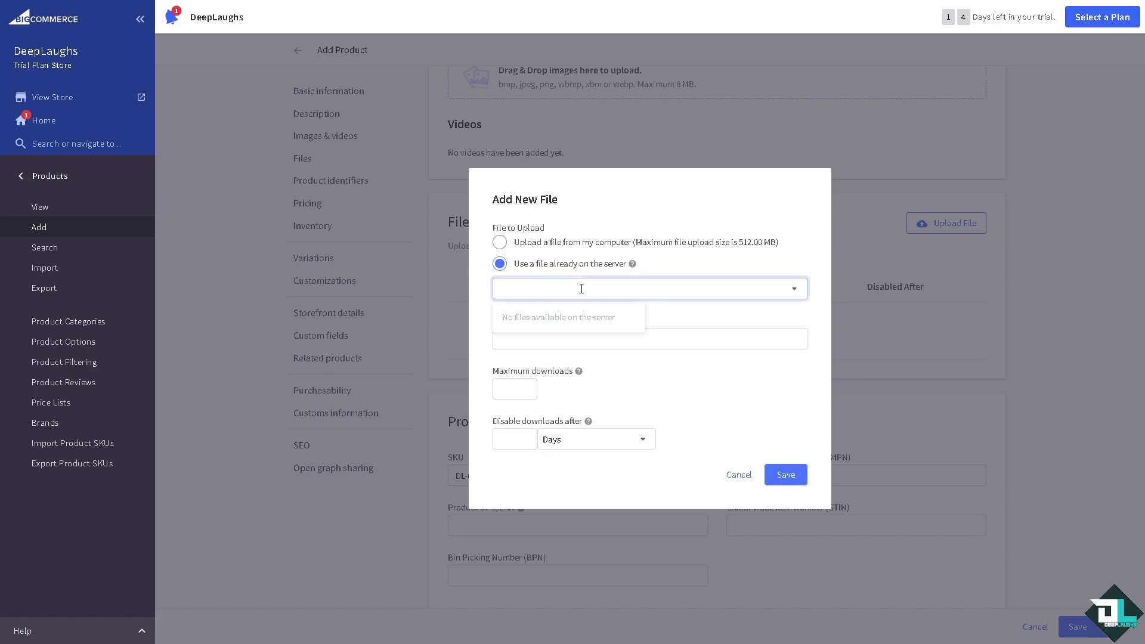
type("how to add products on bigcommerce")
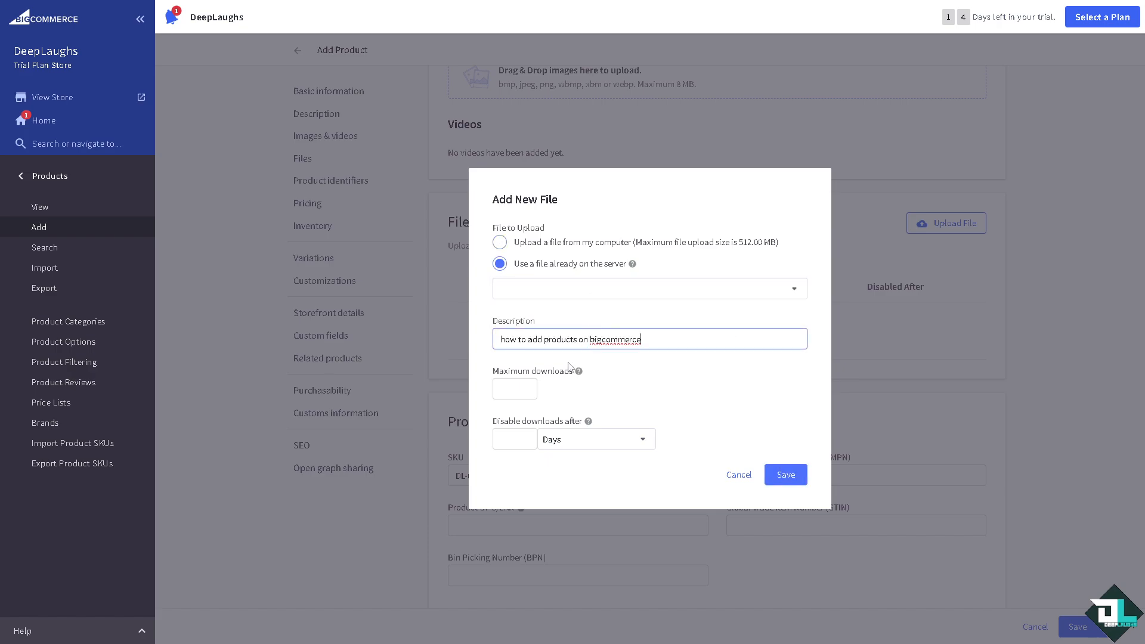
type("69")
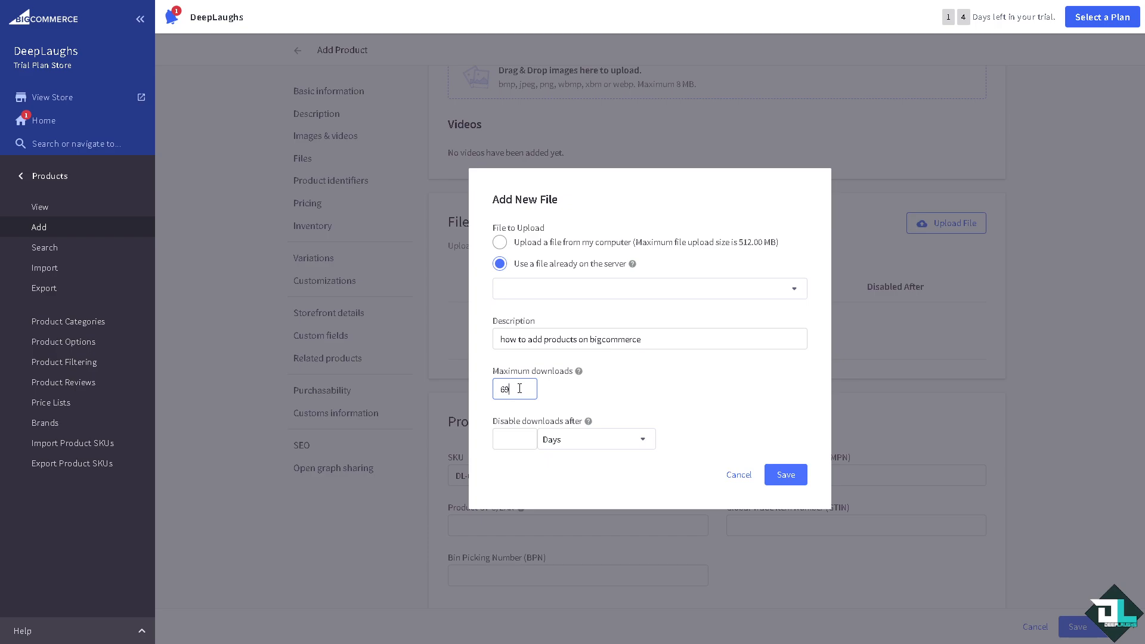
type("69")
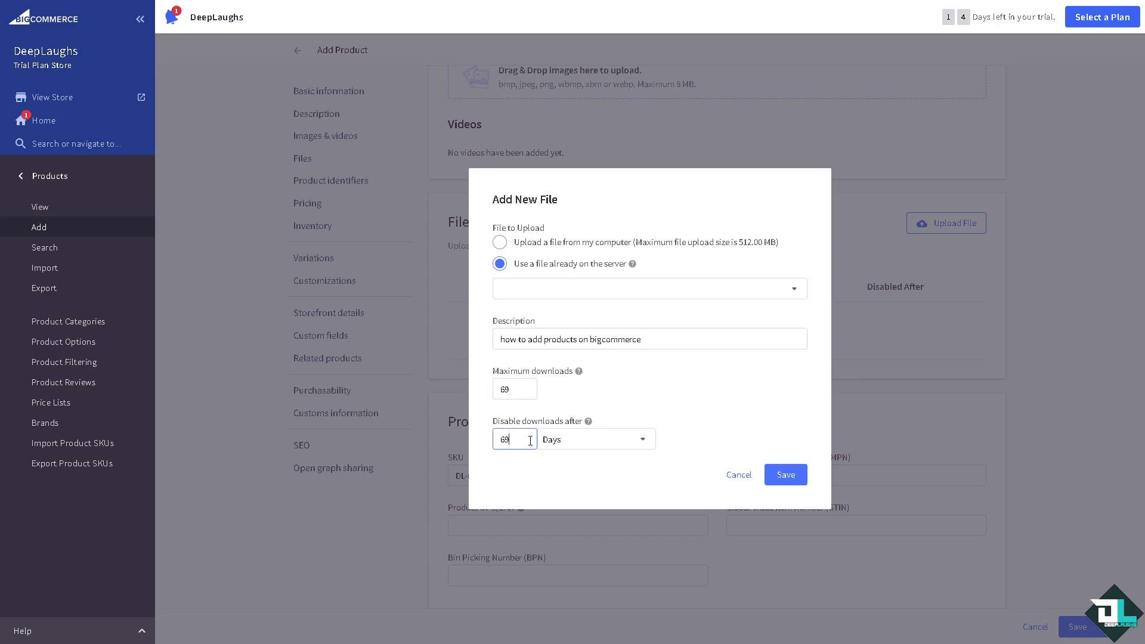
left_click(785, 474)
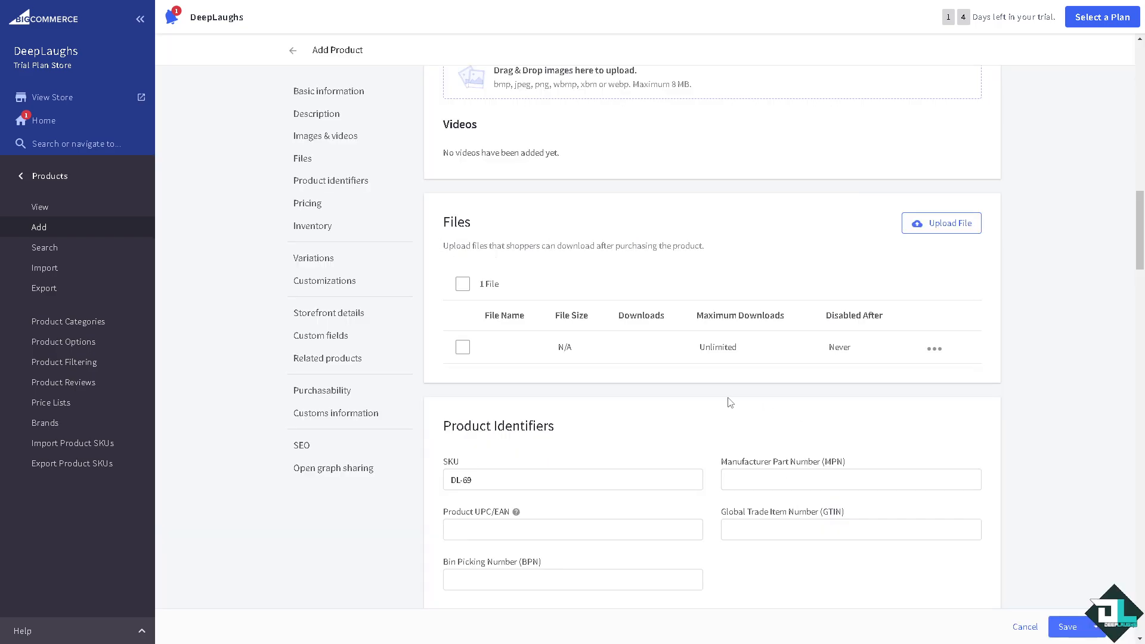
scroll("down", 3)
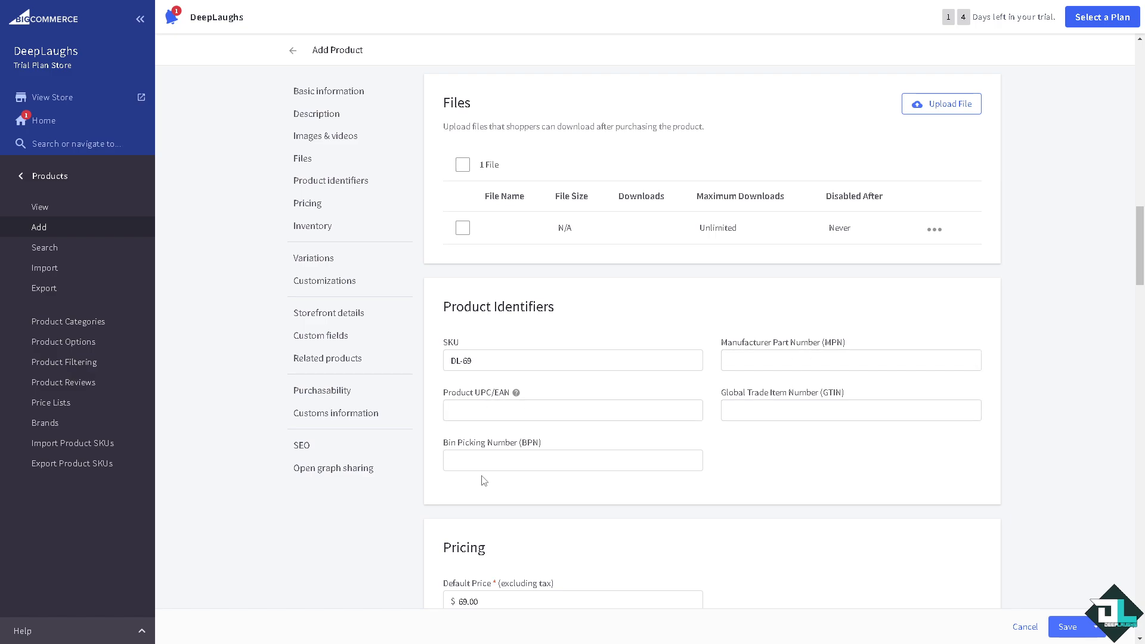
left_click(572, 409)
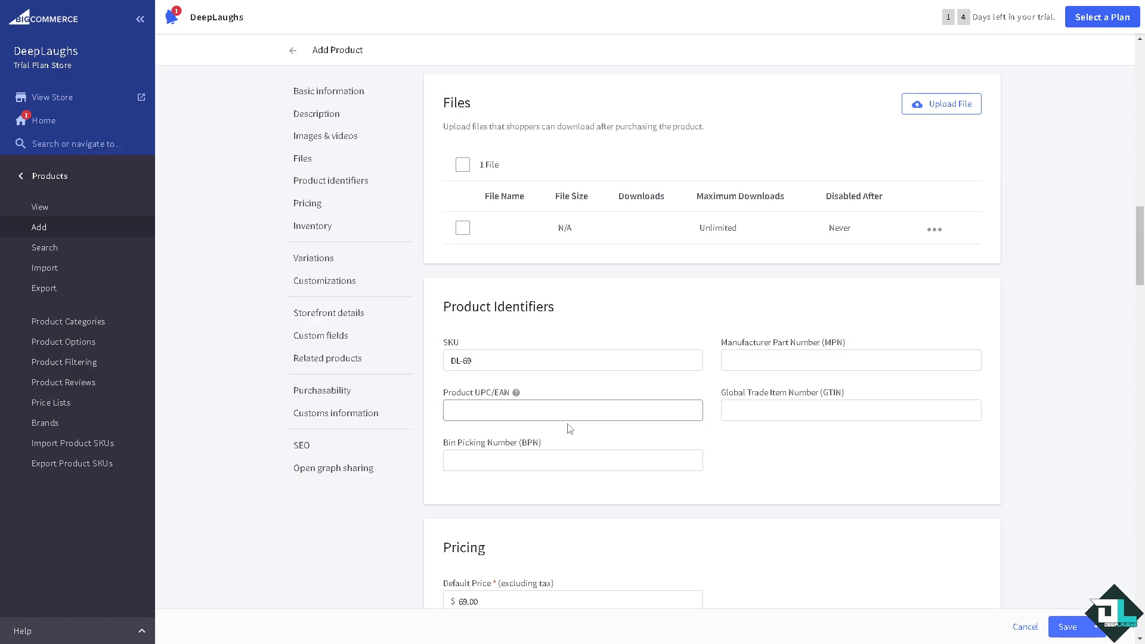
scroll("down", 3)
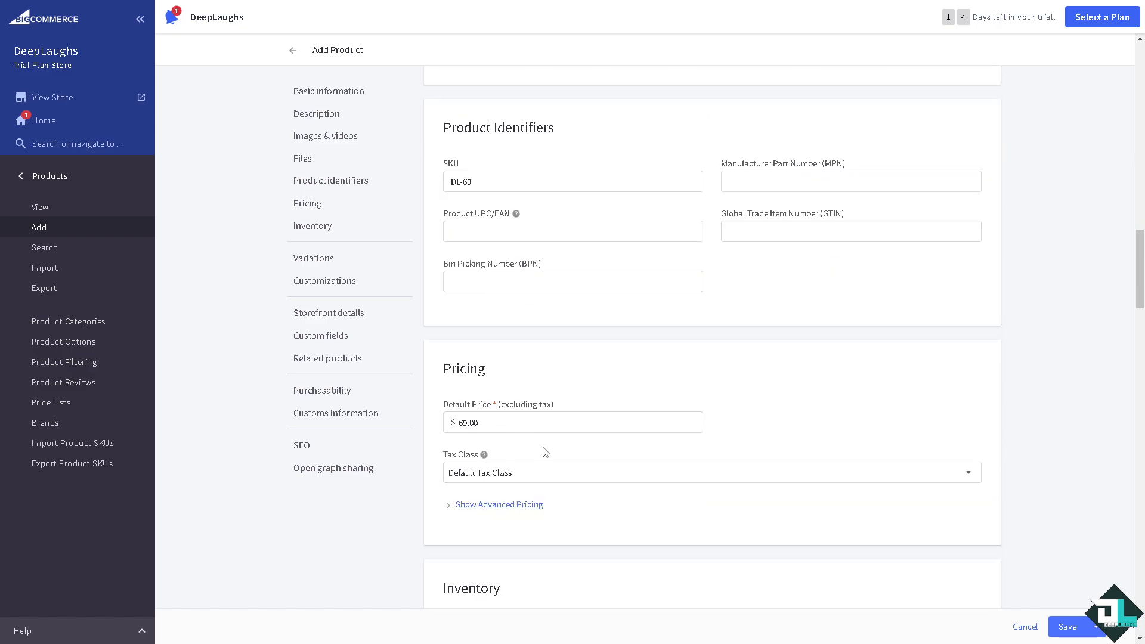
Set the tax class to Gift Wrapping, cost to $6.00 and sale price to $9.00.
left_click(572, 422)
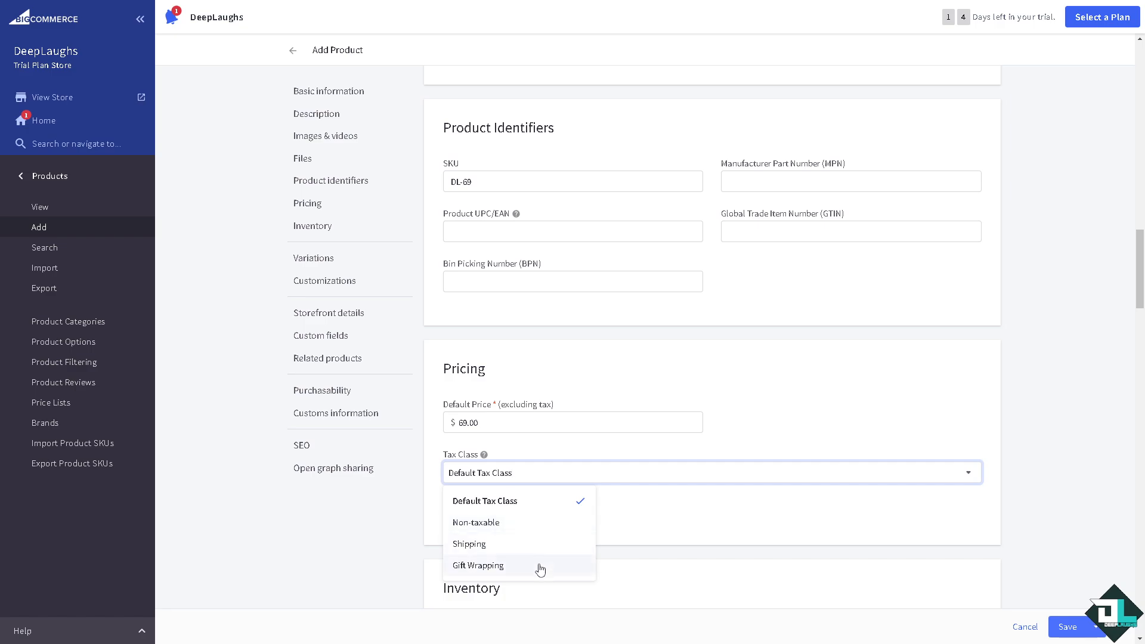
left_click(477, 565)
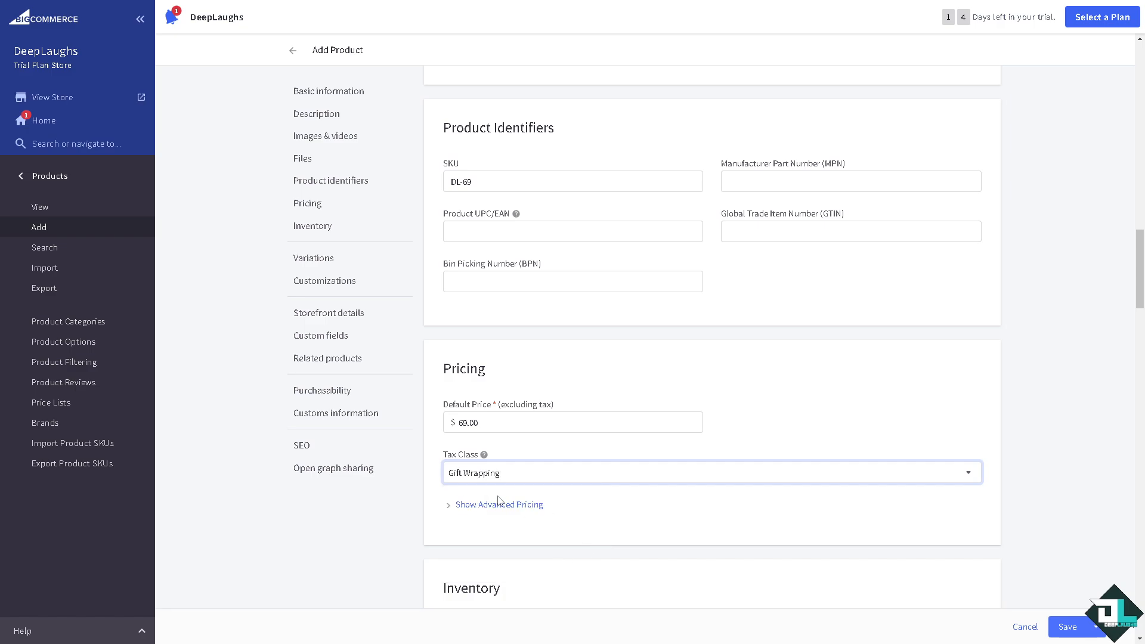
left_click(498, 505)
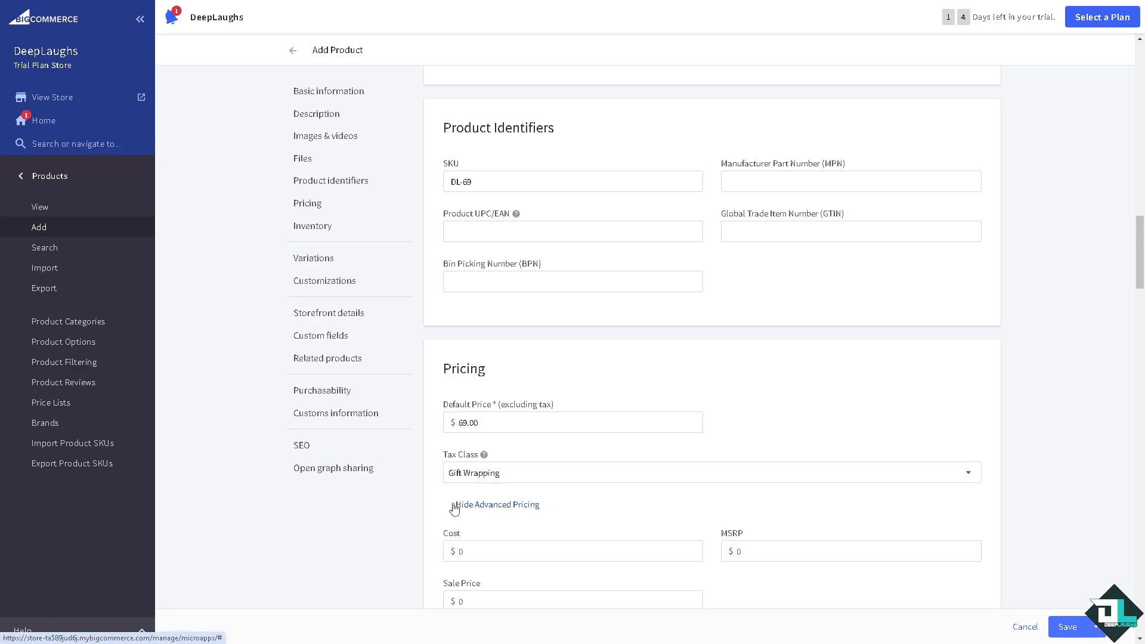
scroll("down", 3)
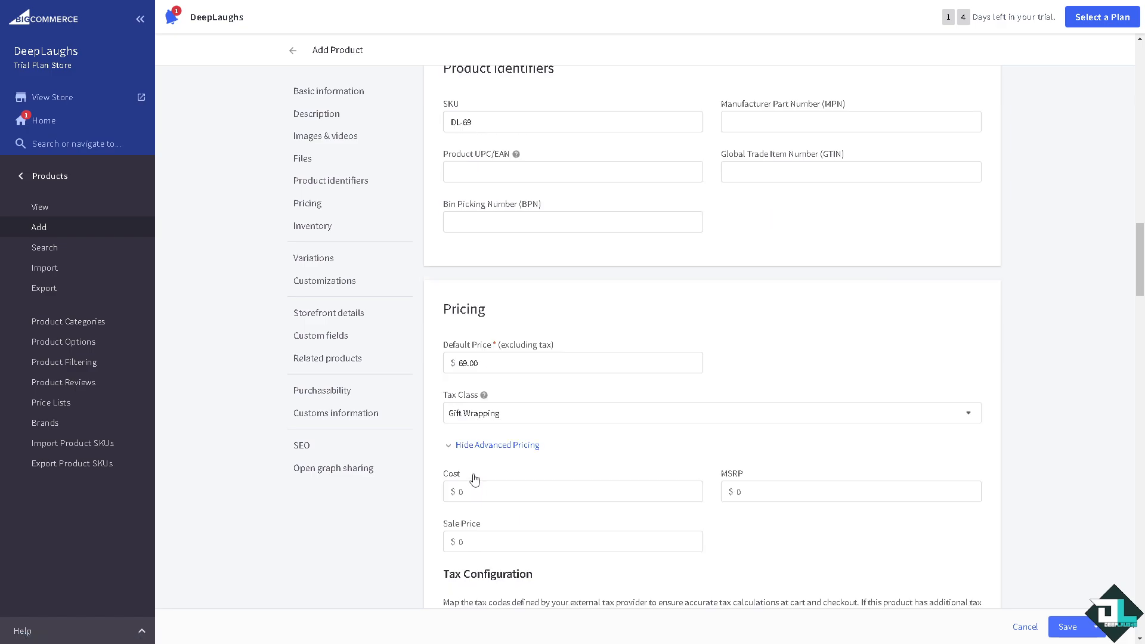
type("9")
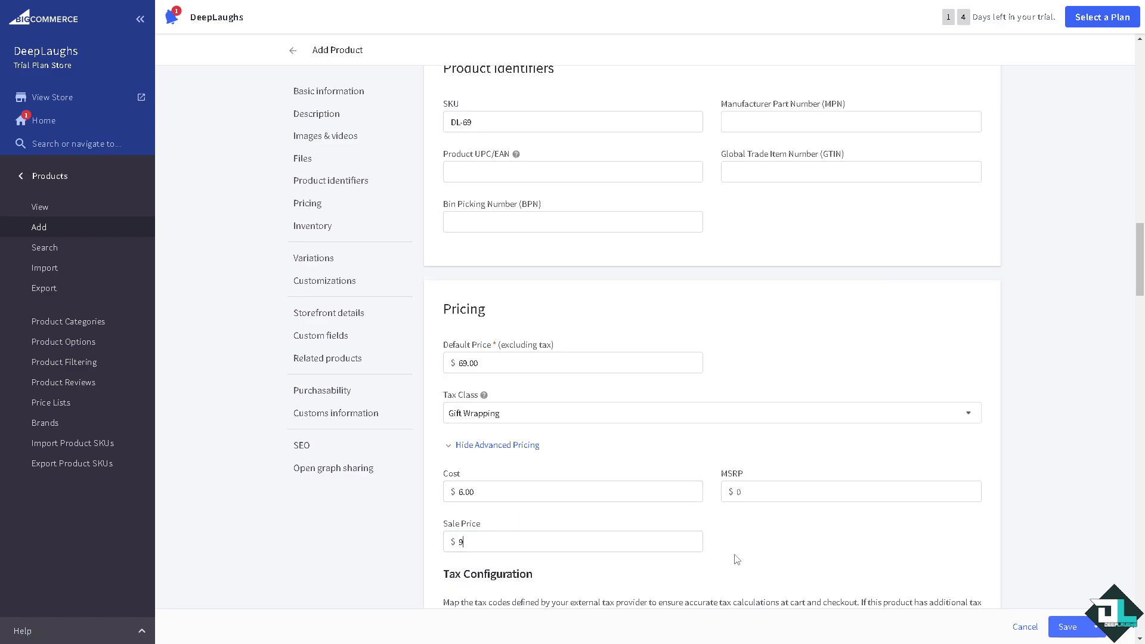
left_click(849, 490)
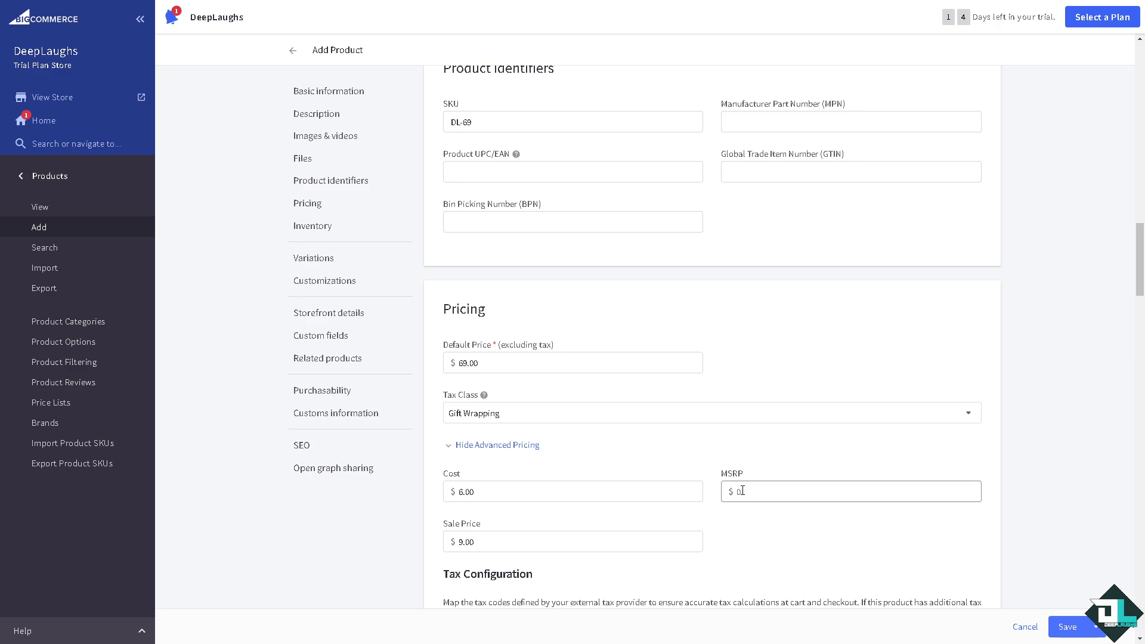
scroll("down", 3)
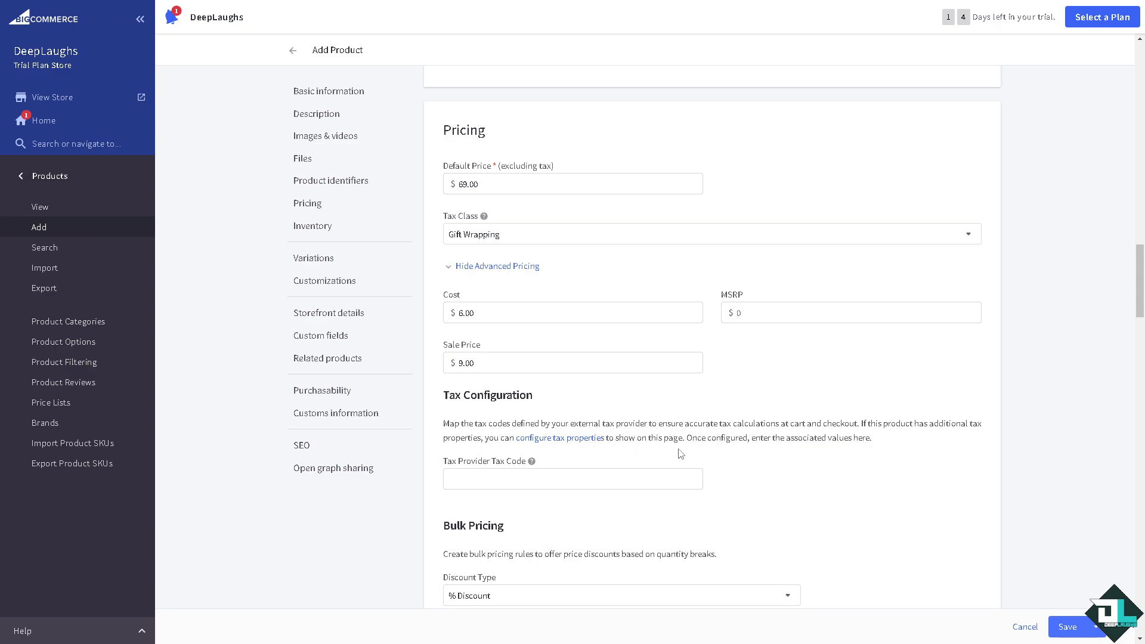
scroll("down", 3)
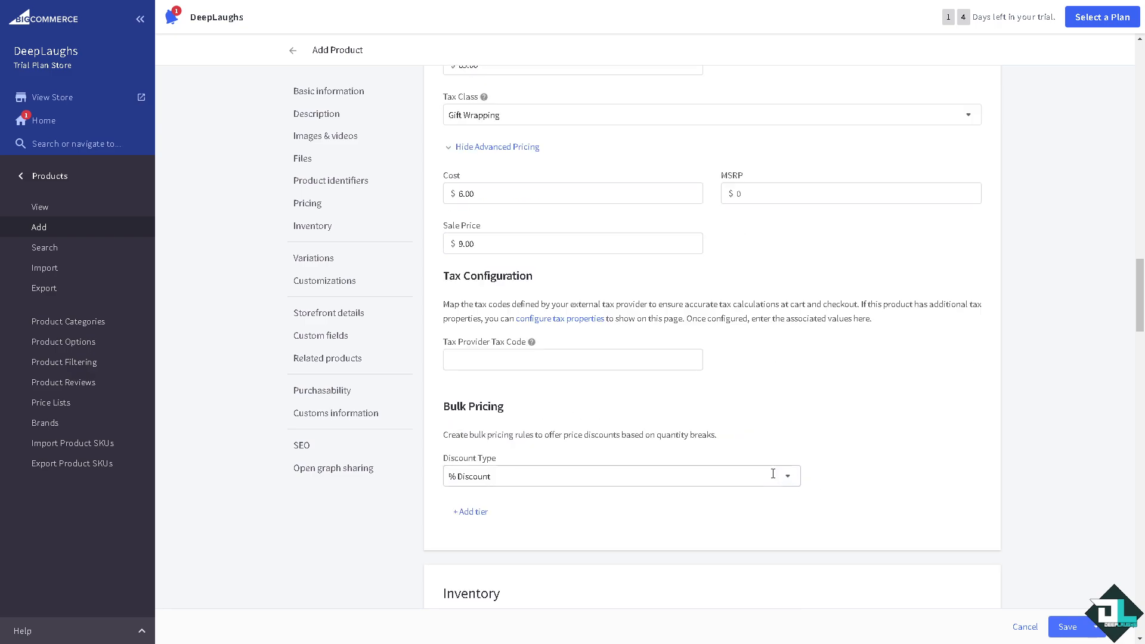
mouse_move(754, 441)
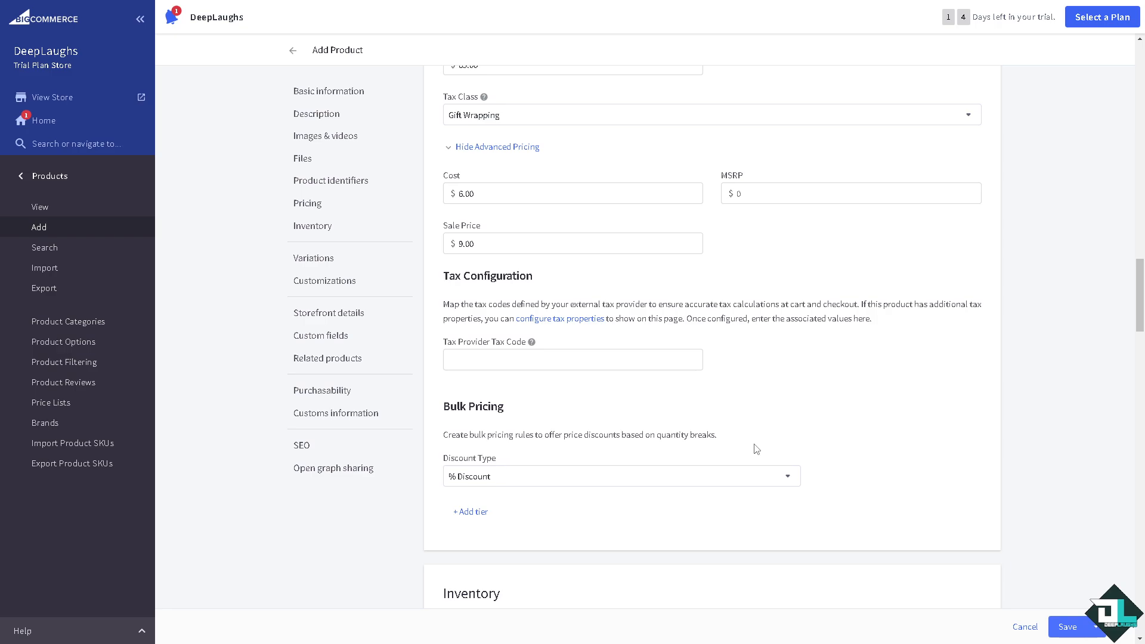
left_click(620, 475)
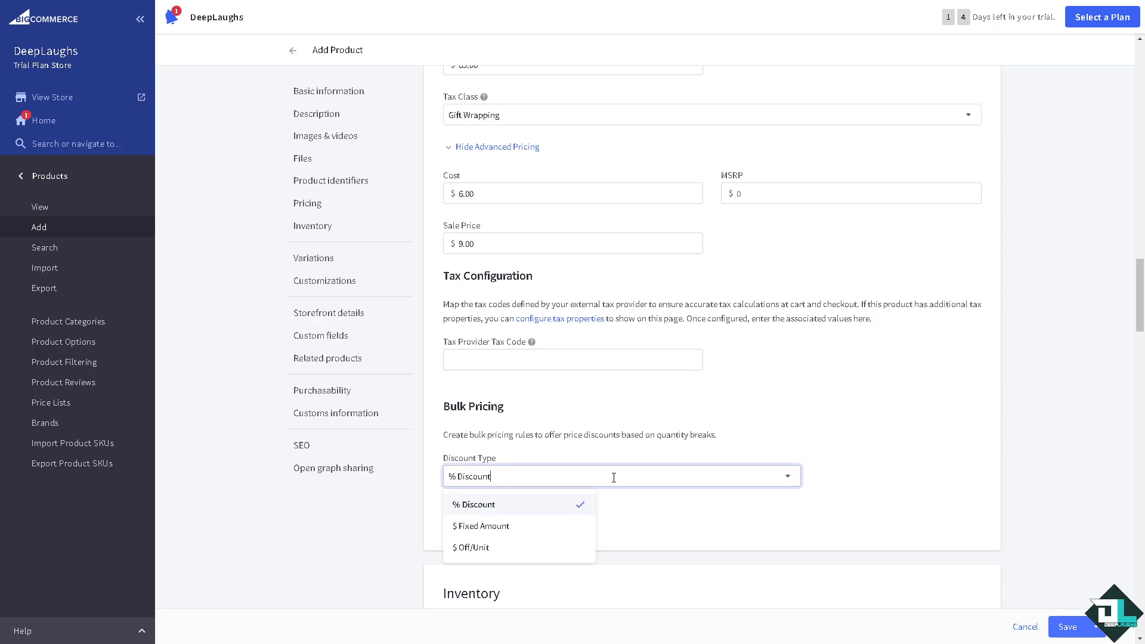
mouse_move(521, 526)
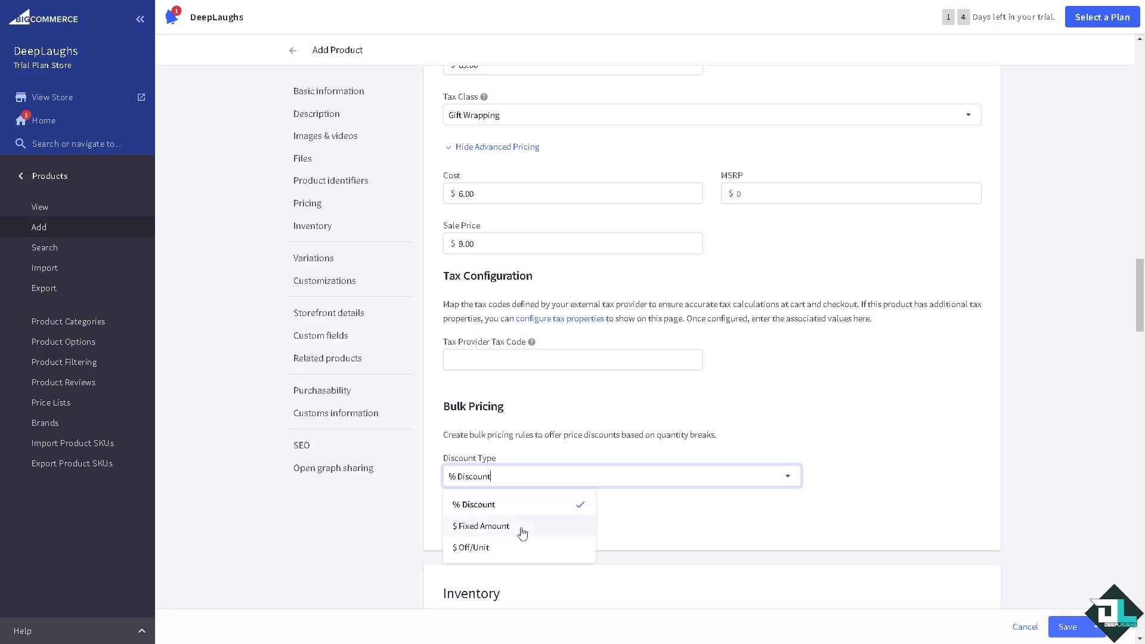
mouse_move(852, 446)
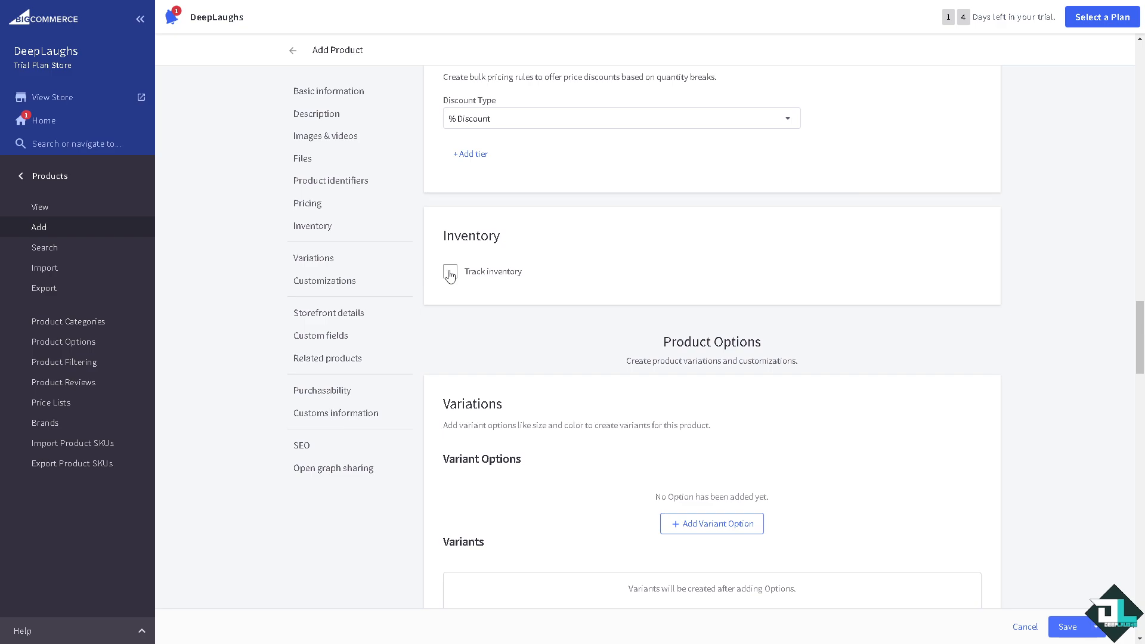
Enable Track inventory and choose stock tracking on the variant level.
left_click(450, 271)
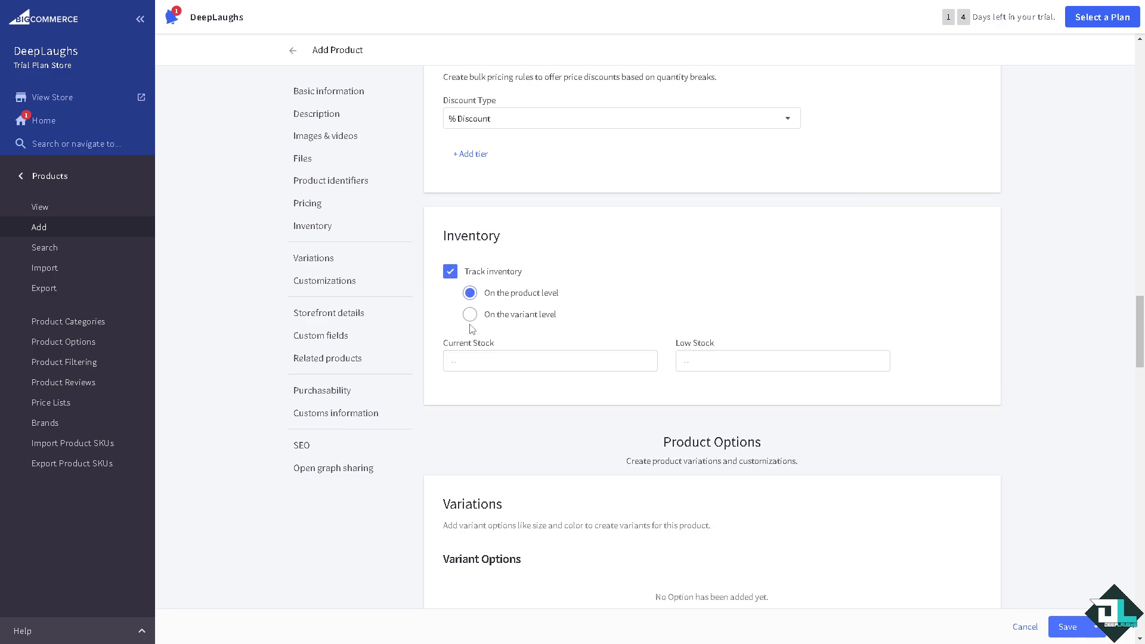
left_click(469, 314)
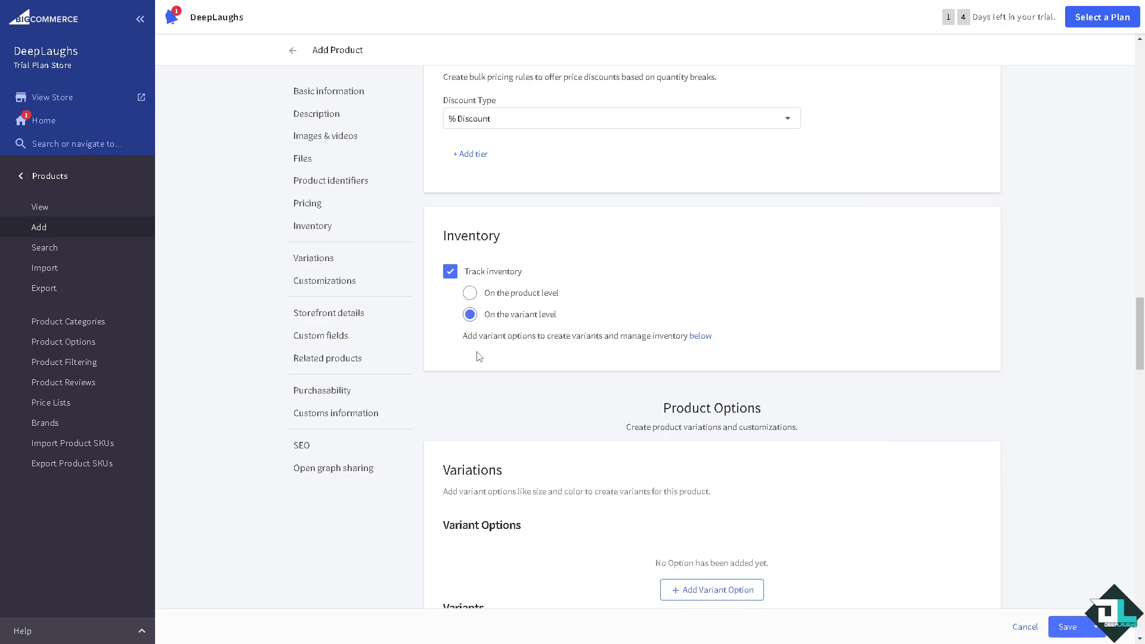
mouse_move(660, 350)
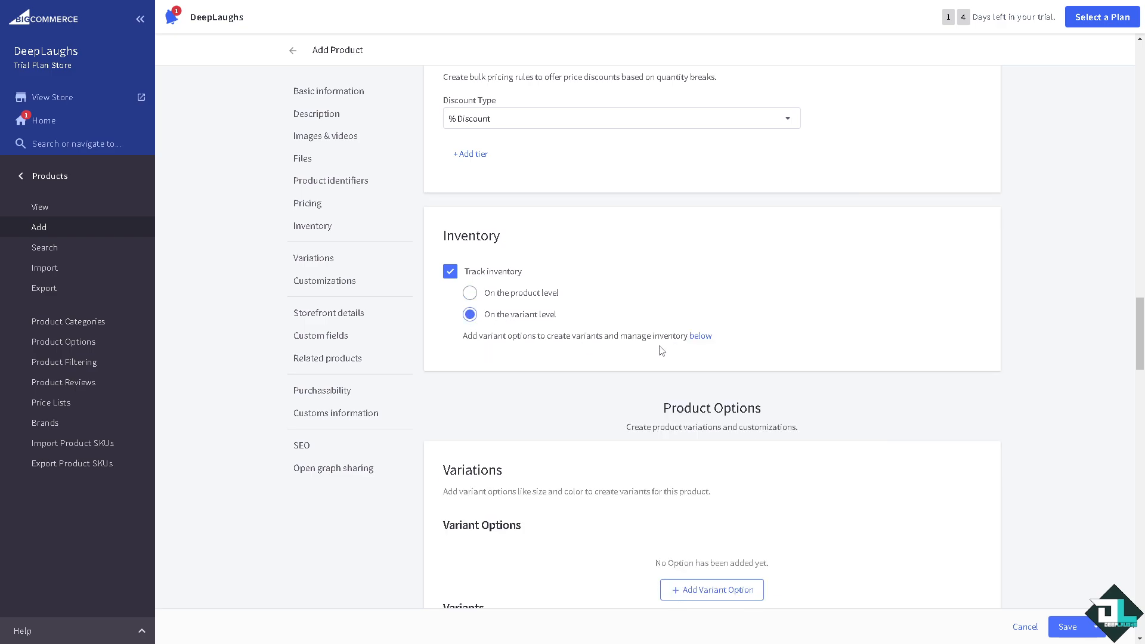
scroll("down", 3)
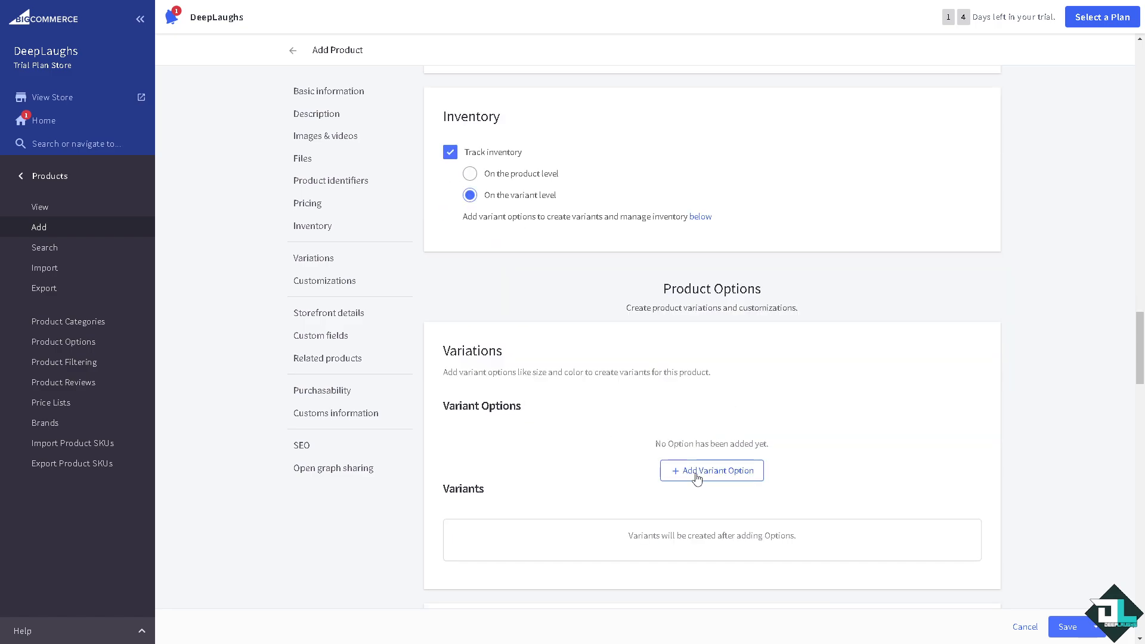
Add a new variant option row named Color in the variant options editor.
left_click(710, 470)
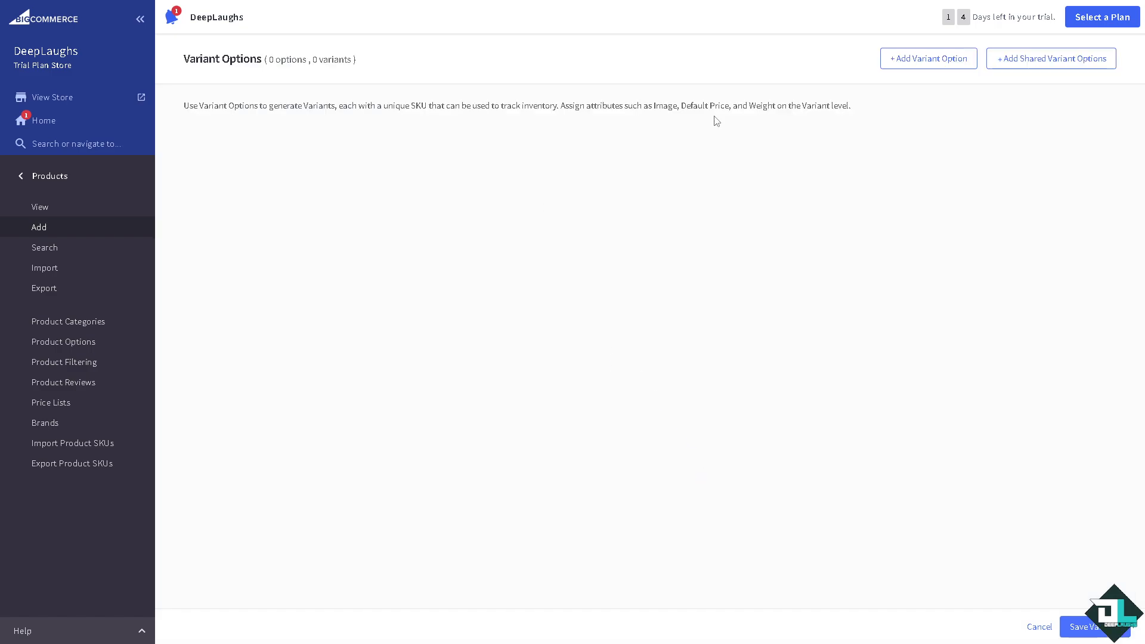
left_click_drag(188, 105, 385, 105)
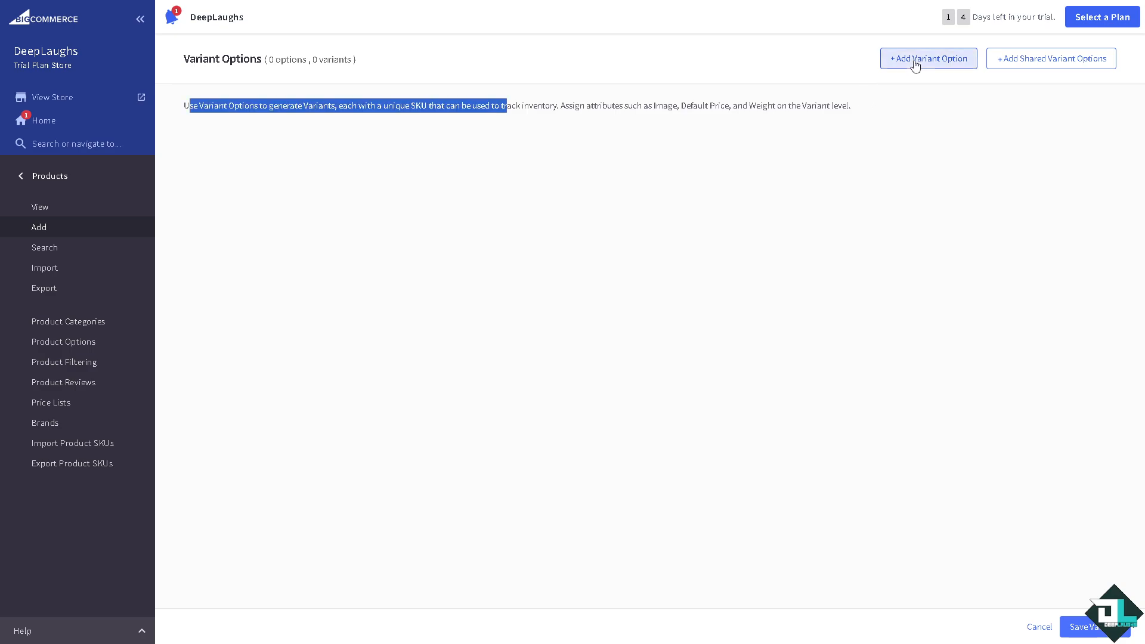
left_click(927, 59)
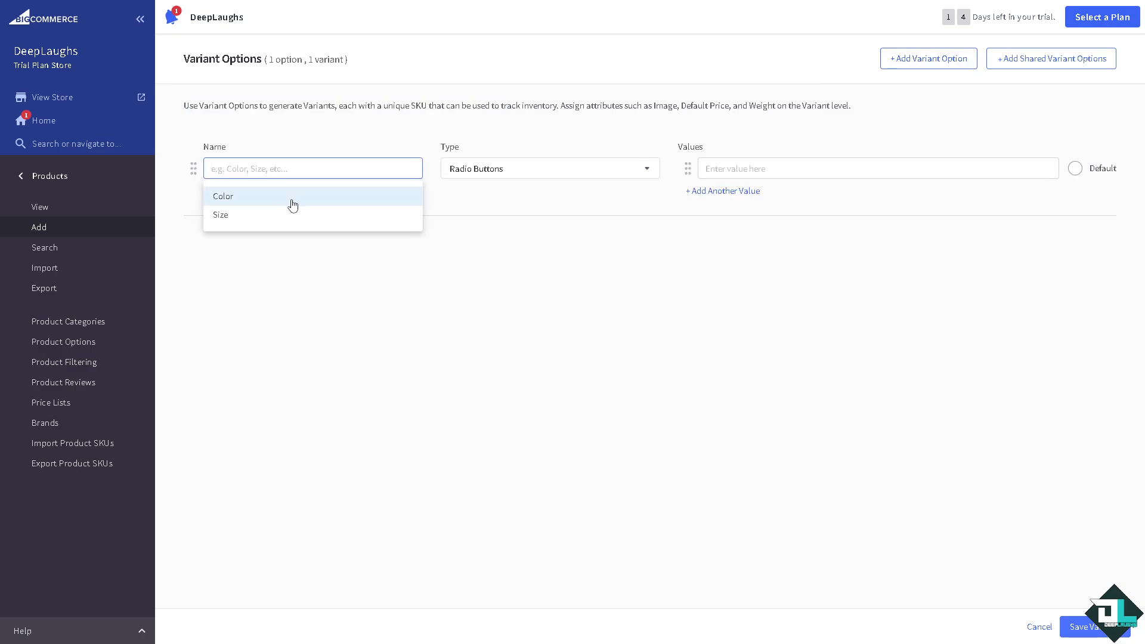
left_click(224, 196)
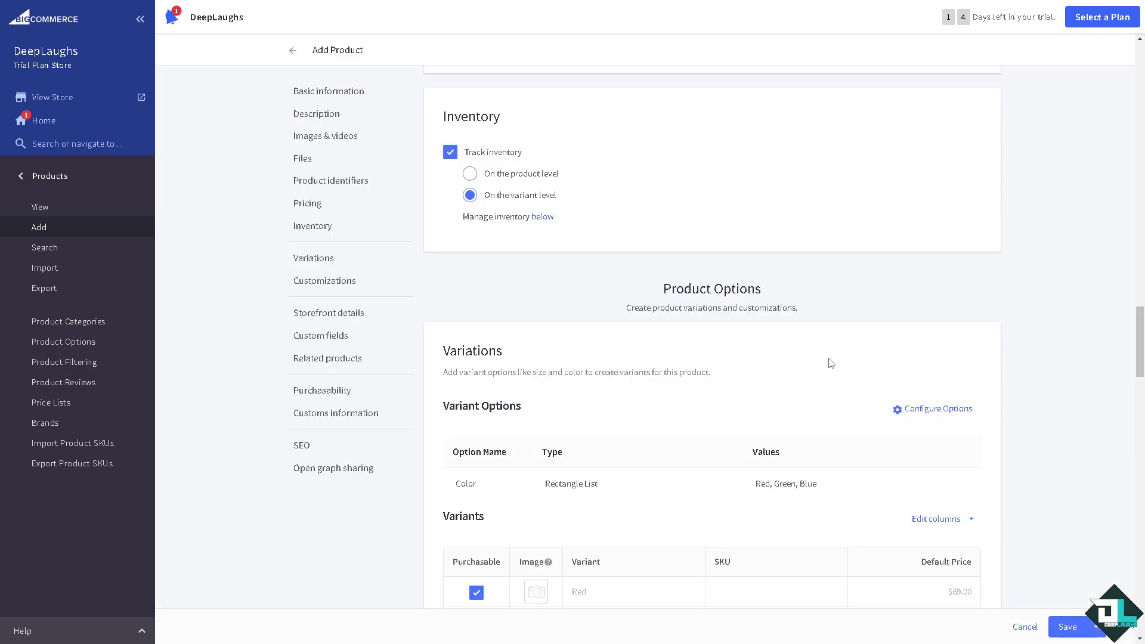
scroll("down", 3)
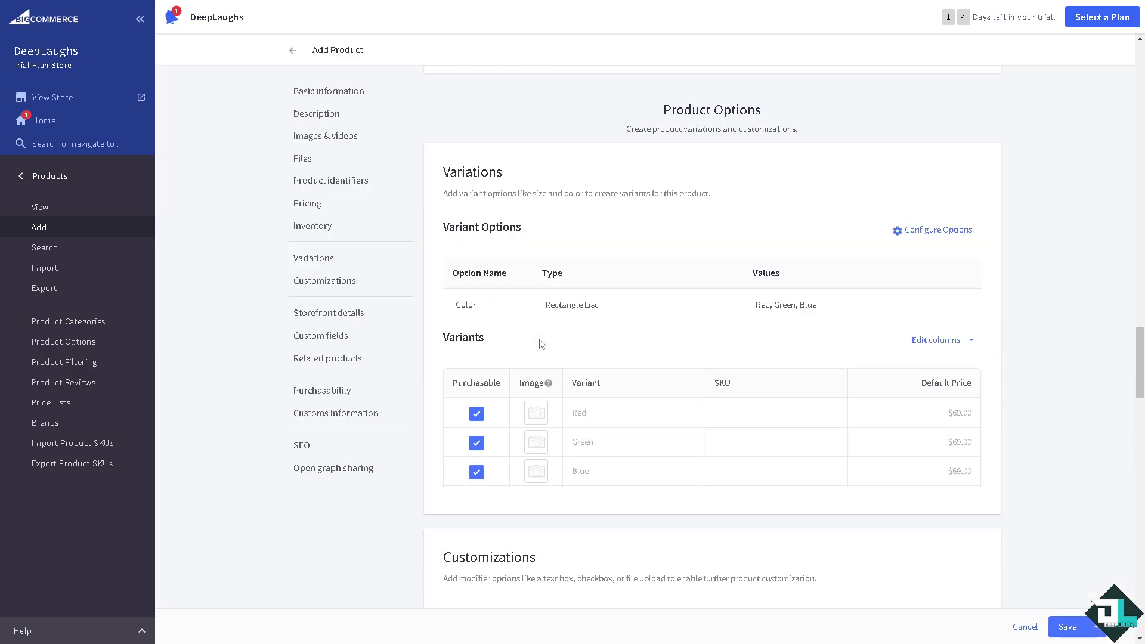
scroll("down", 3)
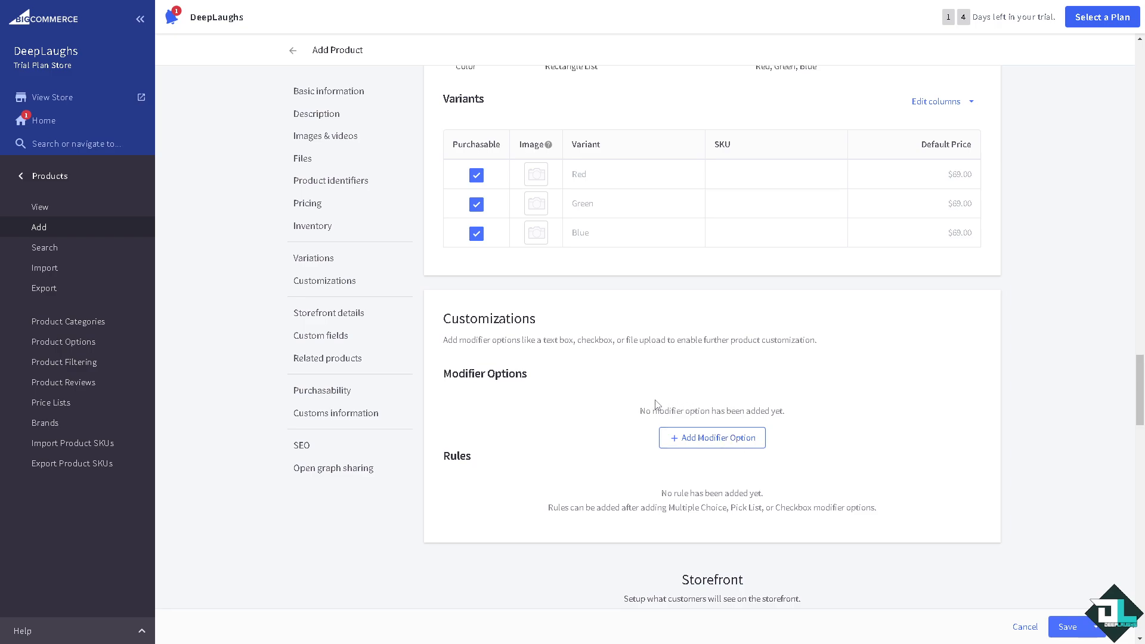
mouse_move(606, 477)
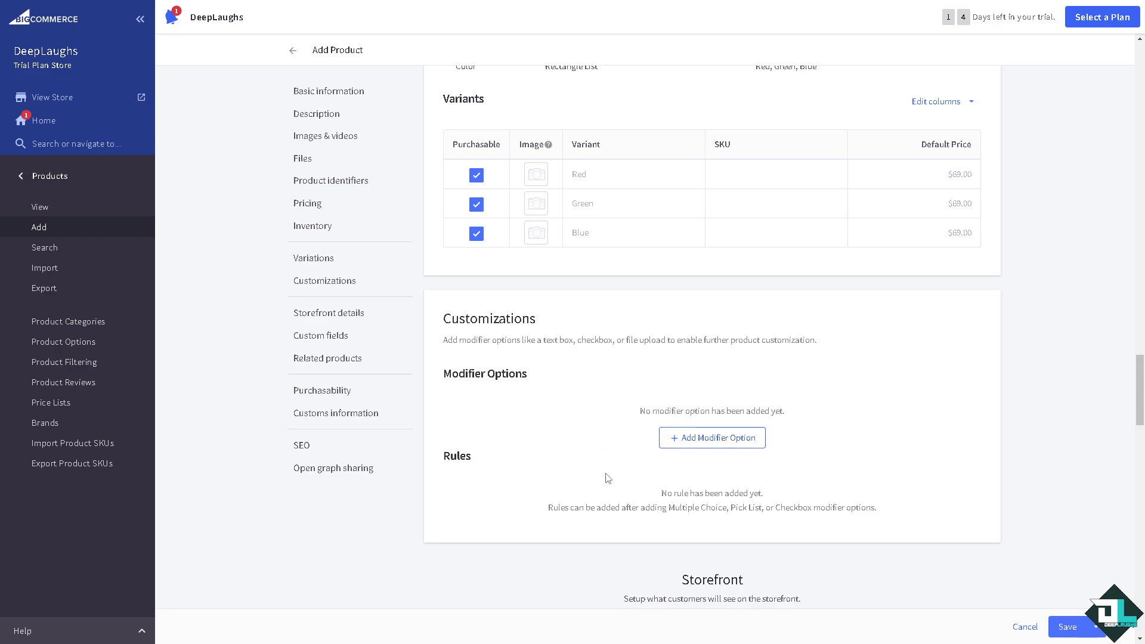
scroll("down", 3)
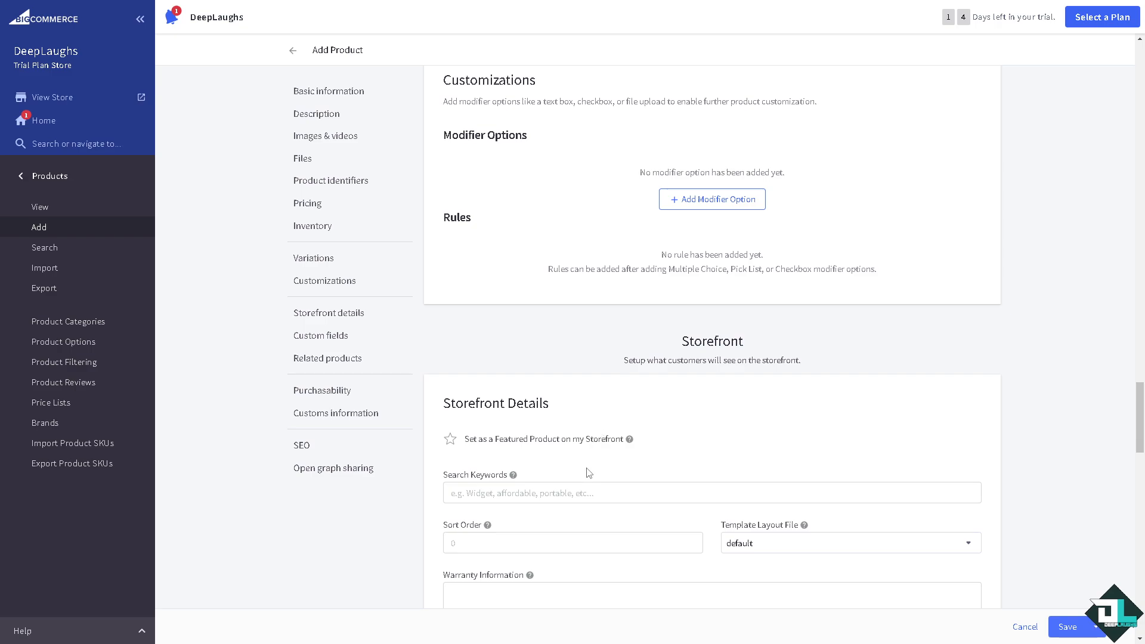
Enter 'how to add products on bigcommerce' as the storefront search keywords.
type("how to add products on bigcommerce")
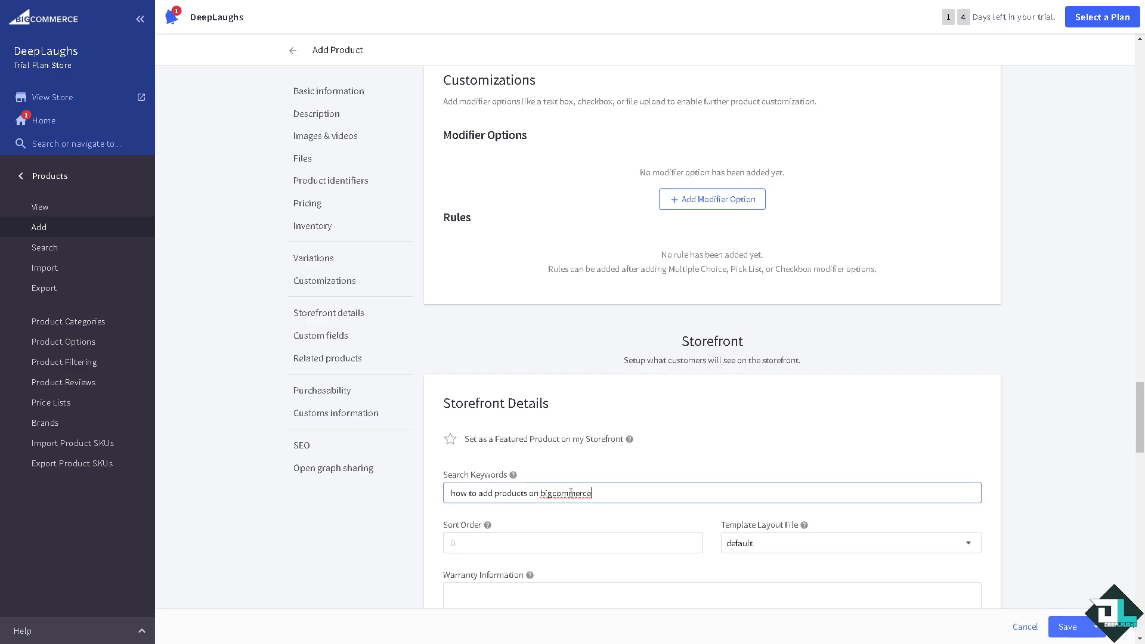
scroll("down", 3)
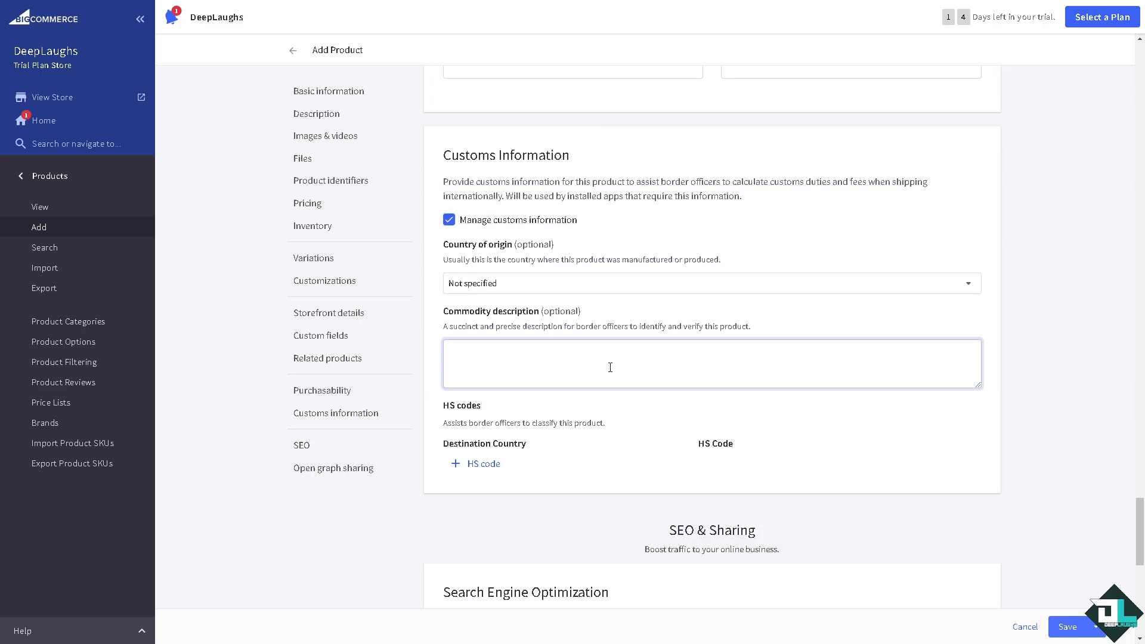
Use Save & View Products, which fails with an upload_max_filesize error.
scroll("down", 3)
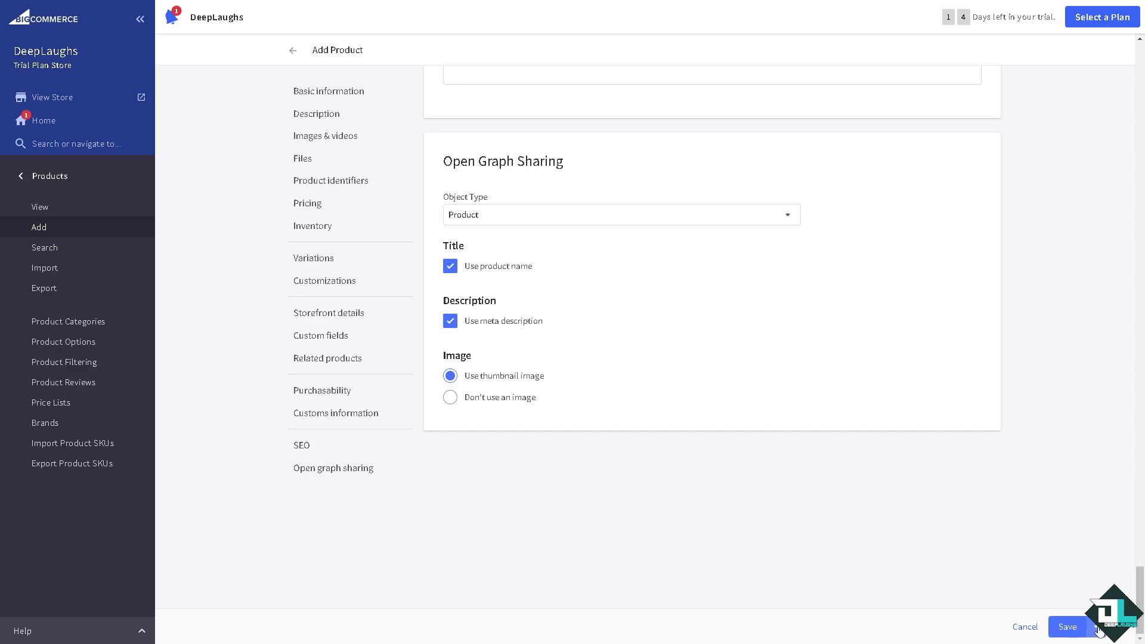
left_click(1124, 643)
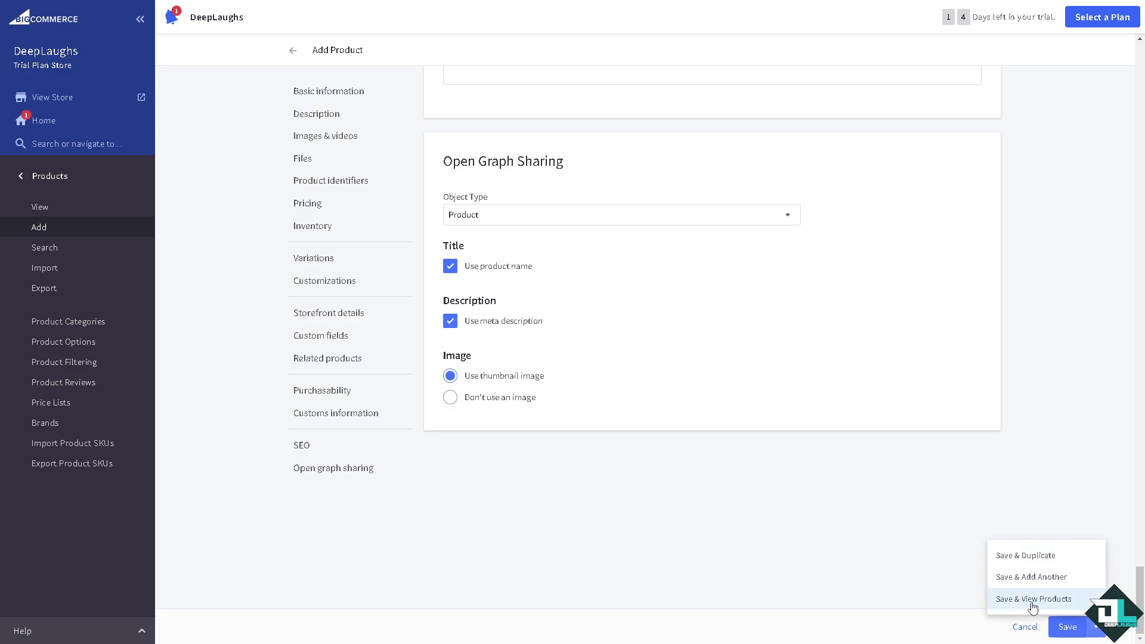
left_click(1034, 599)
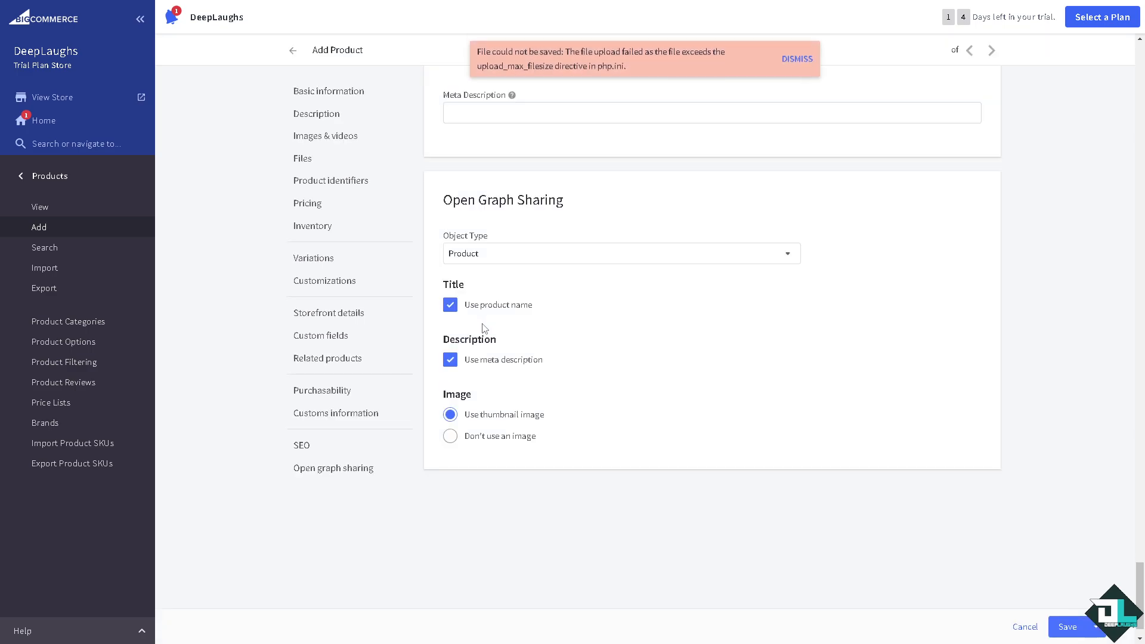
scroll("down", 3)
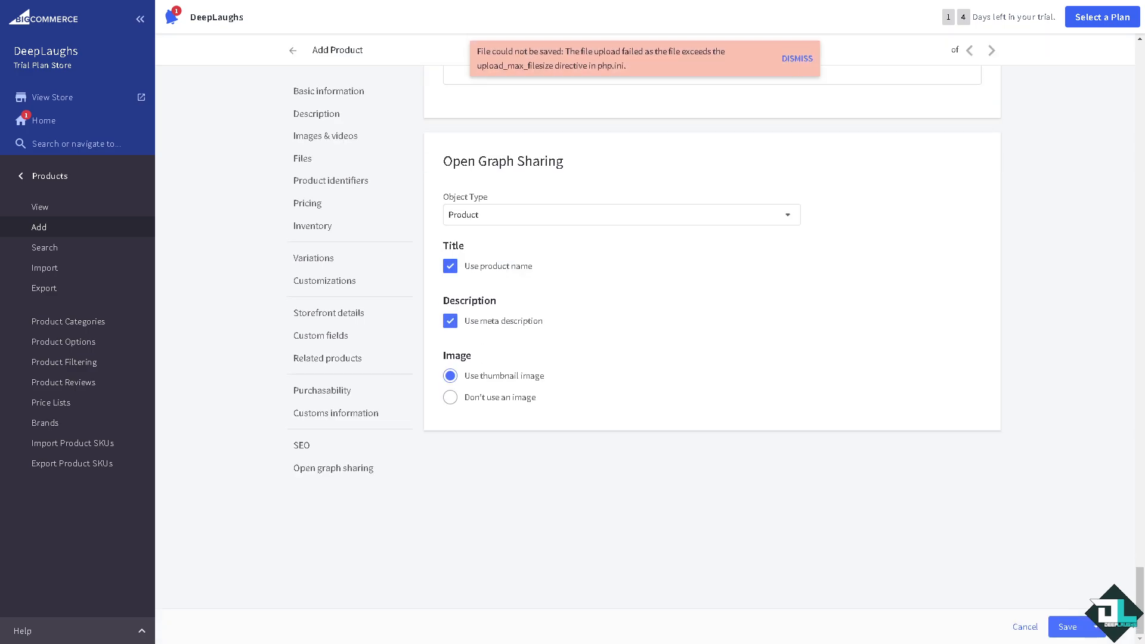